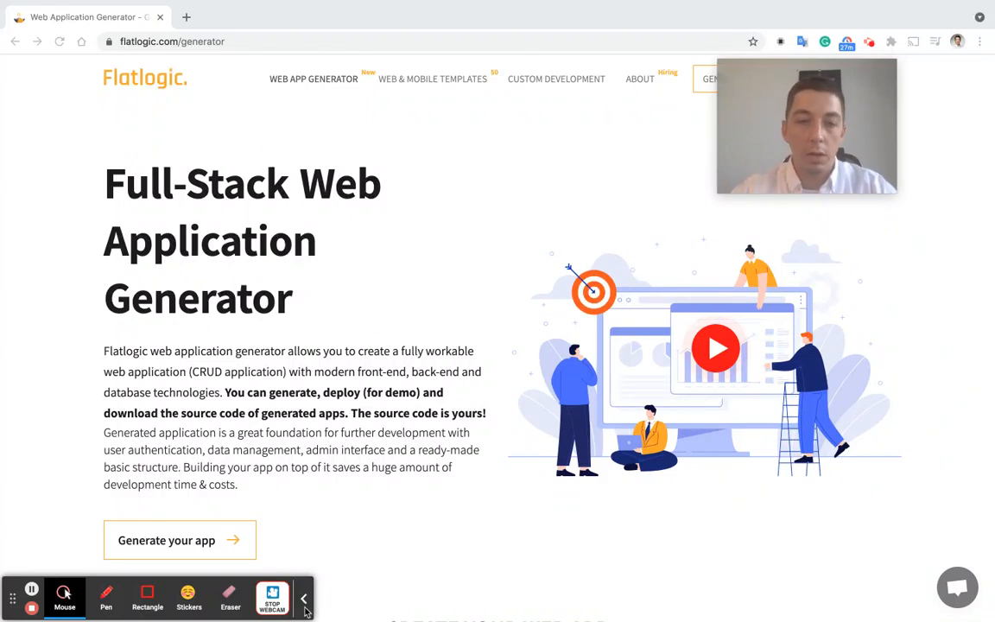
Begin a new app and name the project 'Online Books Store' from the suggestions
click(302, 598)
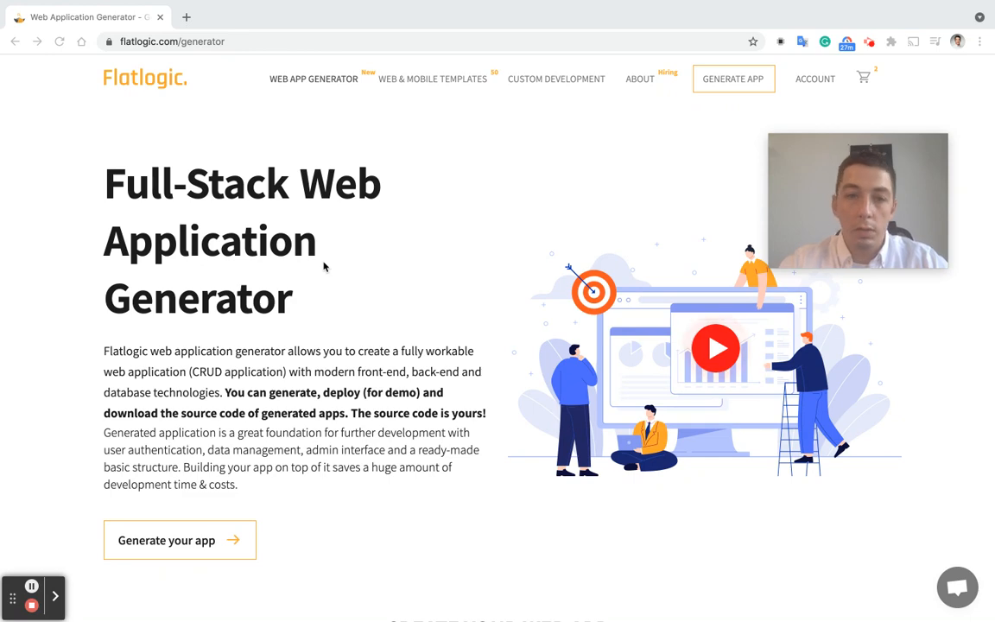
scroll(down, 3)
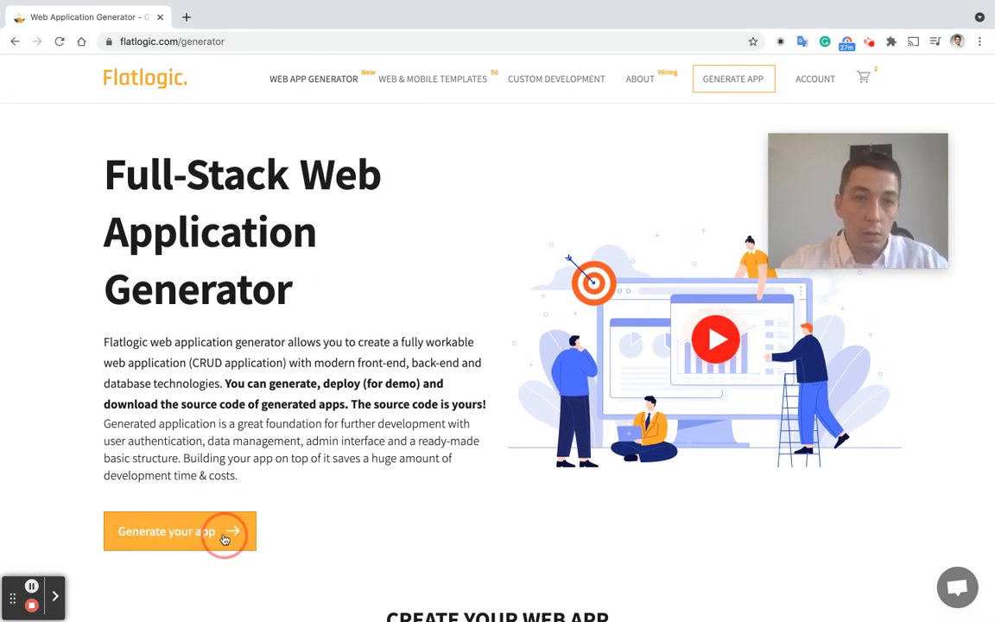
click(180, 532)
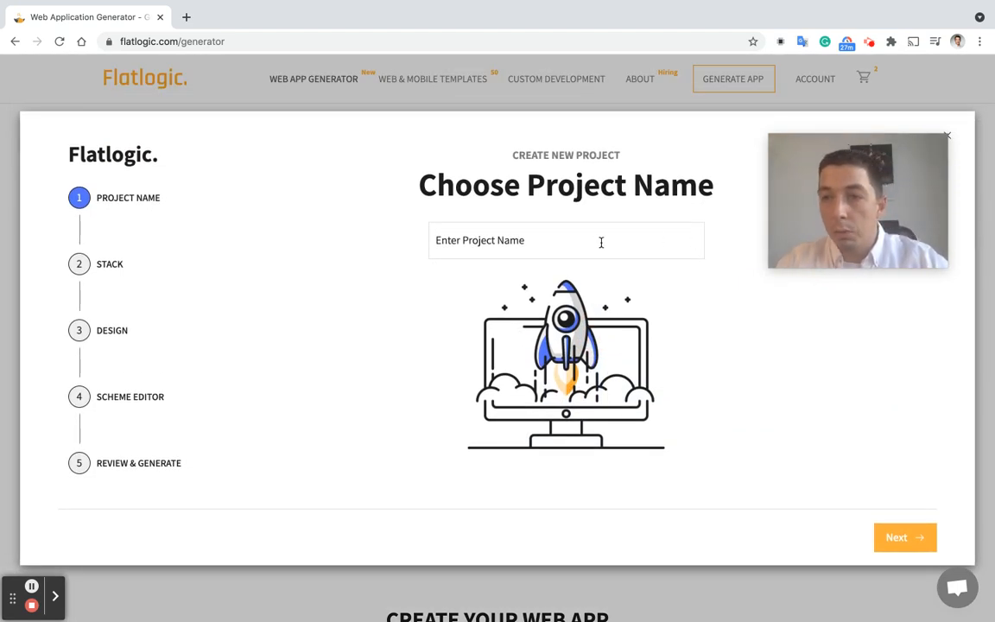
click(566, 240)
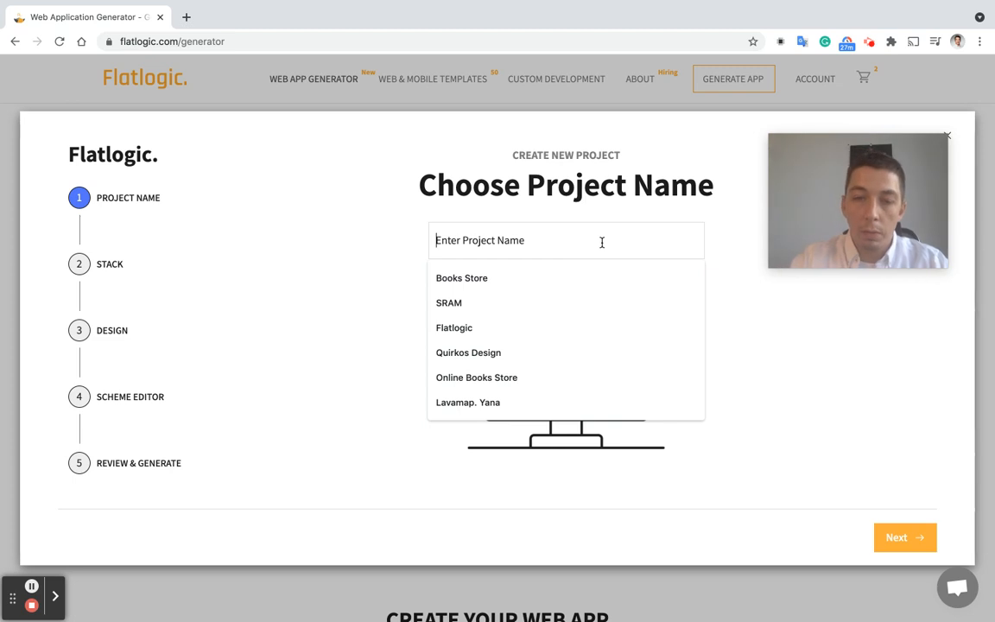
click(477, 376)
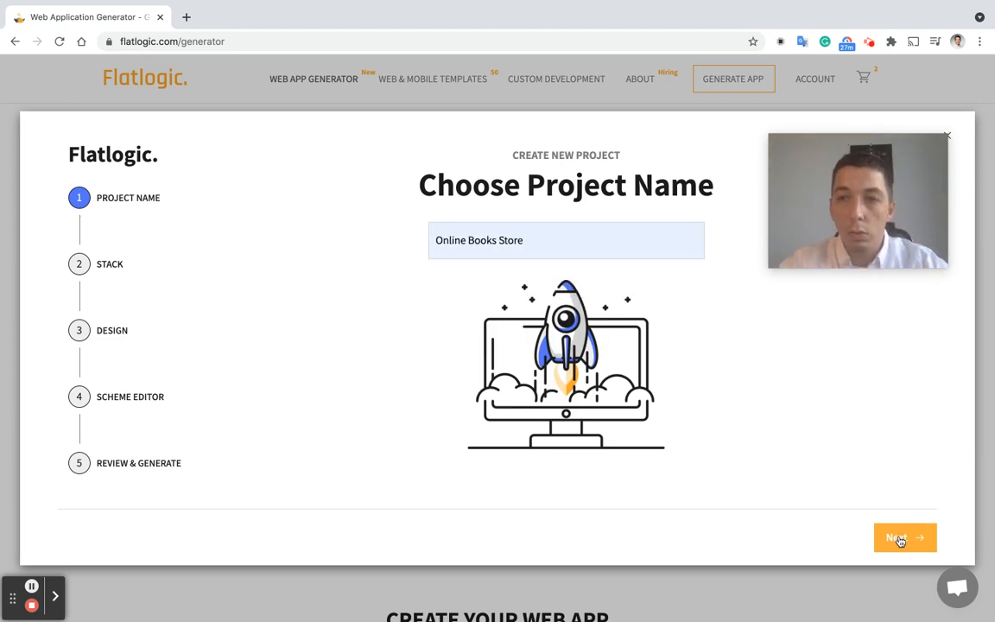
Keep the Vue, Node.js and PostgreSQL stack and choose the Material design
click(900, 538)
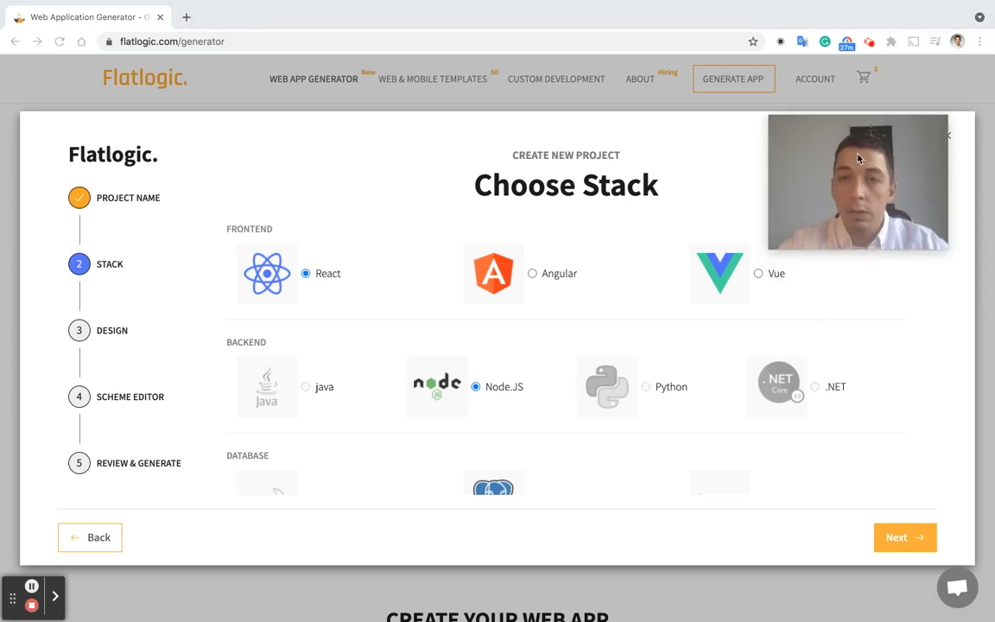
scroll(down, 3)
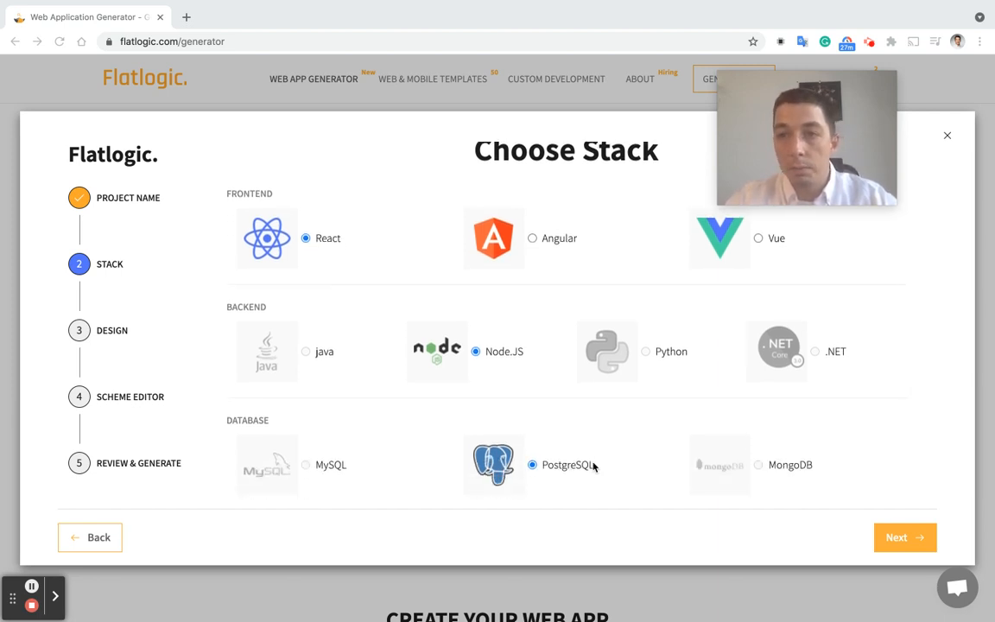
mouse_move(553, 398)
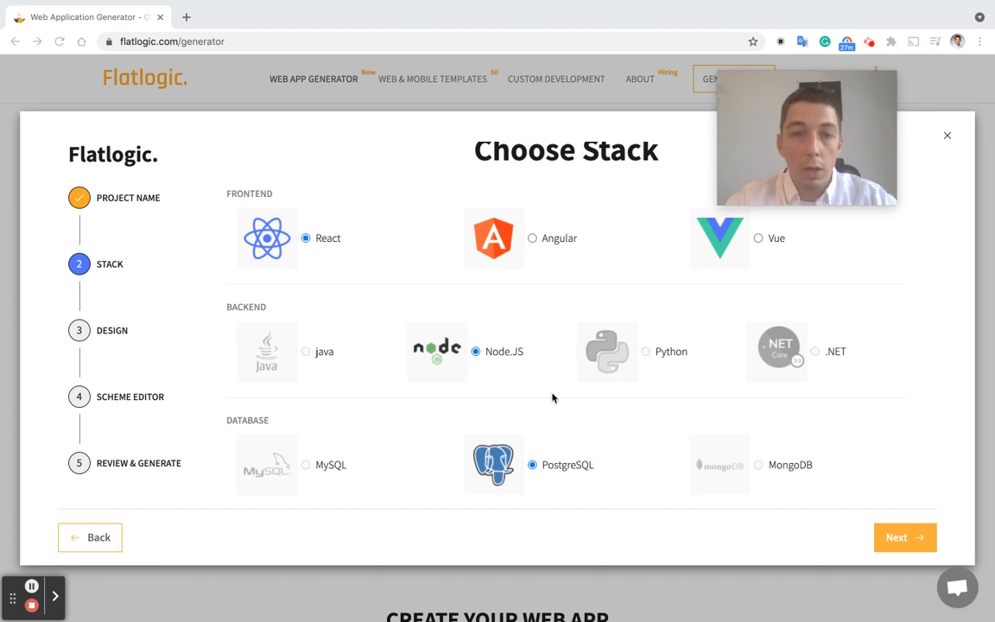
mouse_move(774, 358)
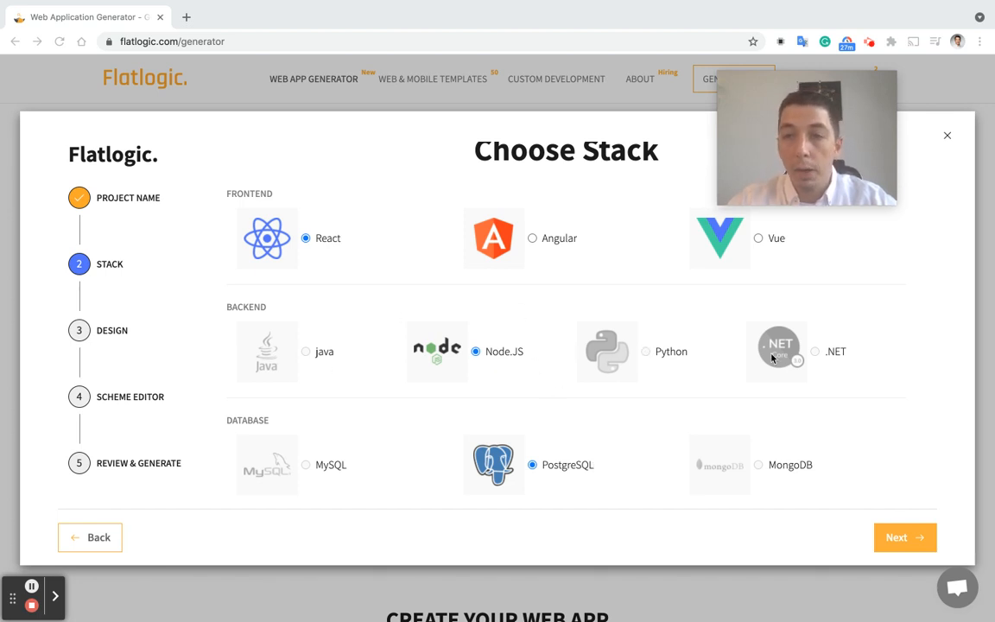
mouse_move(328, 468)
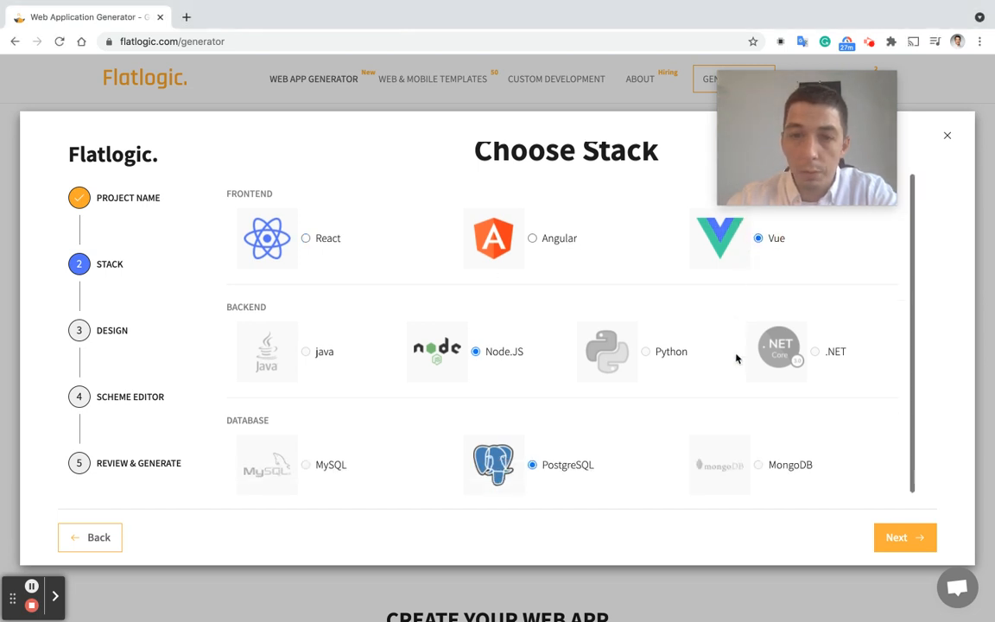
click(904, 535)
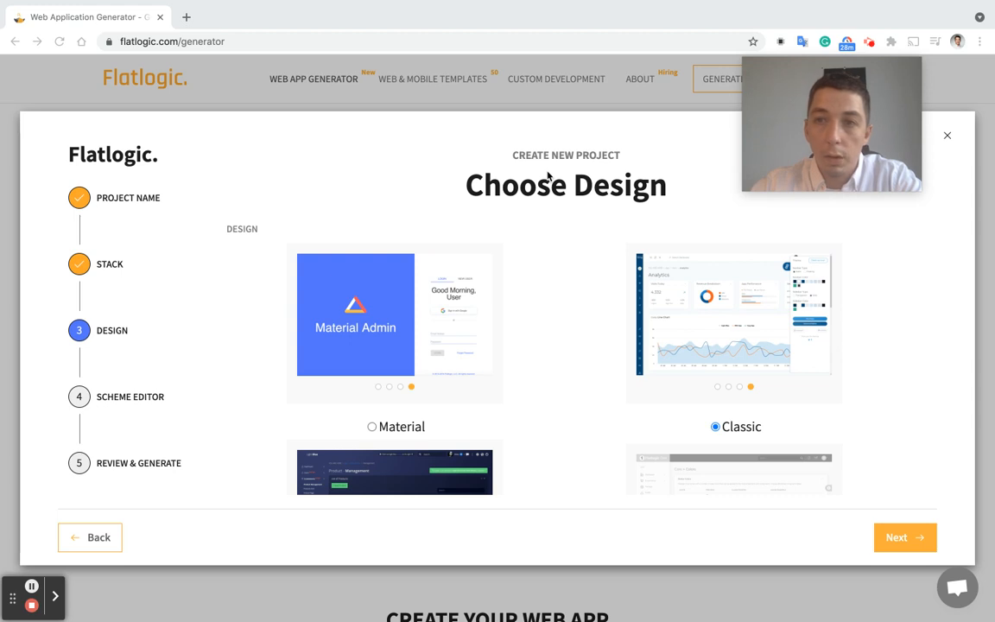
scroll(down, 3)
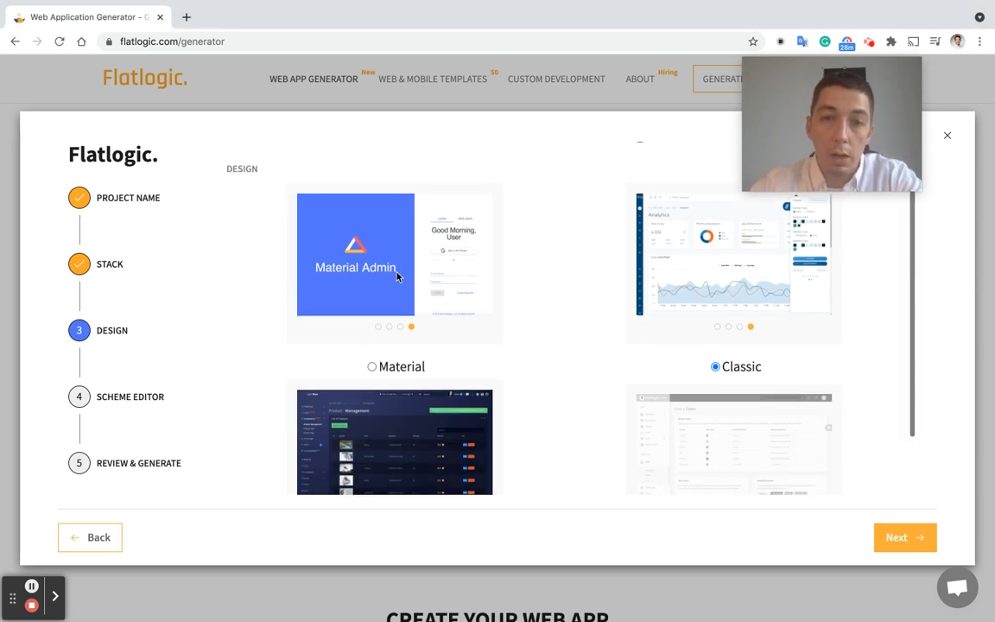
click(372, 367)
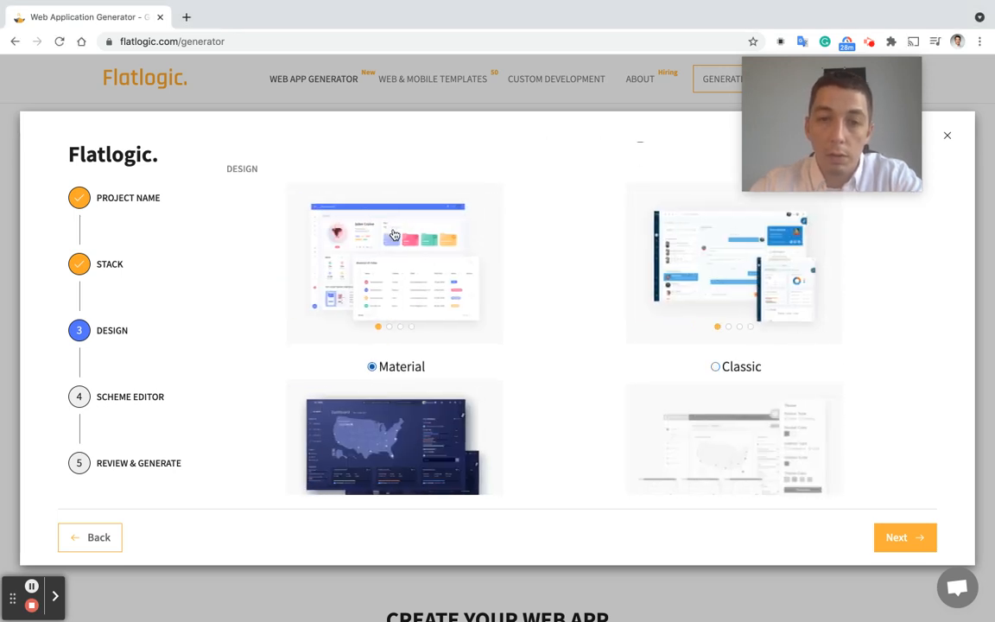
Add a books table to the schema with title and author columns
click(905, 538)
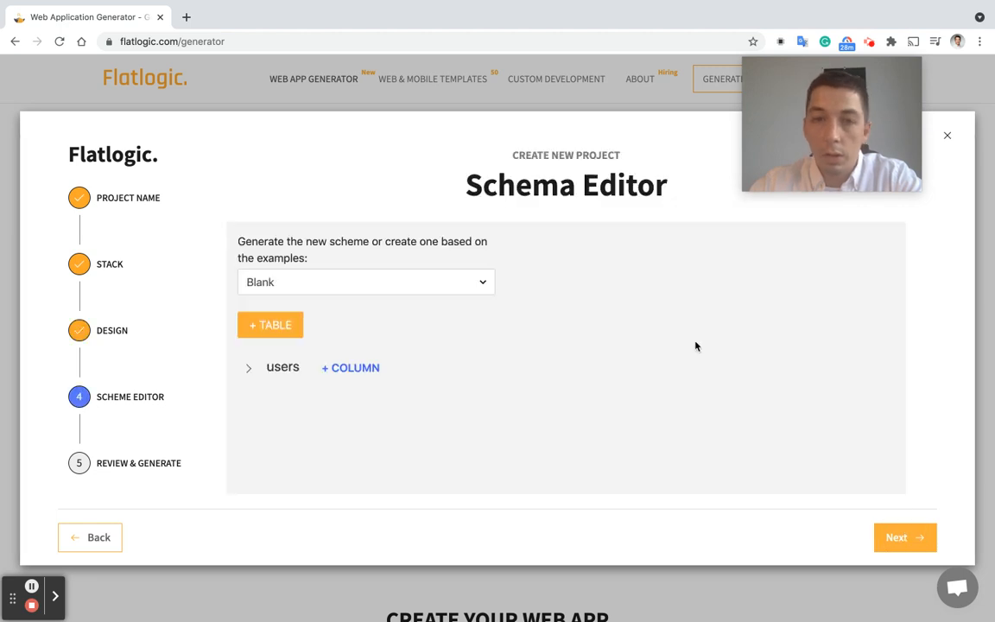
mouse_move(463, 323)
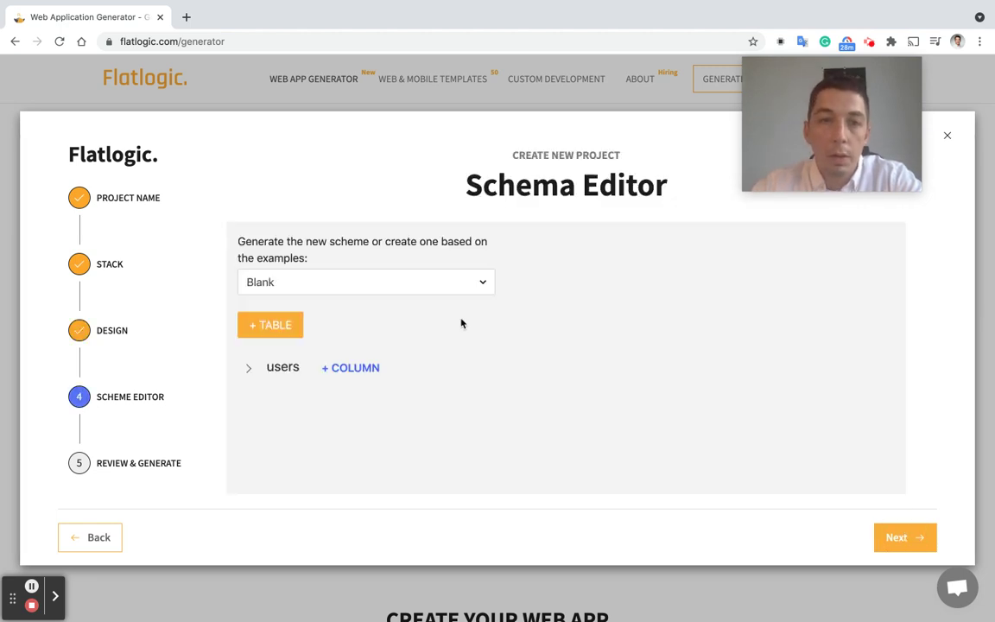
mouse_move(383, 326)
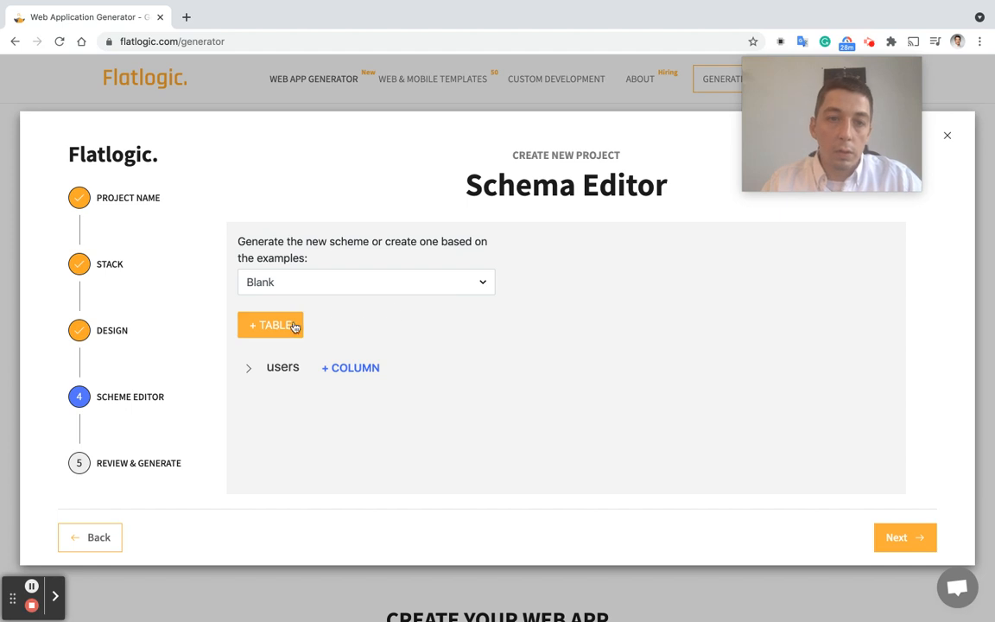
click(269, 325)
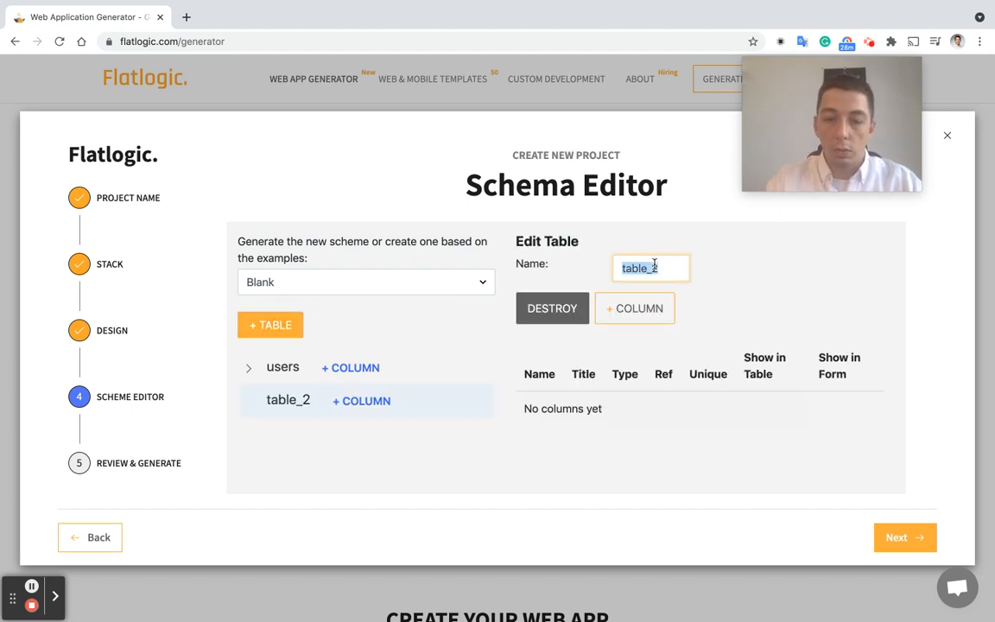
text(books)
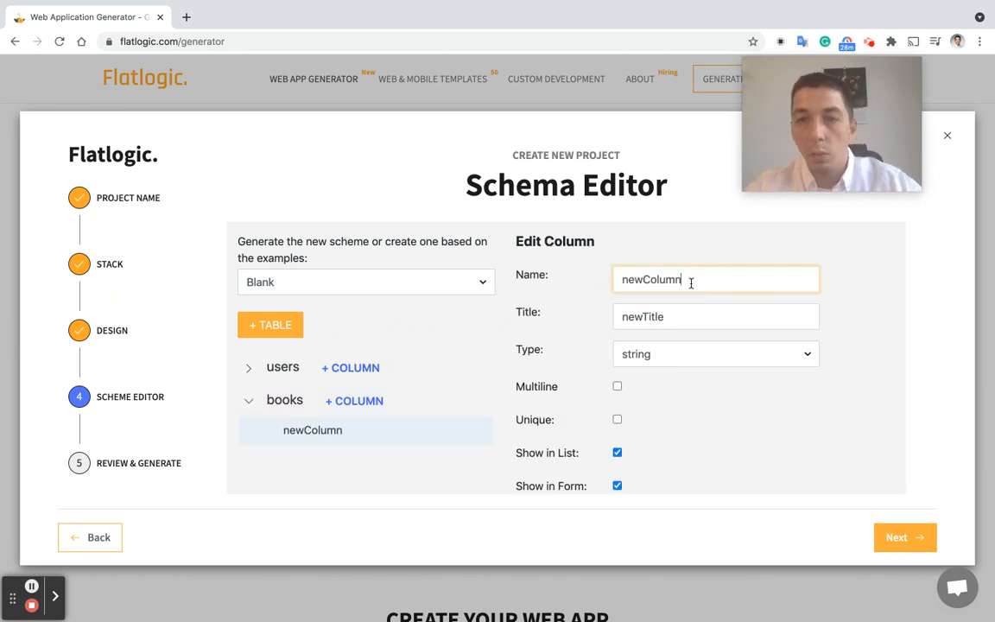
text(title)
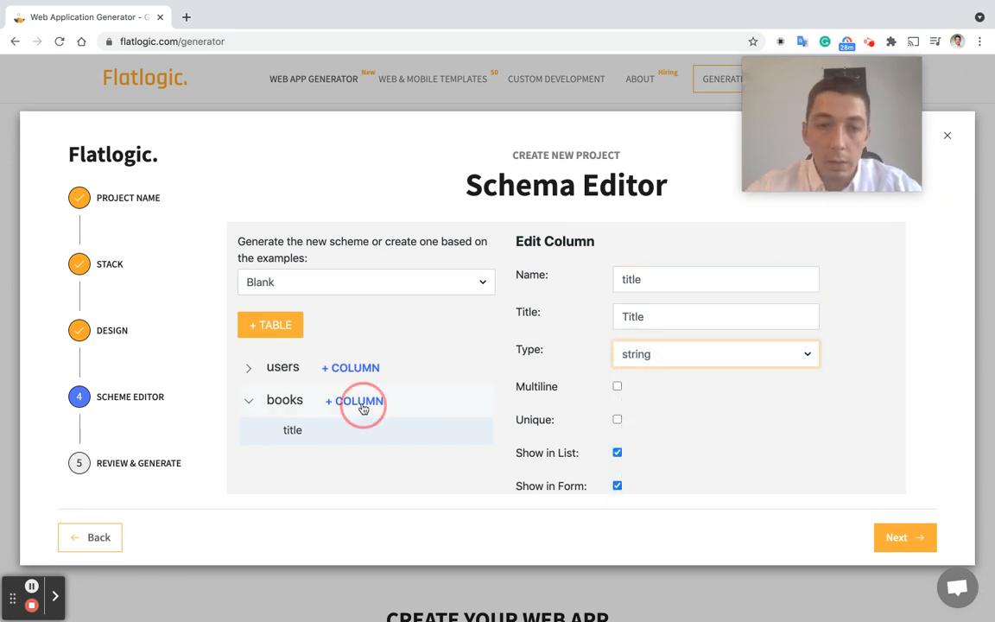
text(author)
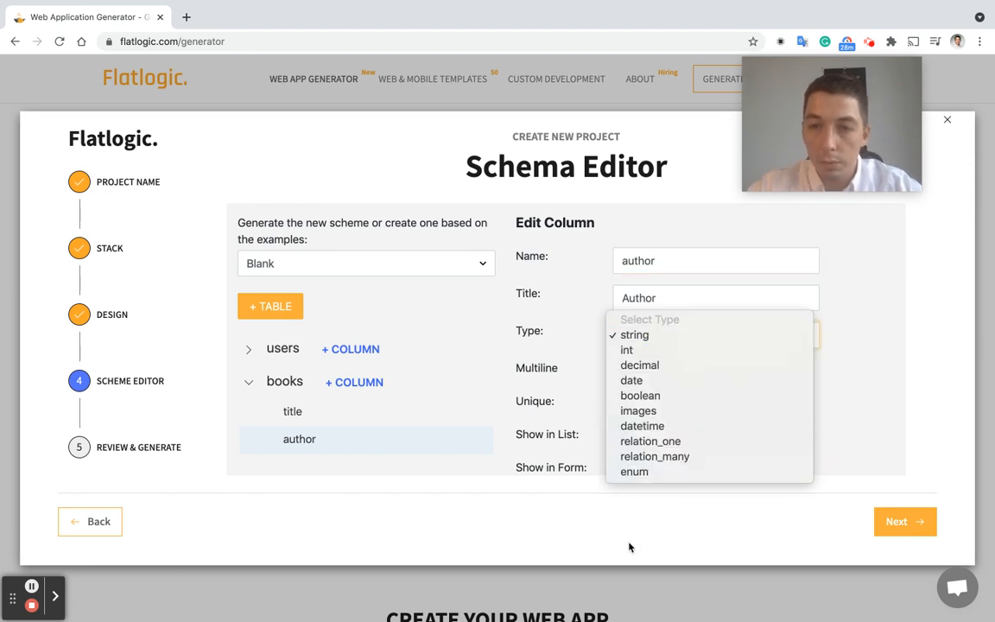
mouse_move(650, 442)
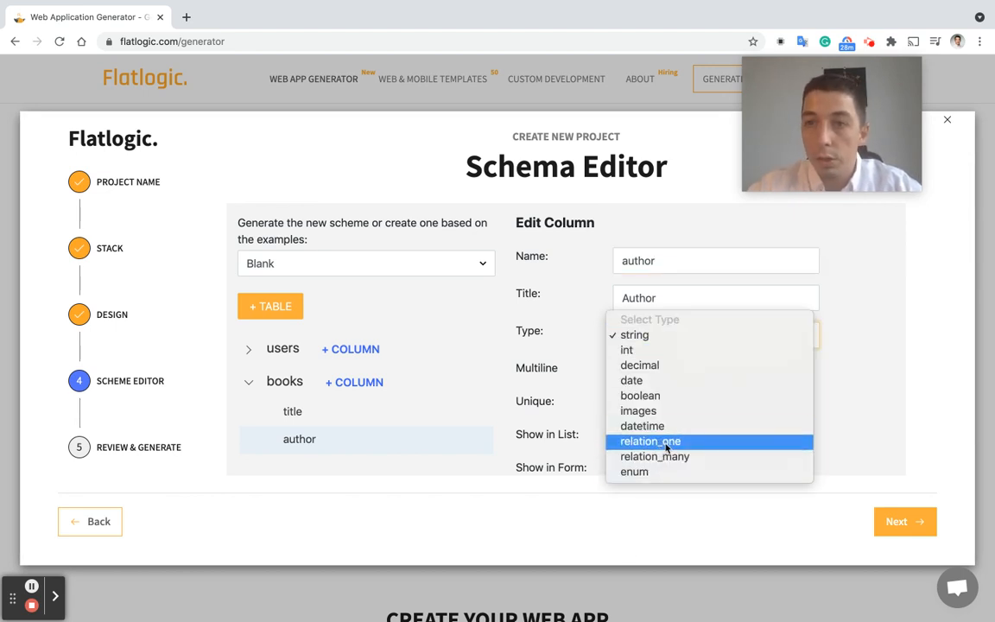
mouse_move(281, 337)
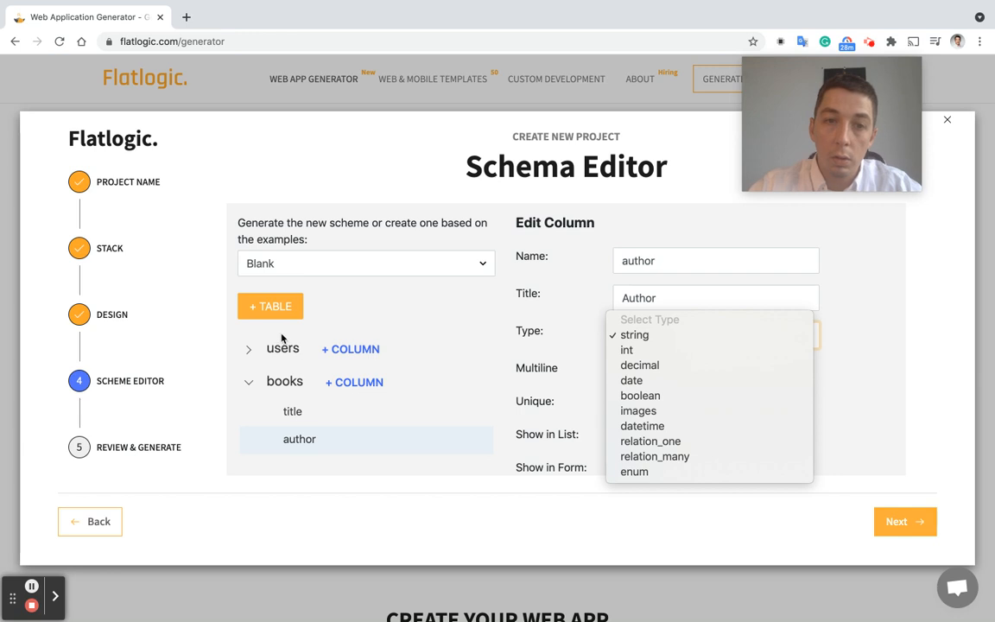
mouse_move(301, 349)
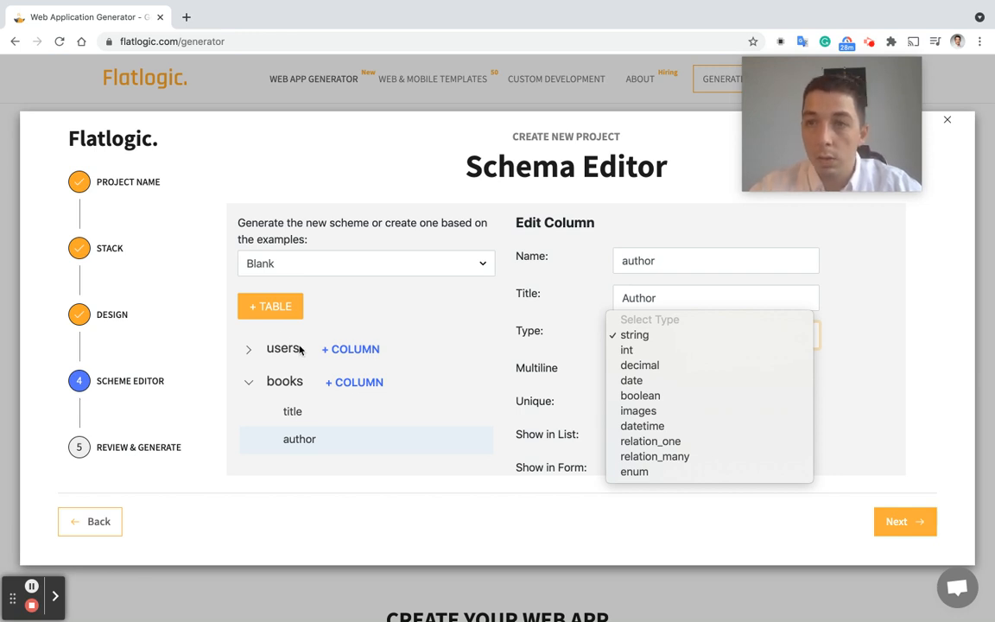
mouse_move(515, 361)
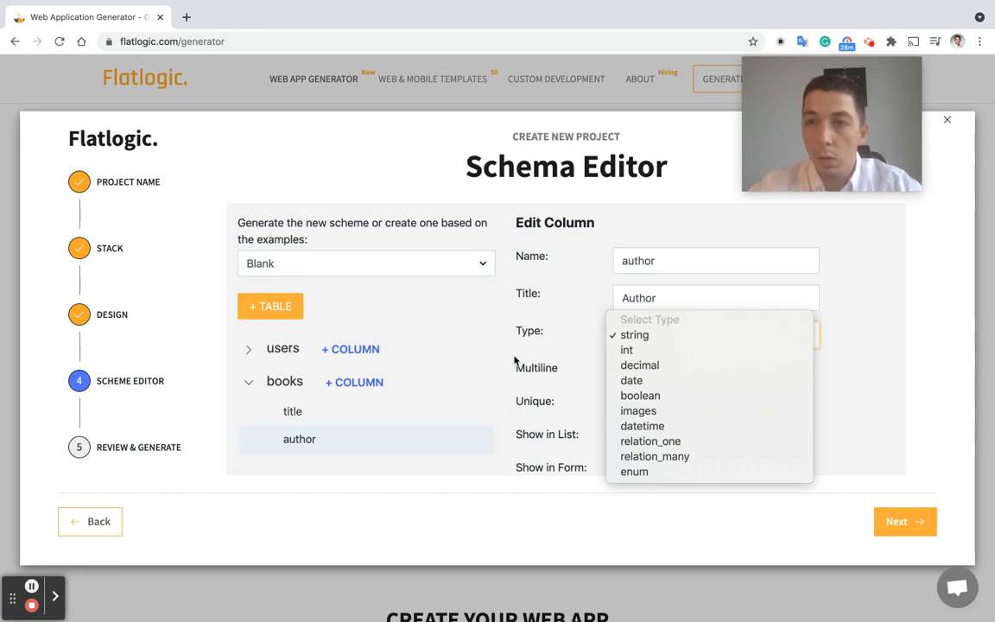
mouse_move(651, 443)
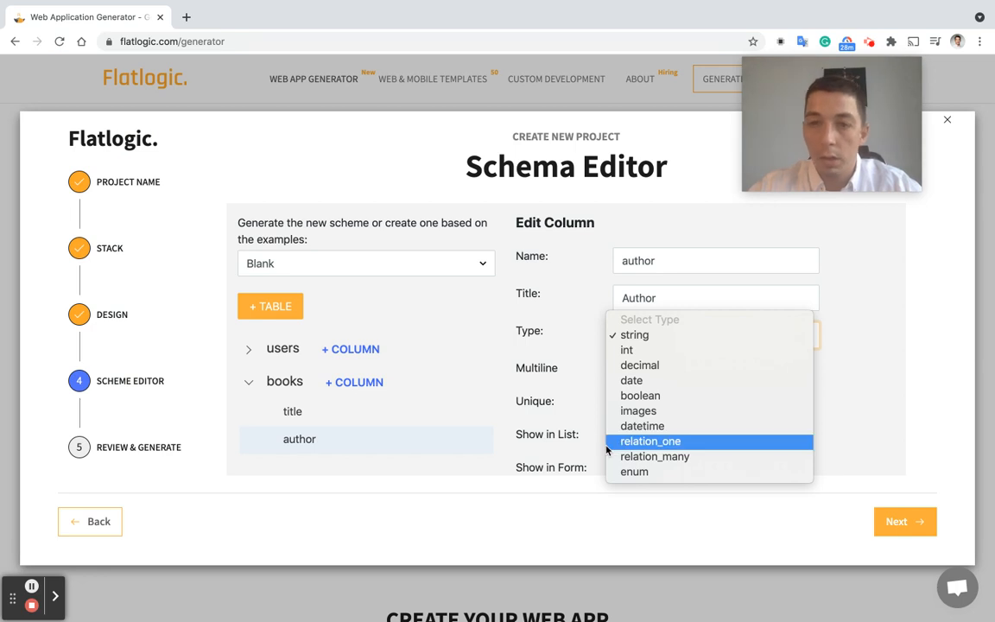
mouse_move(674, 449)
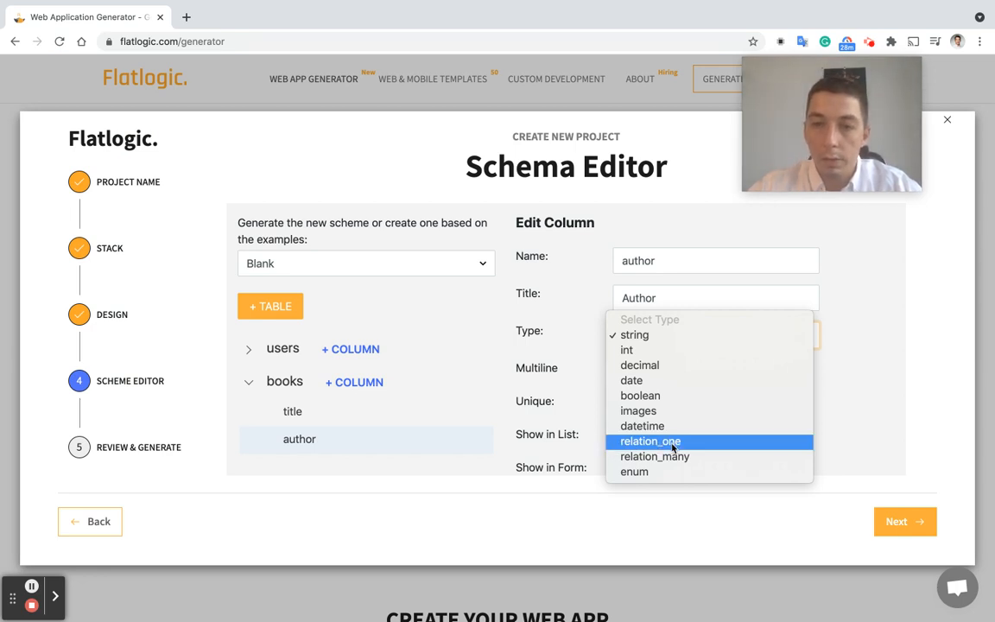
Set the author column to a relation_one referencing users
click(632, 335)
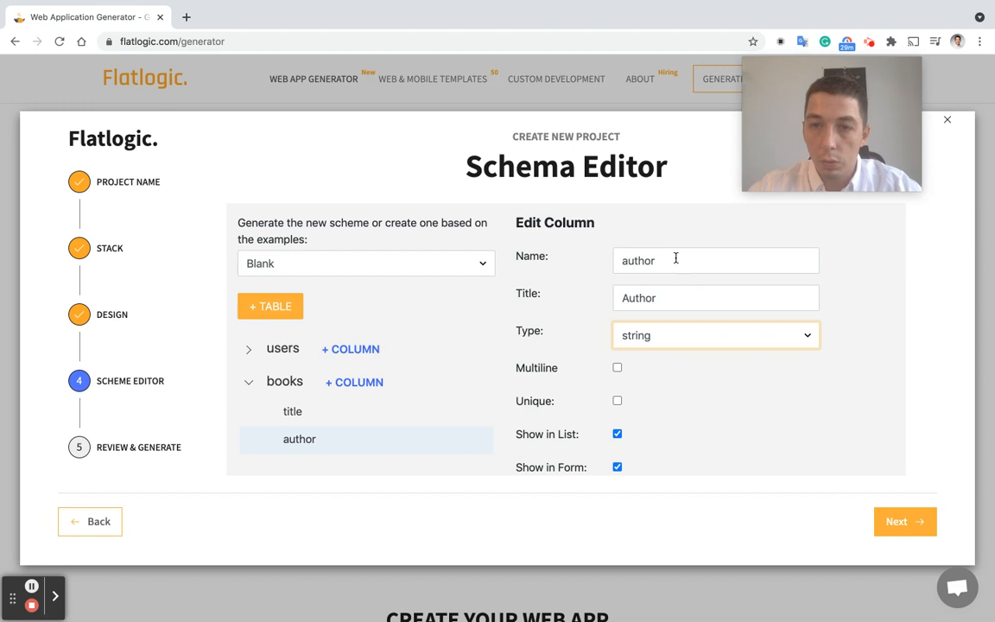
click(716, 336)
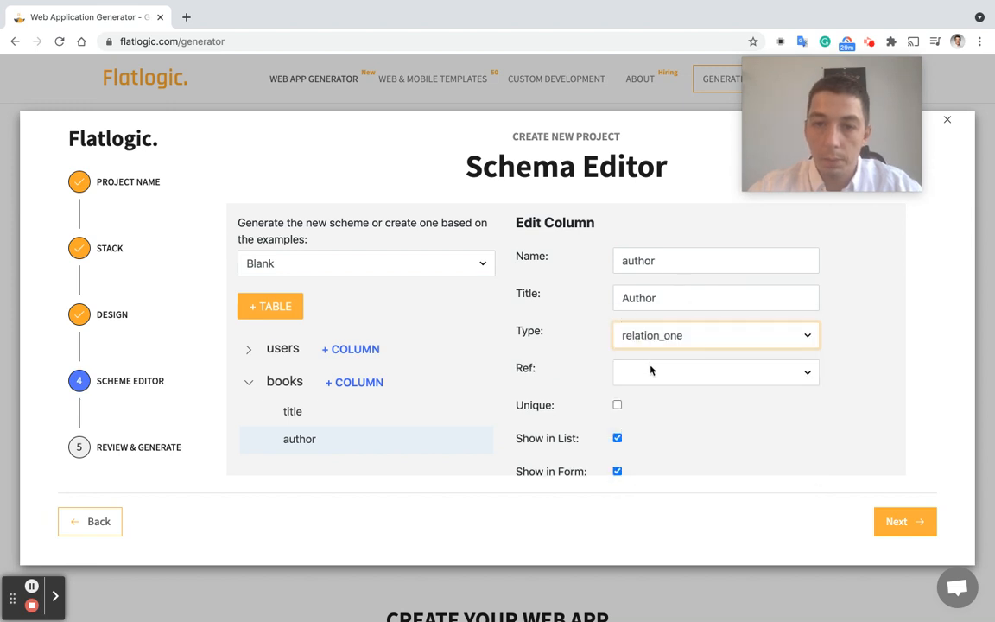
click(715, 373)
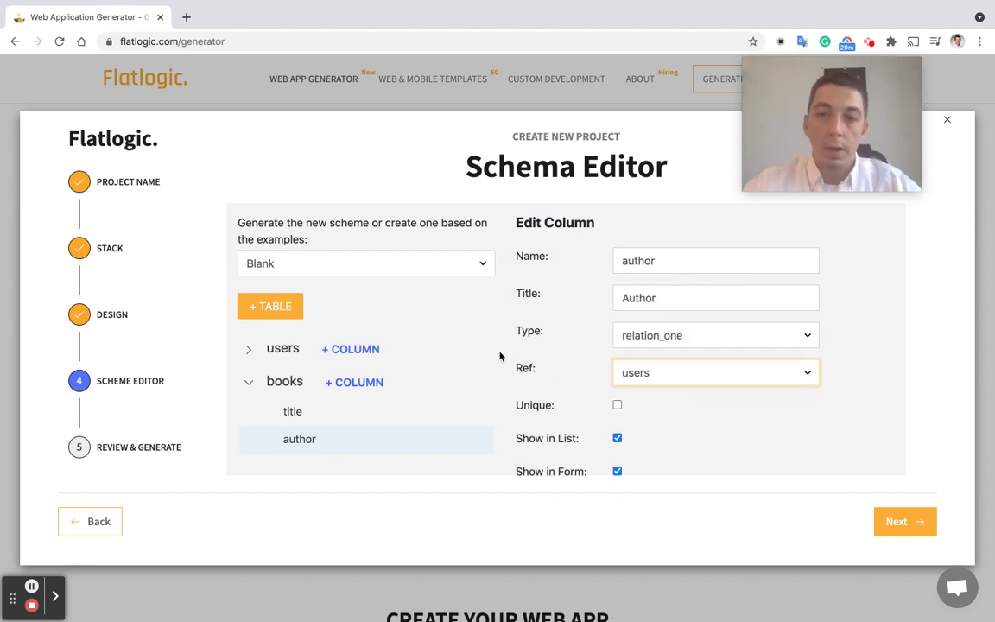
mouse_move(449, 311)
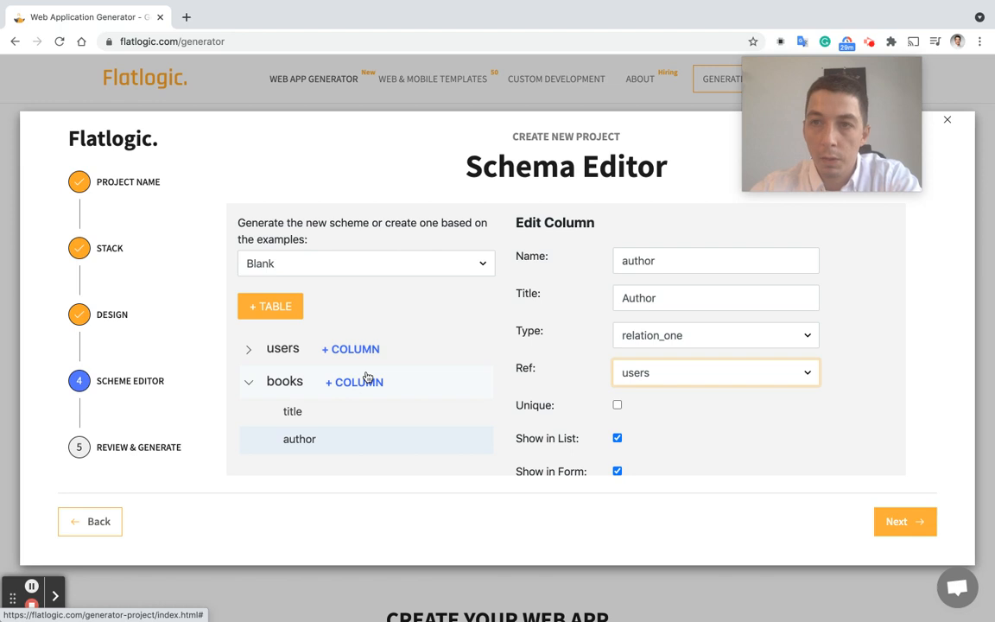
Name the tags table's column 'name' and make books' tags a relation_many referencing tags
click(270, 306)
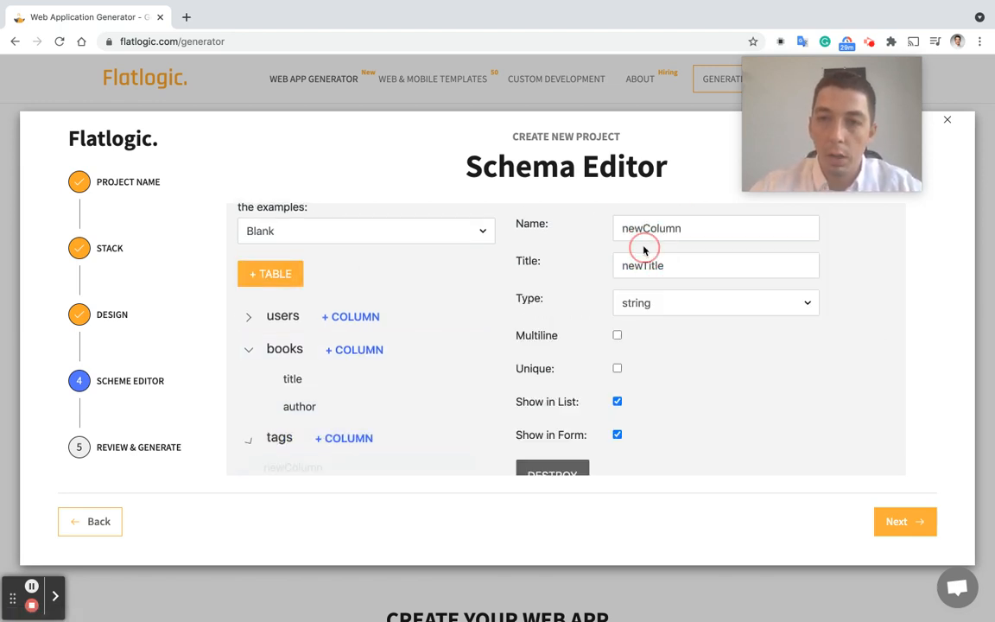
text(name)
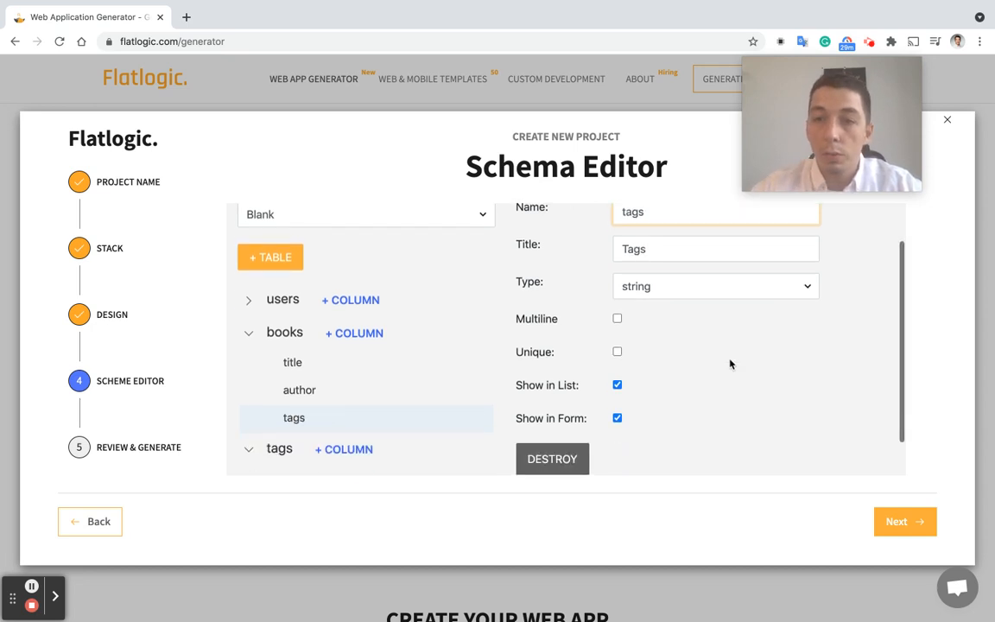
click(716, 286)
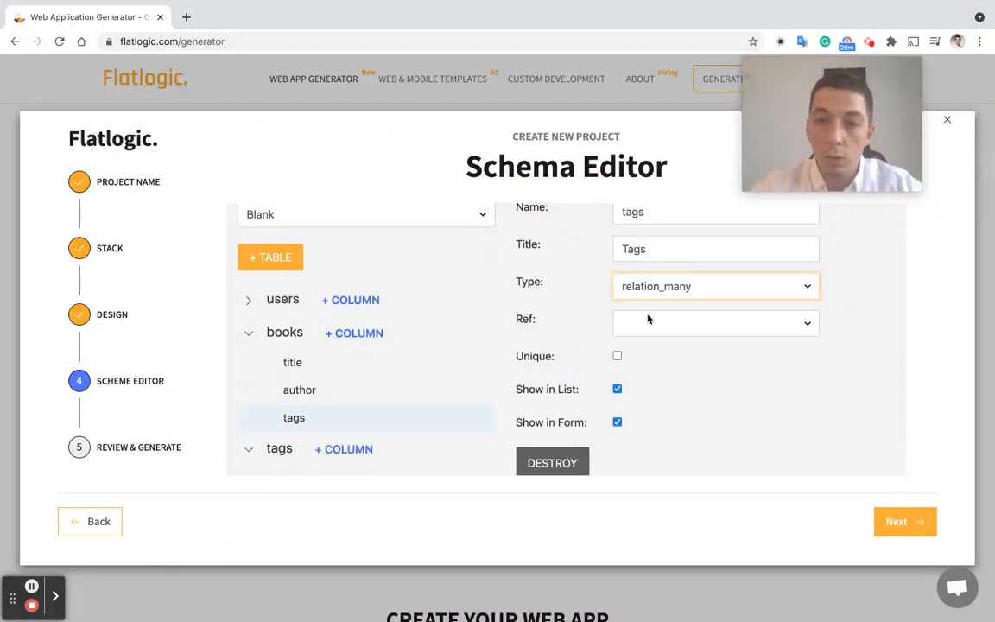
click(715, 323)
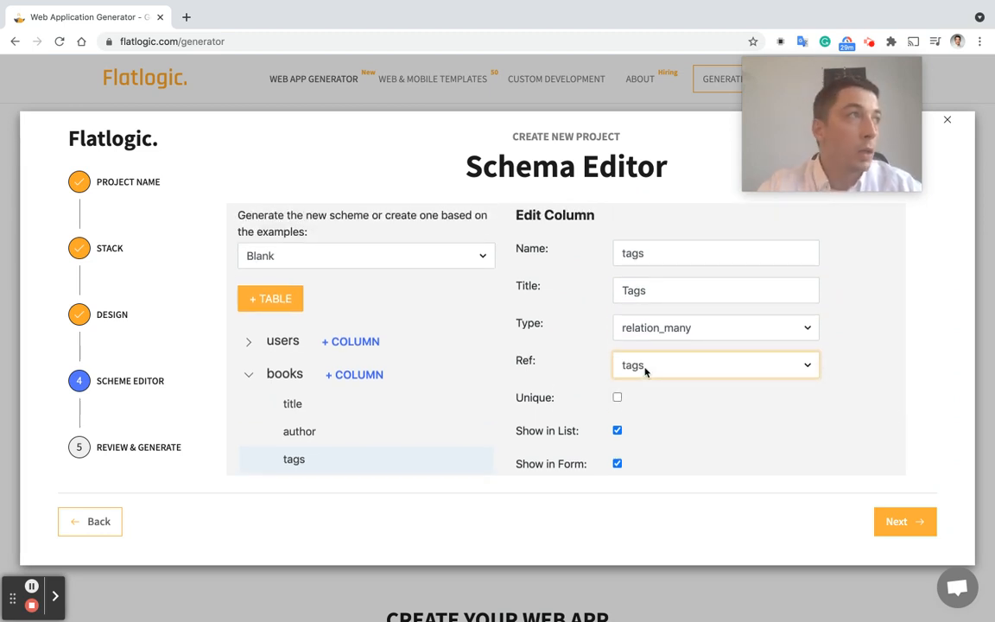
Proceed to the Review & Generate step
scroll(down, 3)
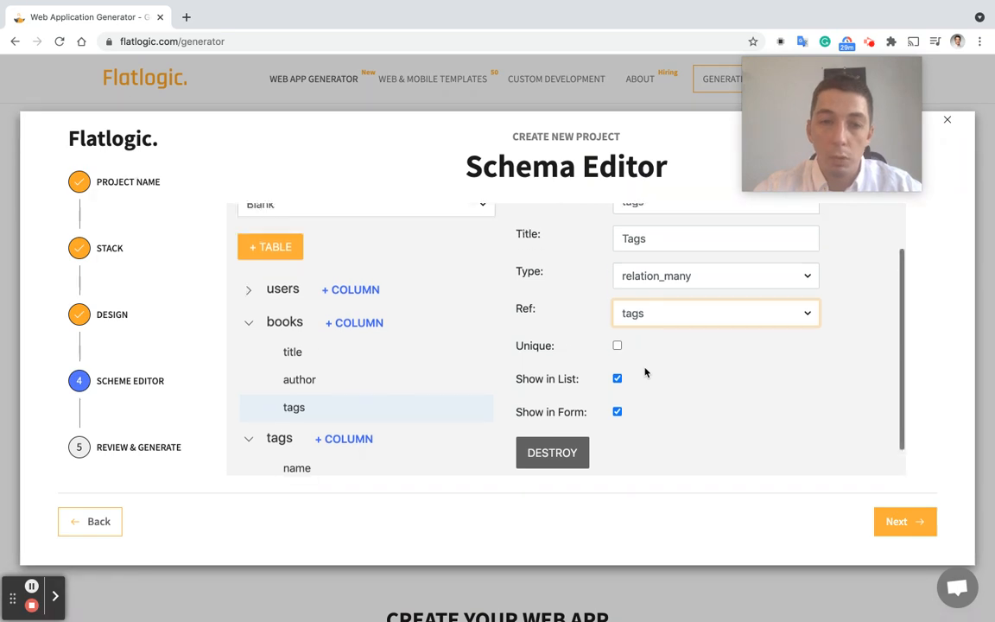
scroll(down, 3)
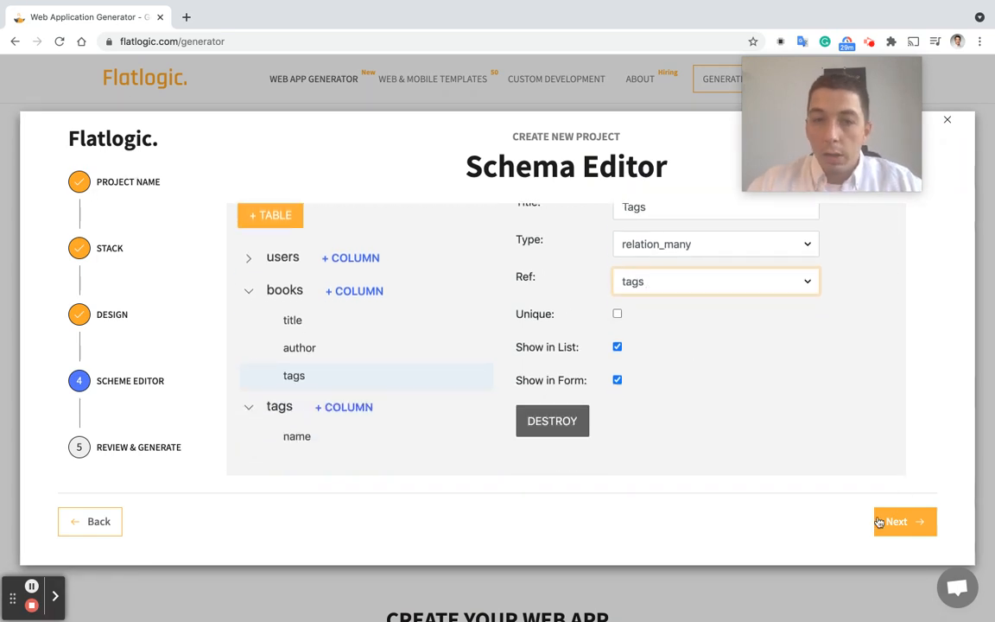
click(893, 522)
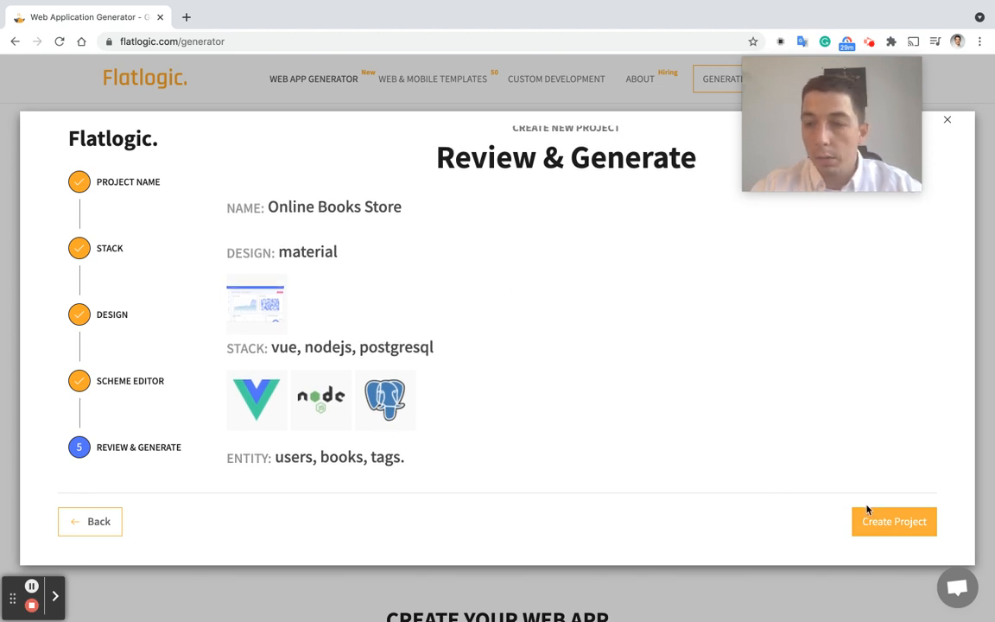
Create the Online Books Store project from the Review & Generate page
click(895, 521)
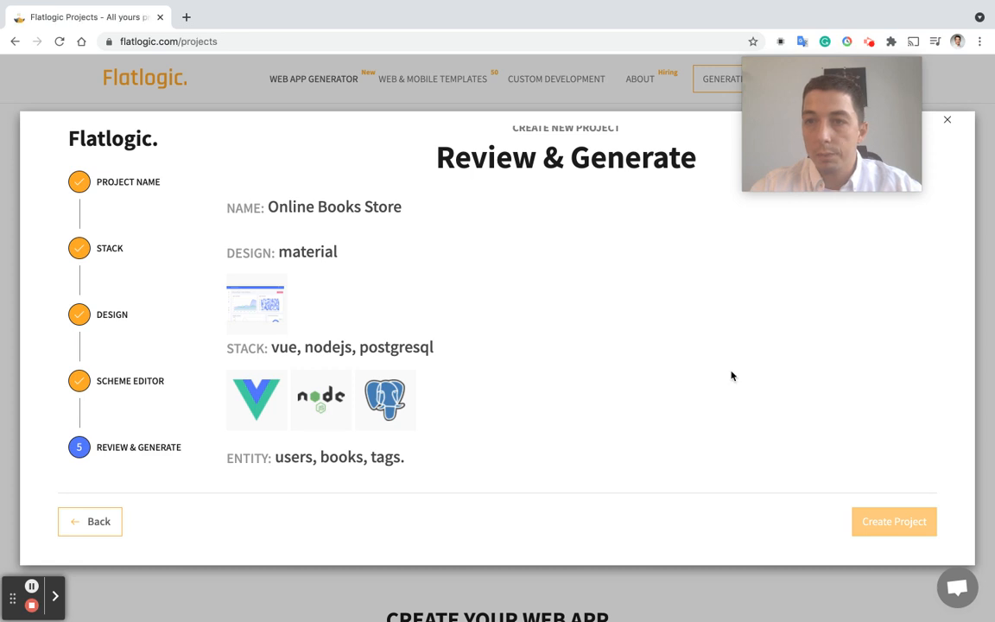
click(894, 522)
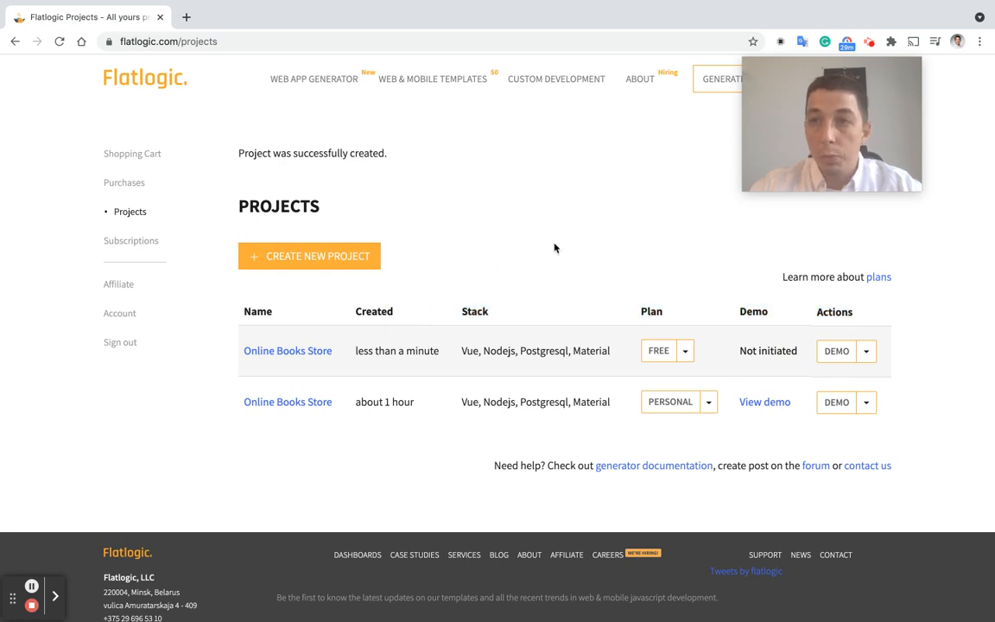
mouse_move(286, 406)
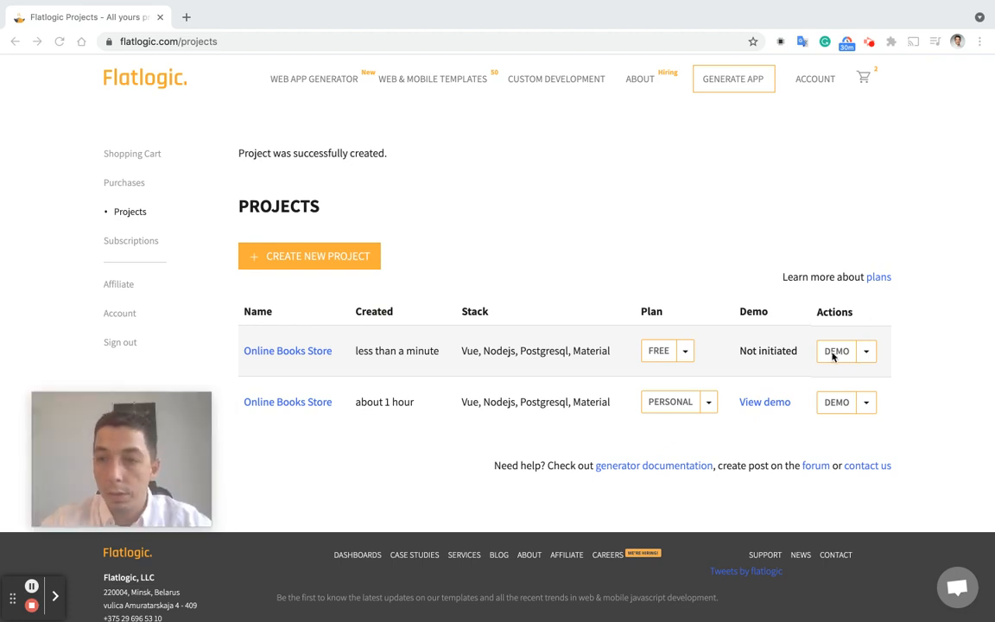
Start a demo deployment of Online Books Store and accept the deployment notice
click(836, 353)
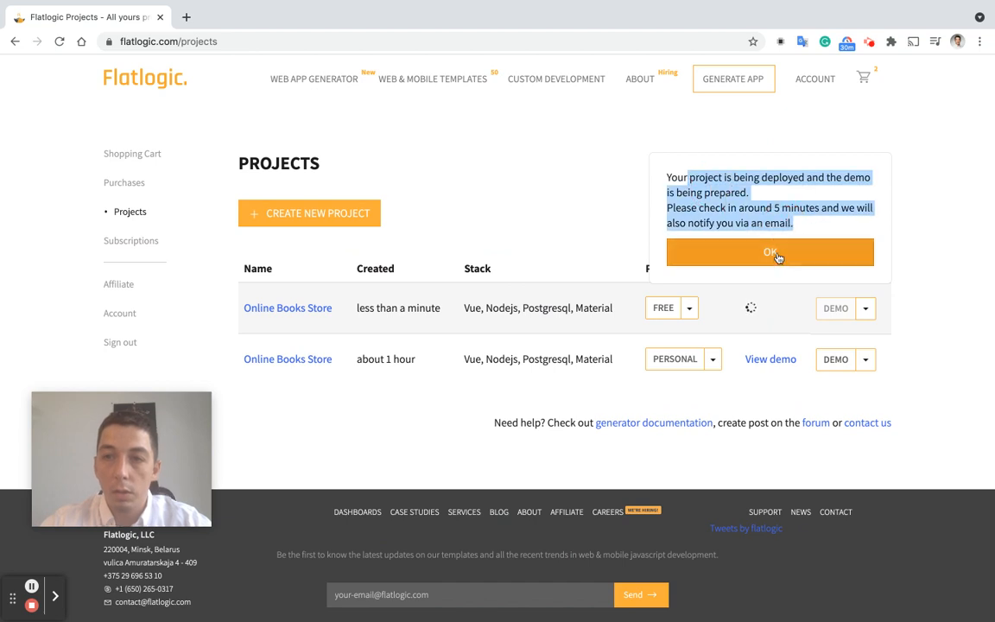
click(771, 253)
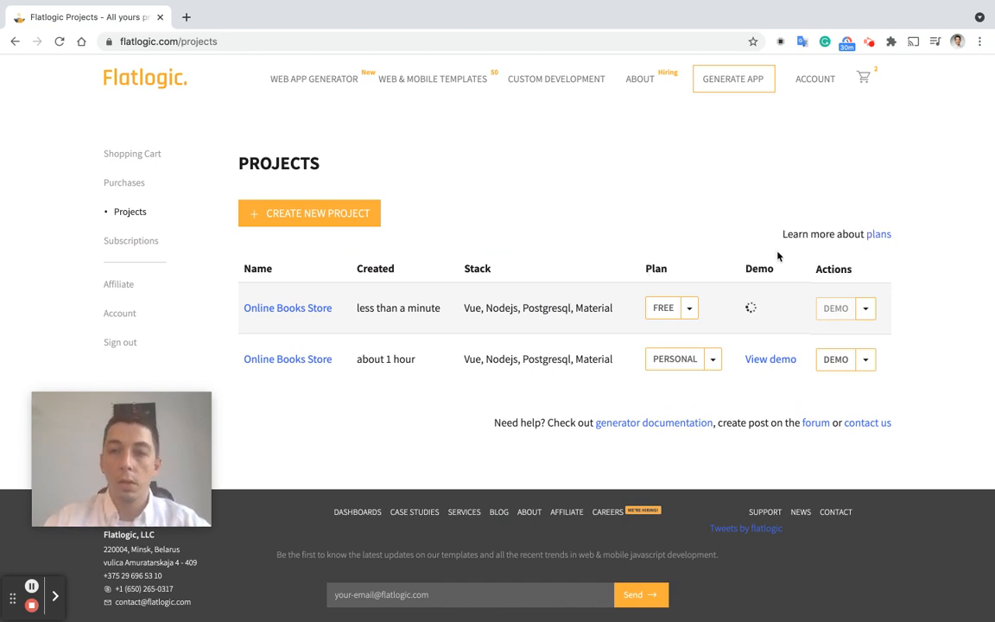
mouse_move(746, 193)
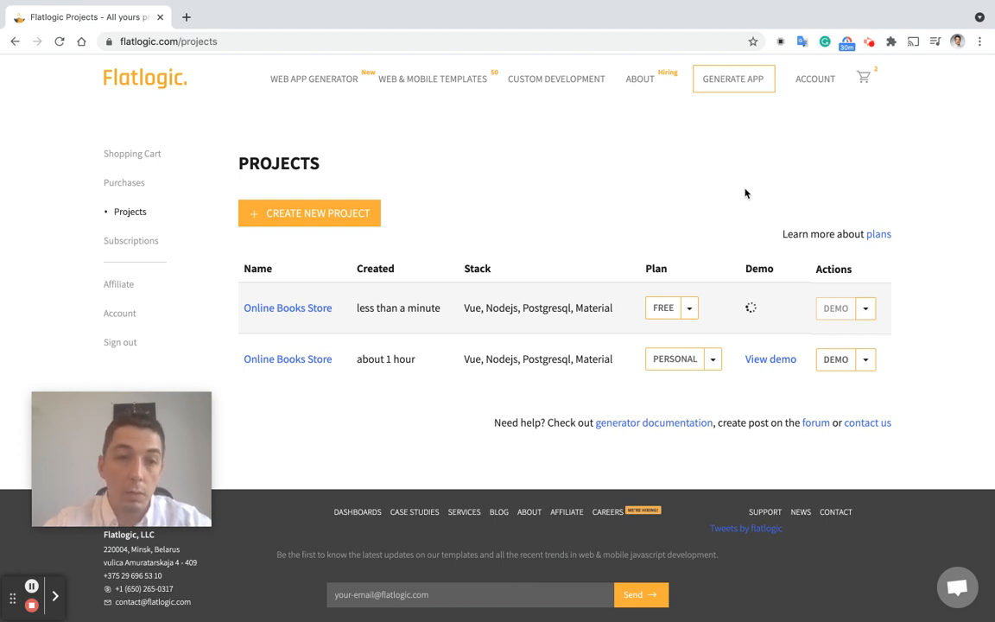
mouse_move(308, 384)
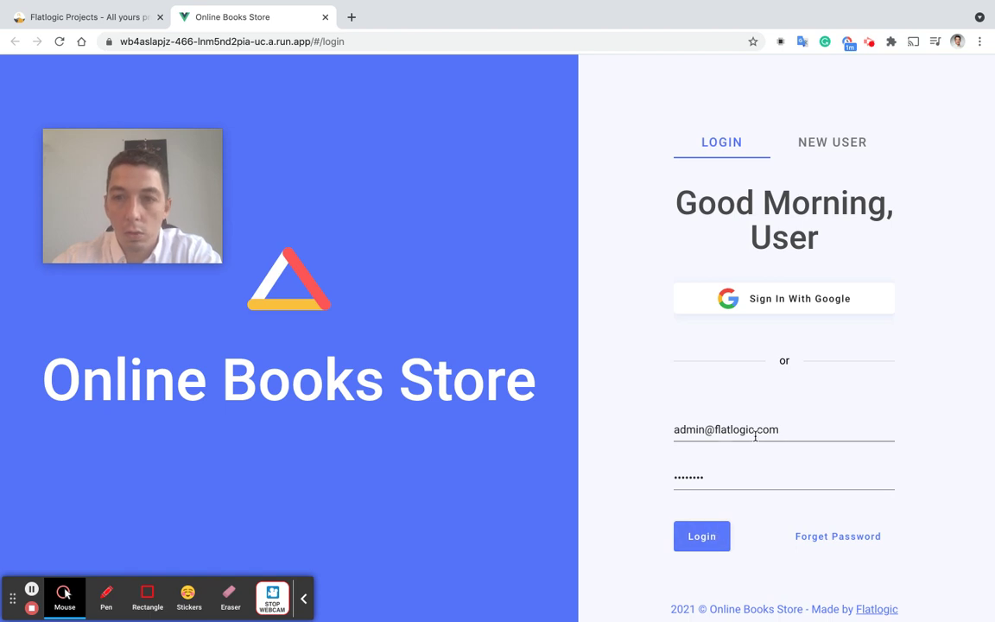
Log in as admin and browse the users, books and tags lists
click(702, 536)
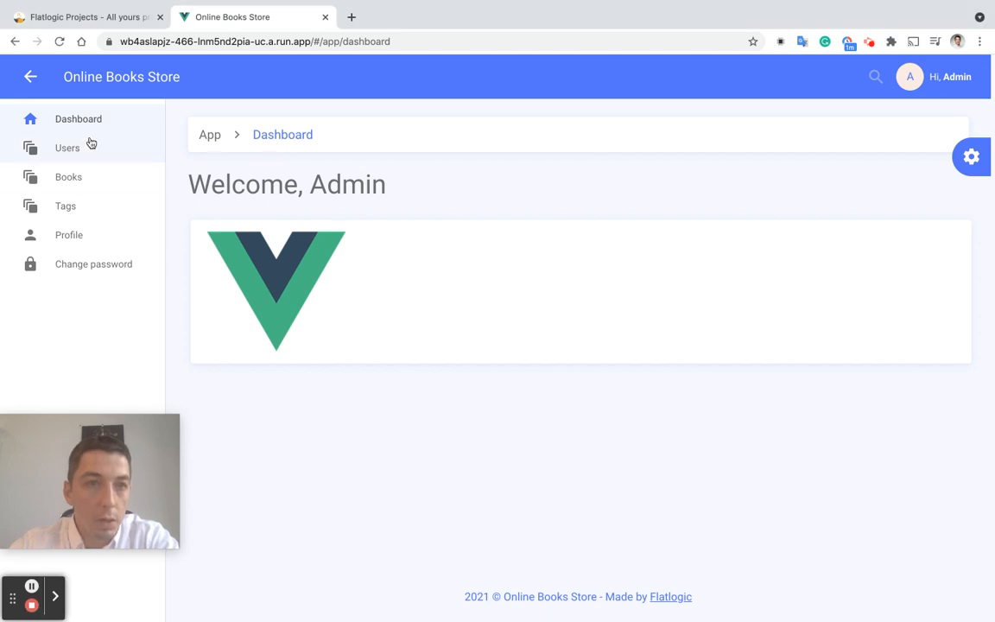
click(68, 148)
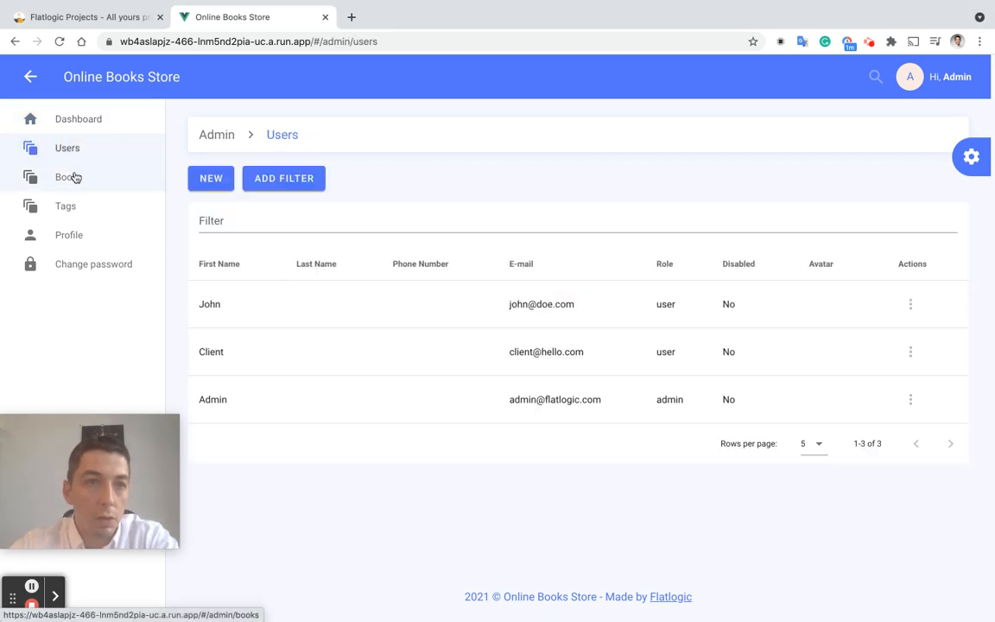
click(65, 176)
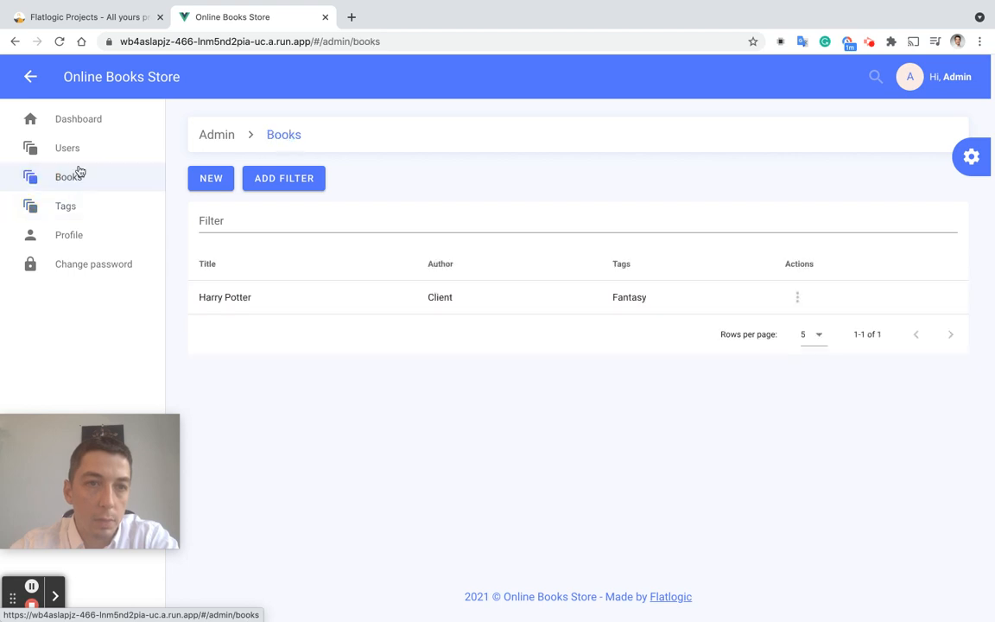
click(67, 149)
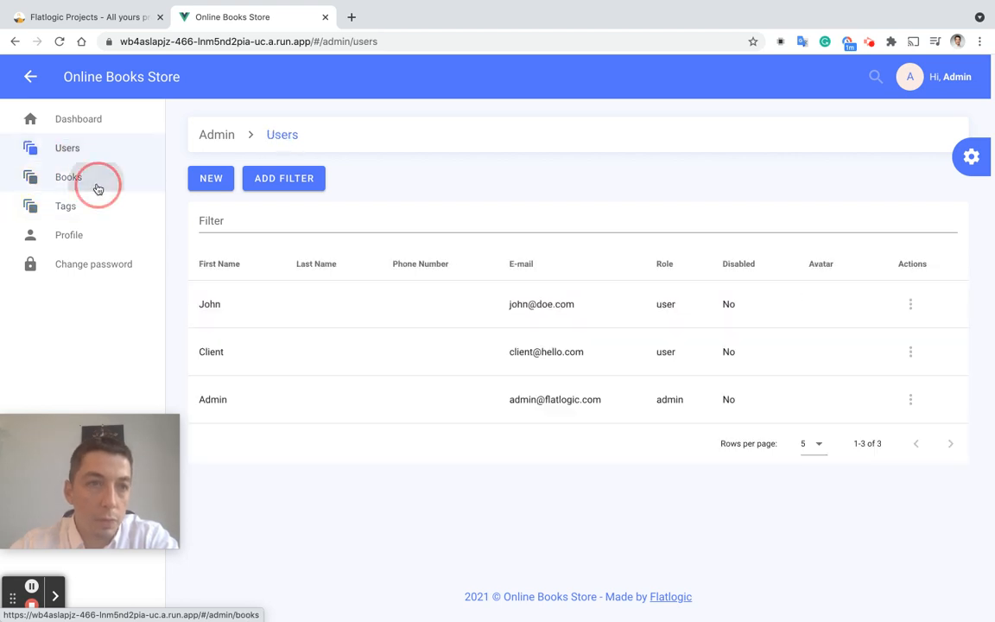
click(66, 206)
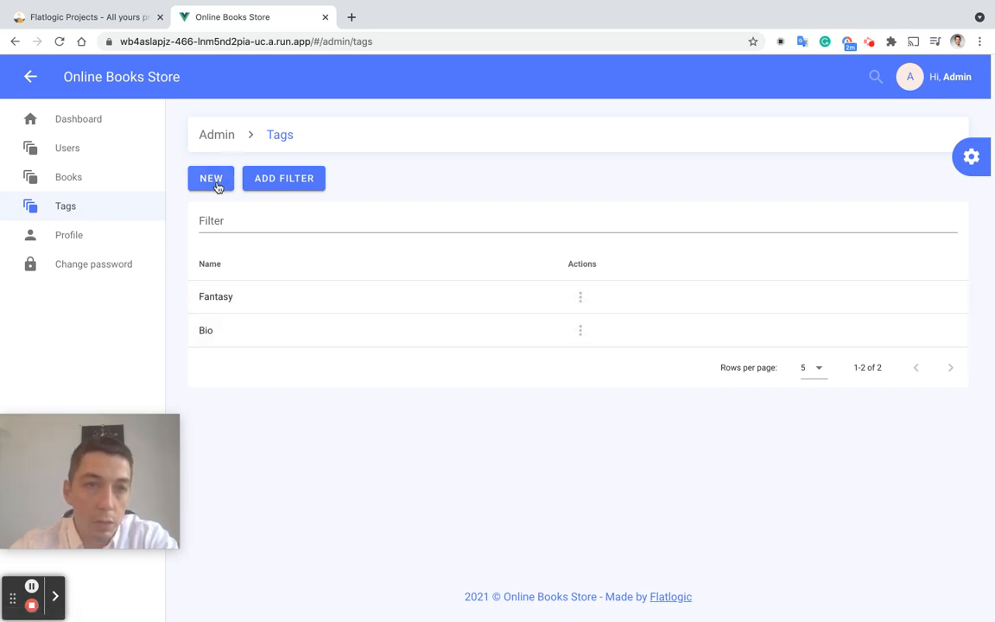
click(211, 178)
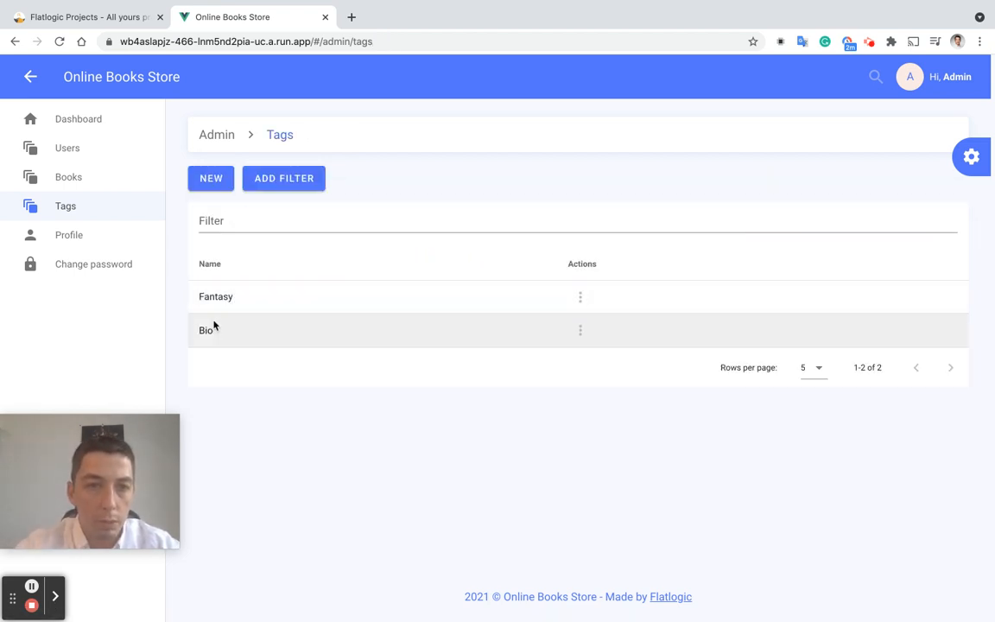
Create a new 'Fiction' tag and return to the books list
click(210, 178)
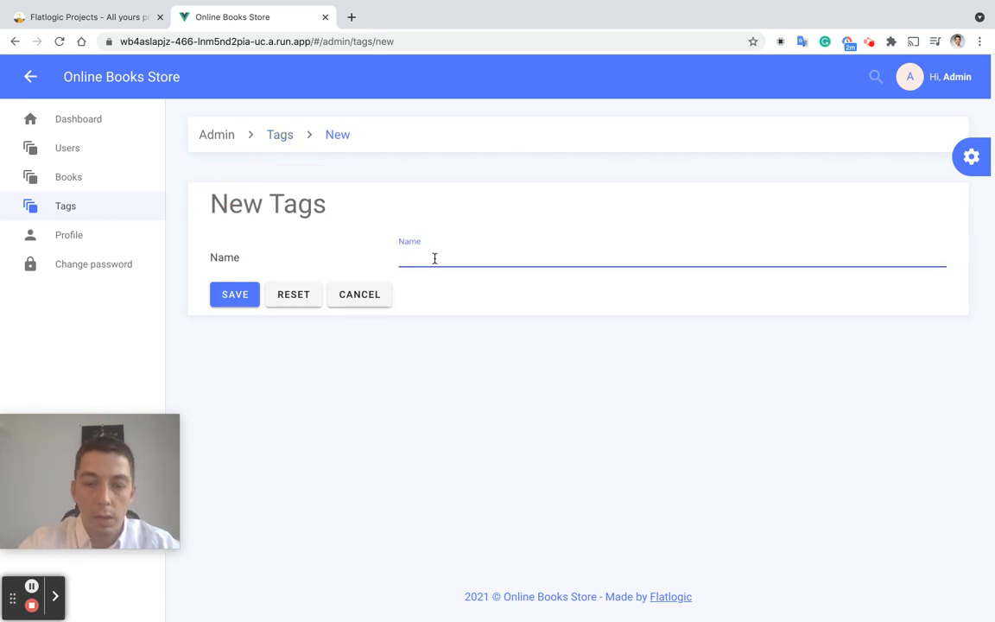
text(Fiction)
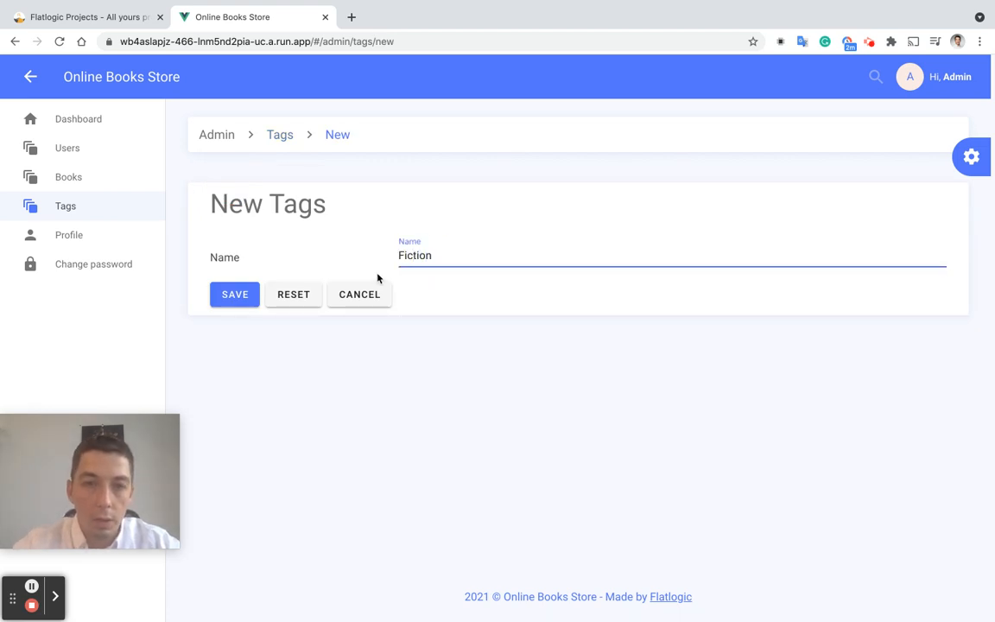
click(235, 294)
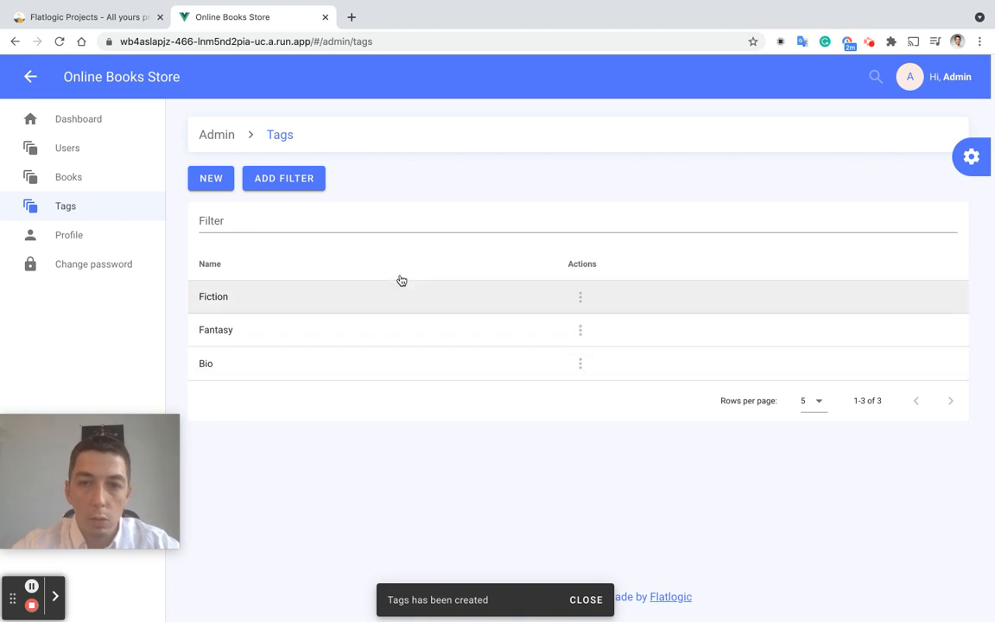
mouse_move(387, 318)
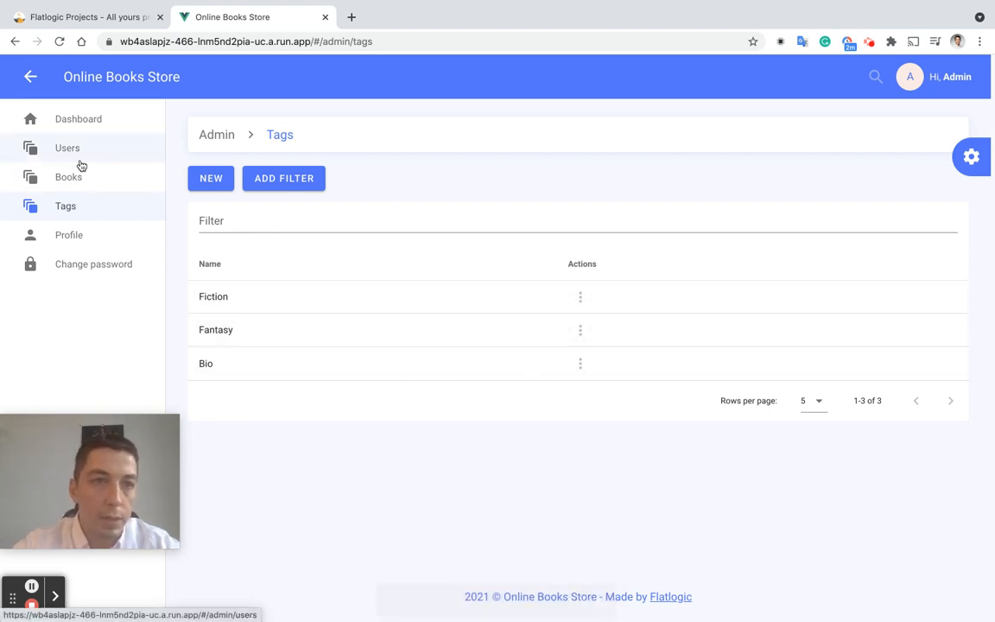
click(69, 177)
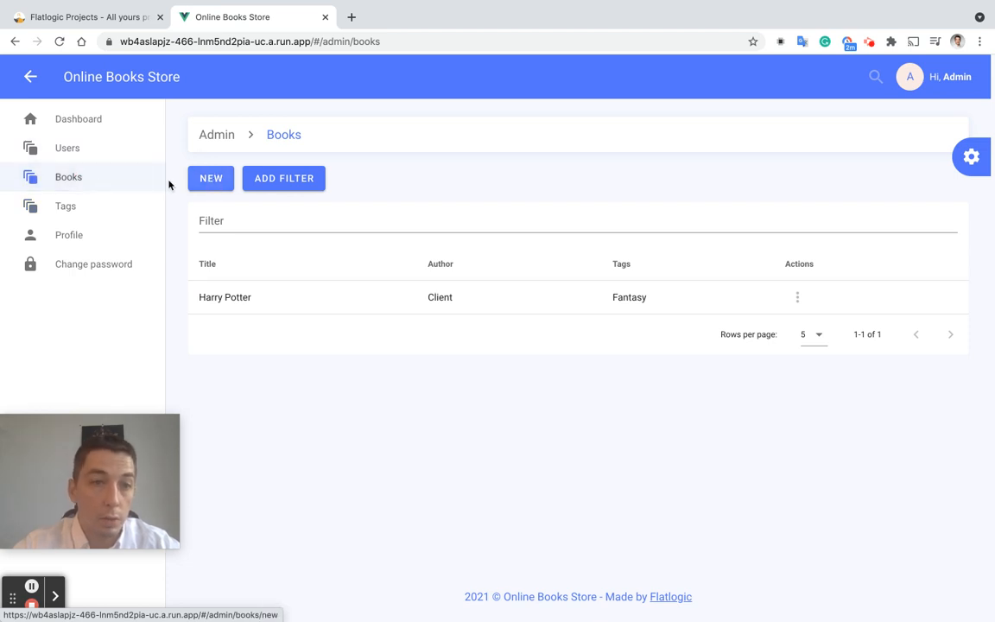
Create the book 'Flatlogic Story Book' with author Admin and tag Bio
click(211, 178)
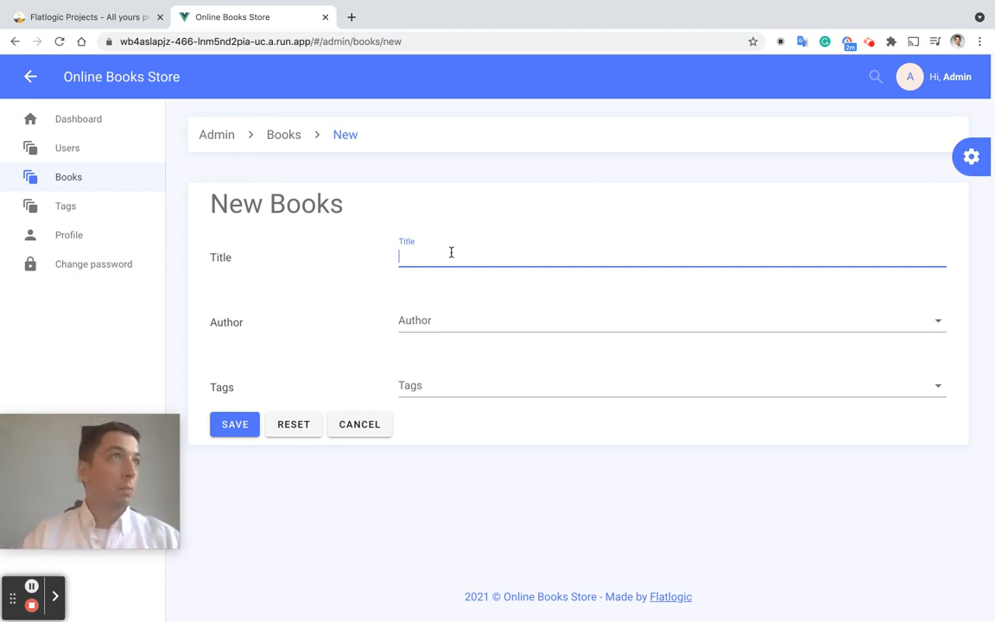
text(Flatlogic Sb)
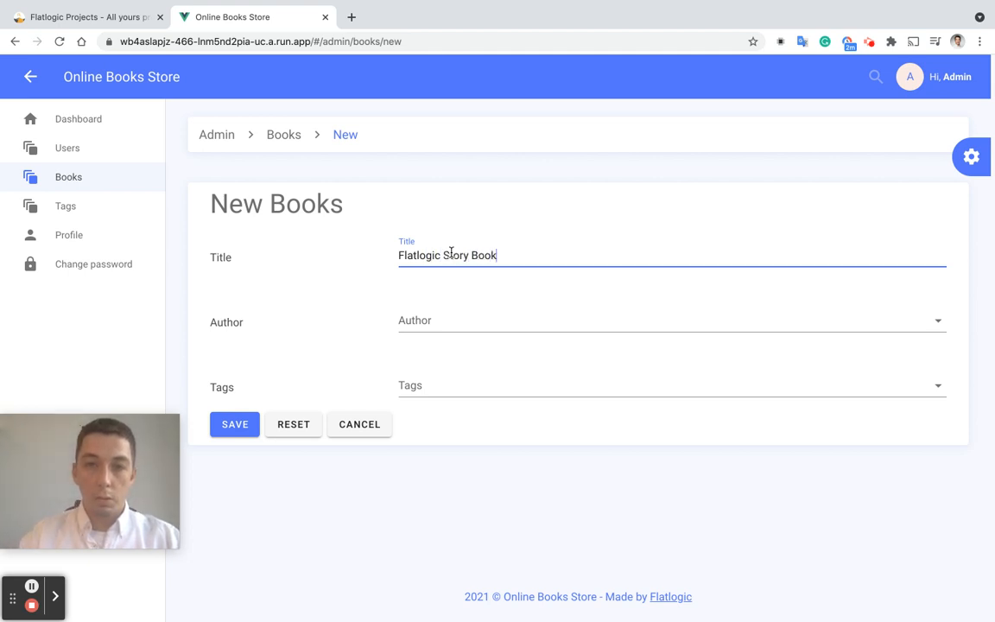
click(670, 319)
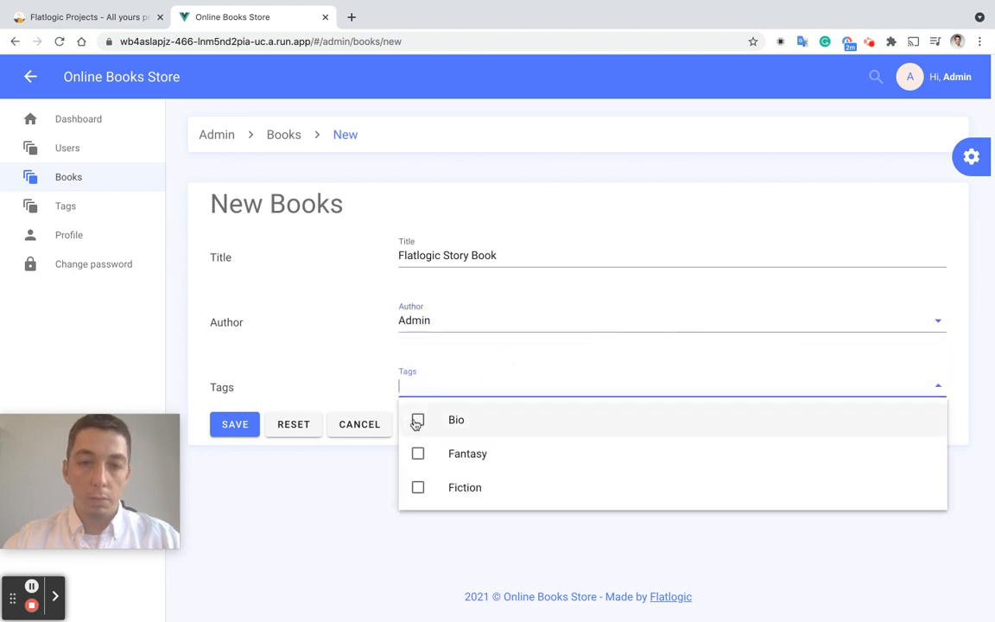
click(418, 420)
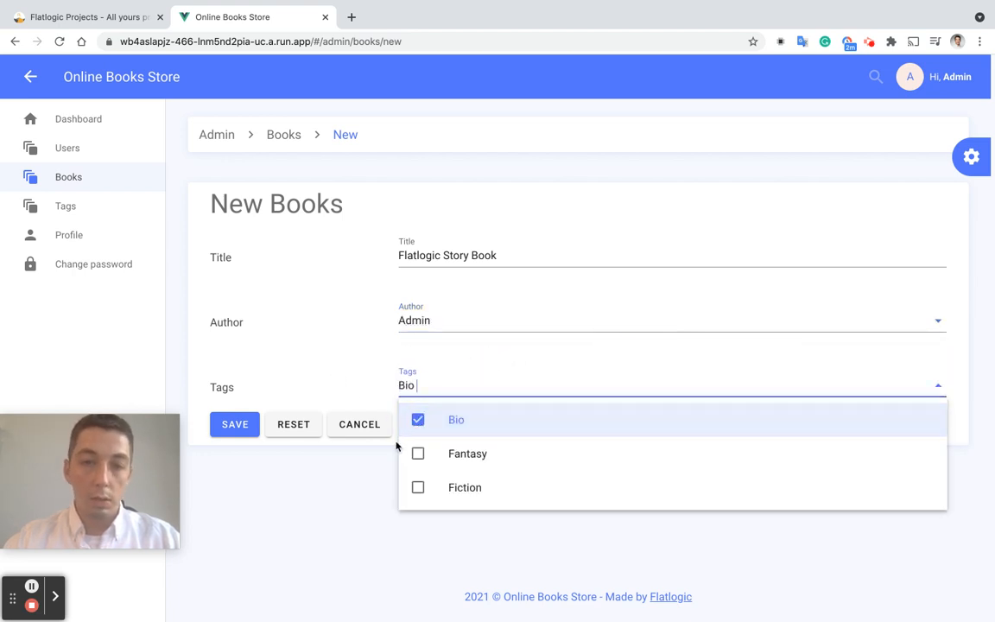
mouse_move(404, 515)
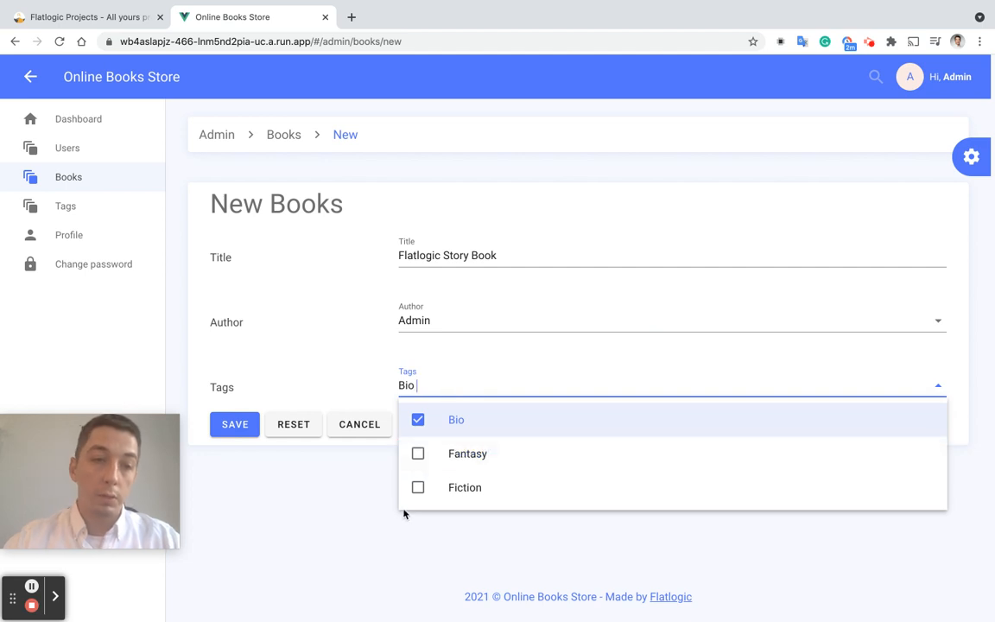
mouse_move(311, 508)
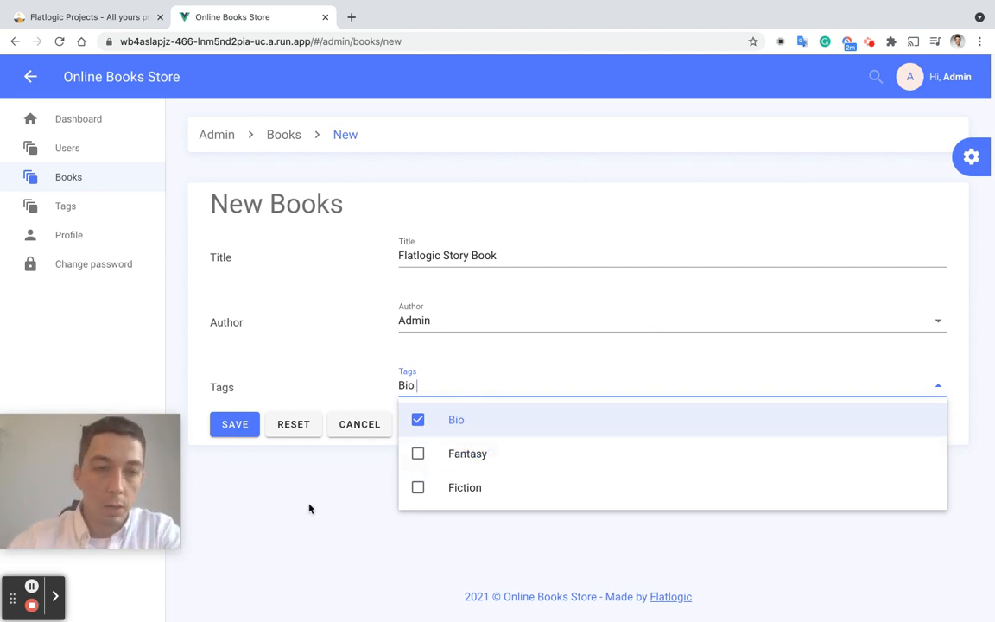
click(235, 425)
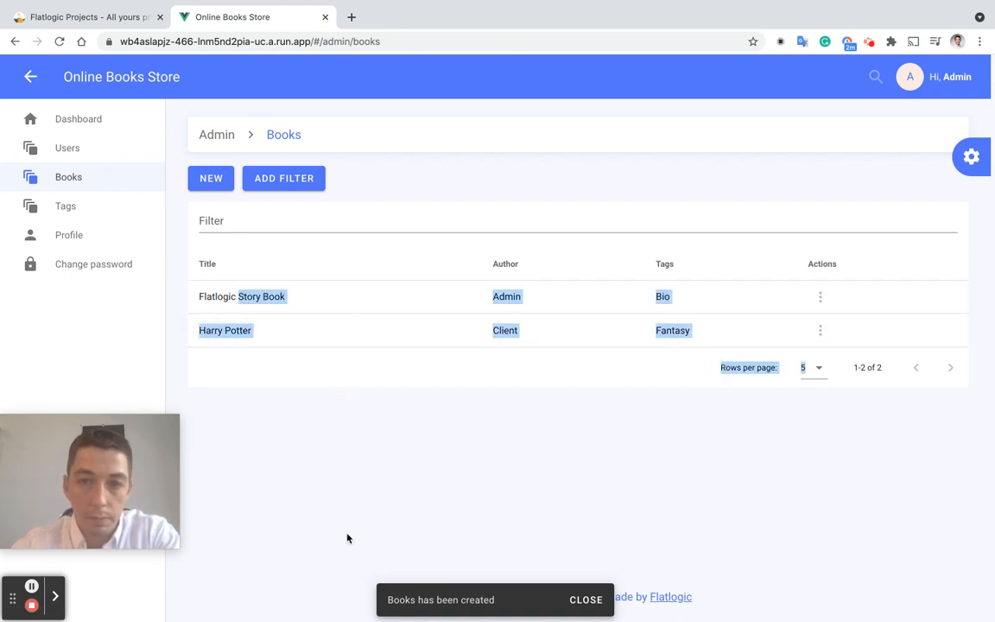
Filter books by title containing 'harry' and switch the colour theme back to blue
click(67, 148)
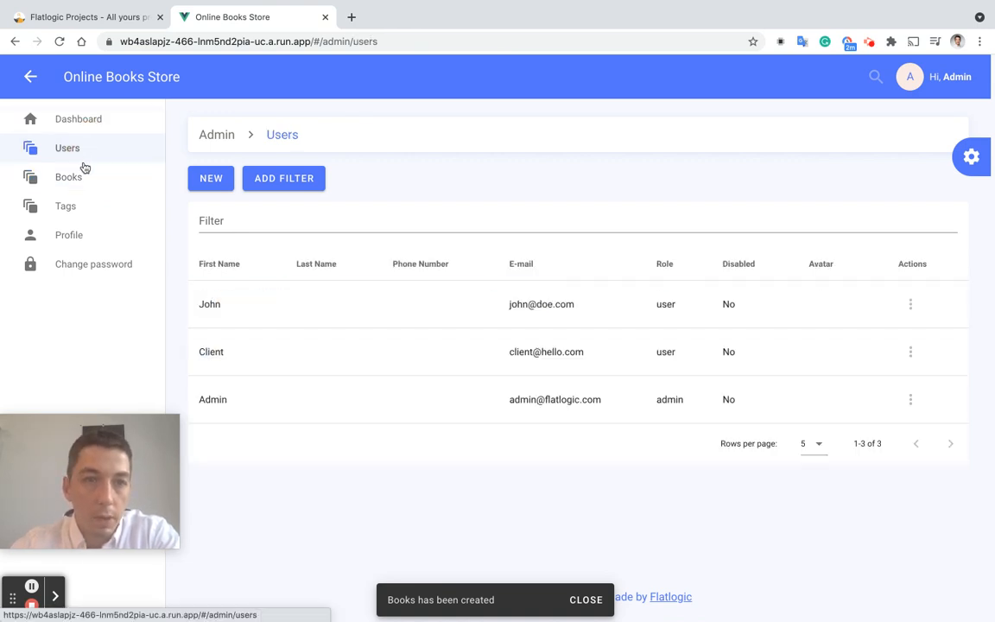
click(70, 176)
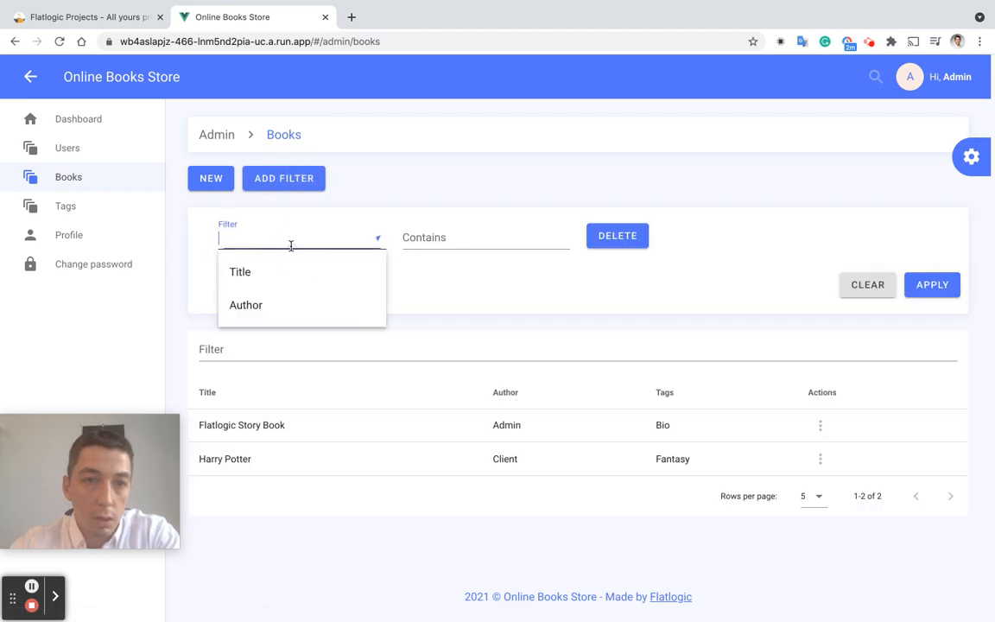
click(240, 271)
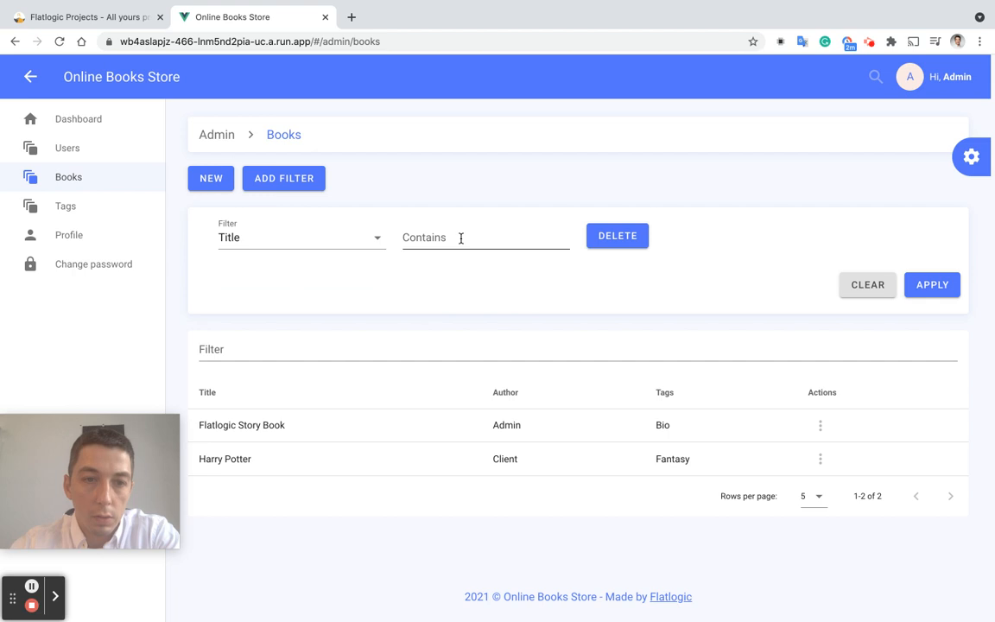
text(haar)
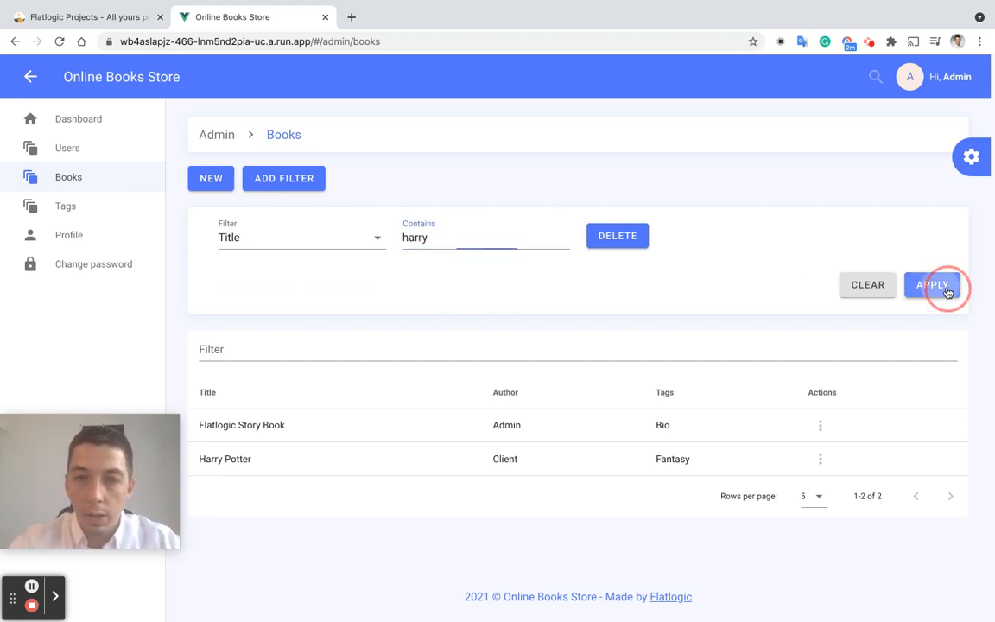
click(933, 285)
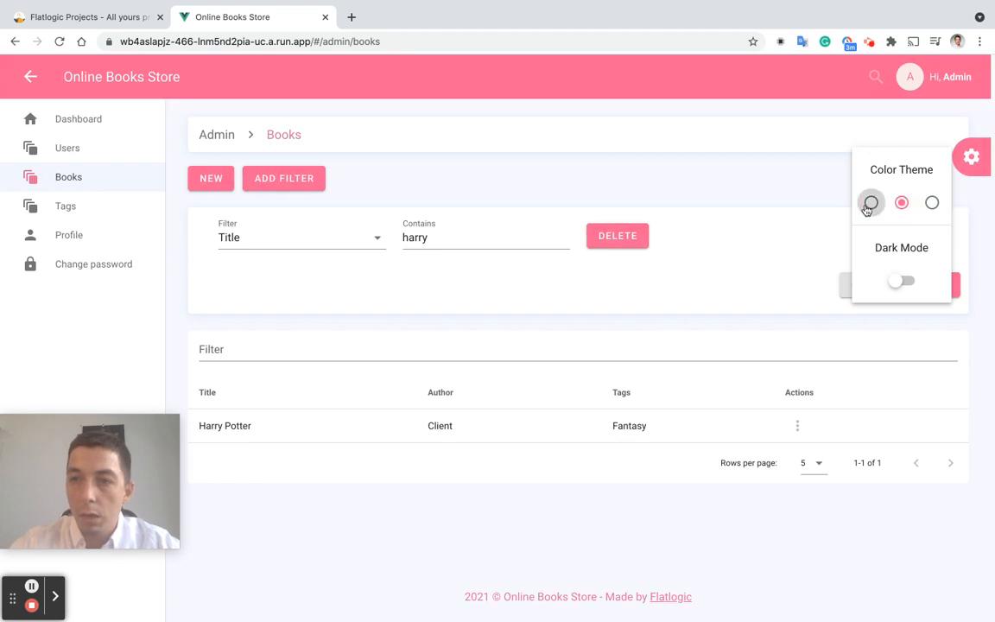
click(871, 202)
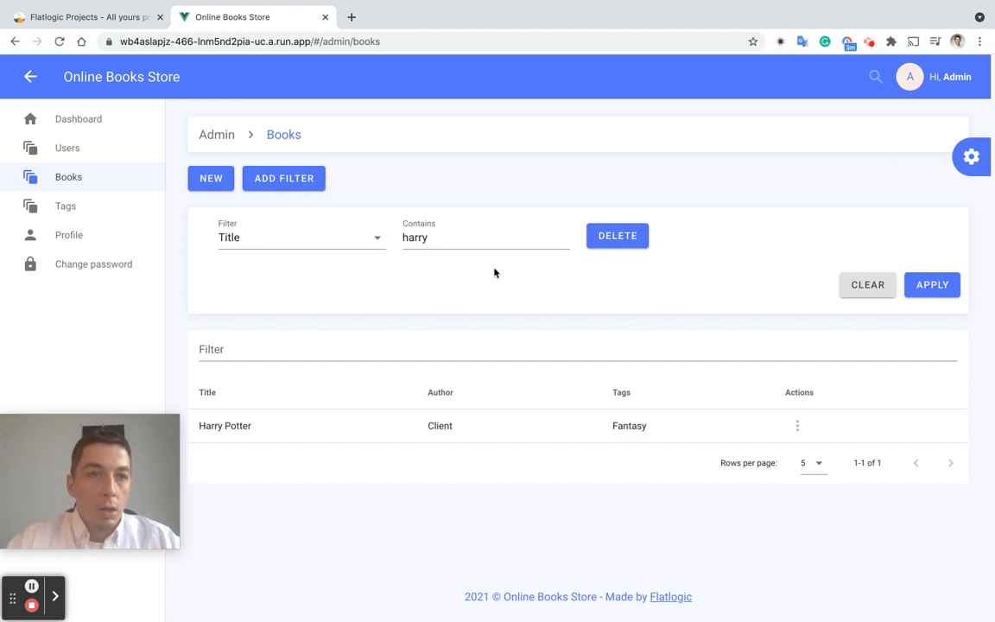
mouse_move(302, 54)
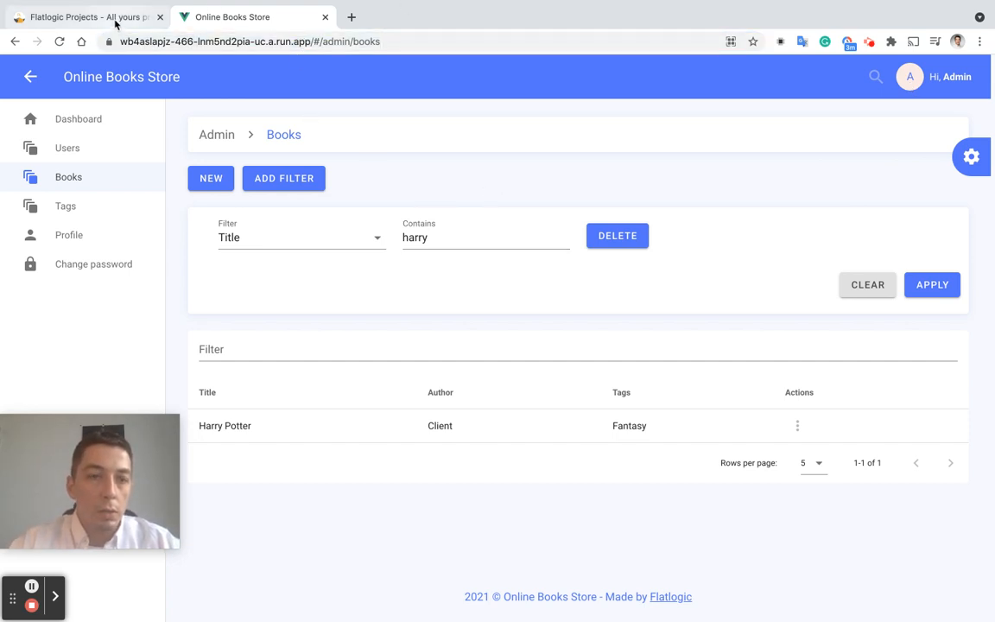
Attempt to download the free Online Books Store project and dismiss the upgrade-required notice
click(96, 14)
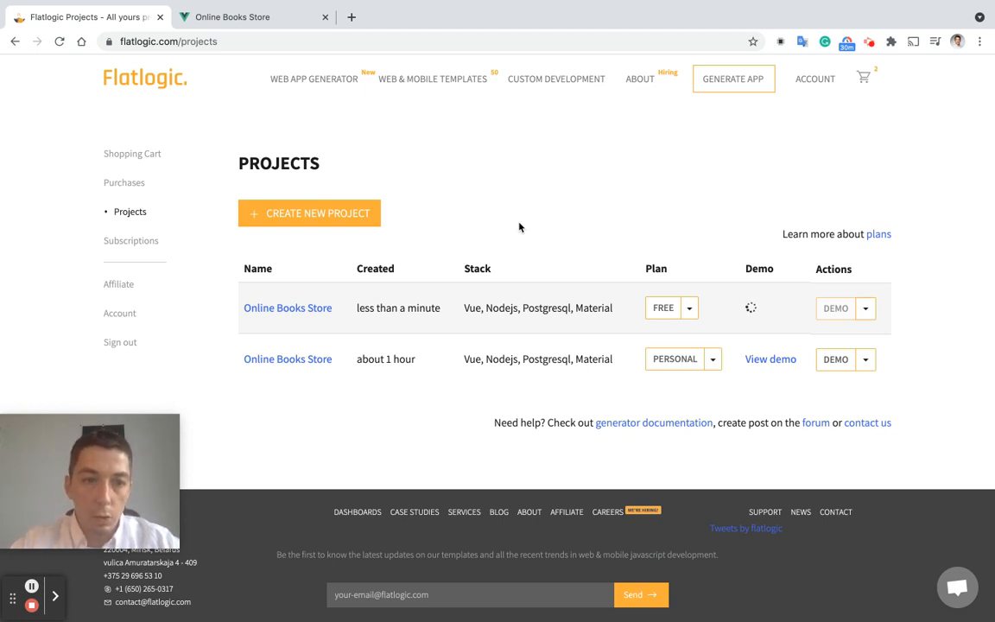
mouse_move(690, 259)
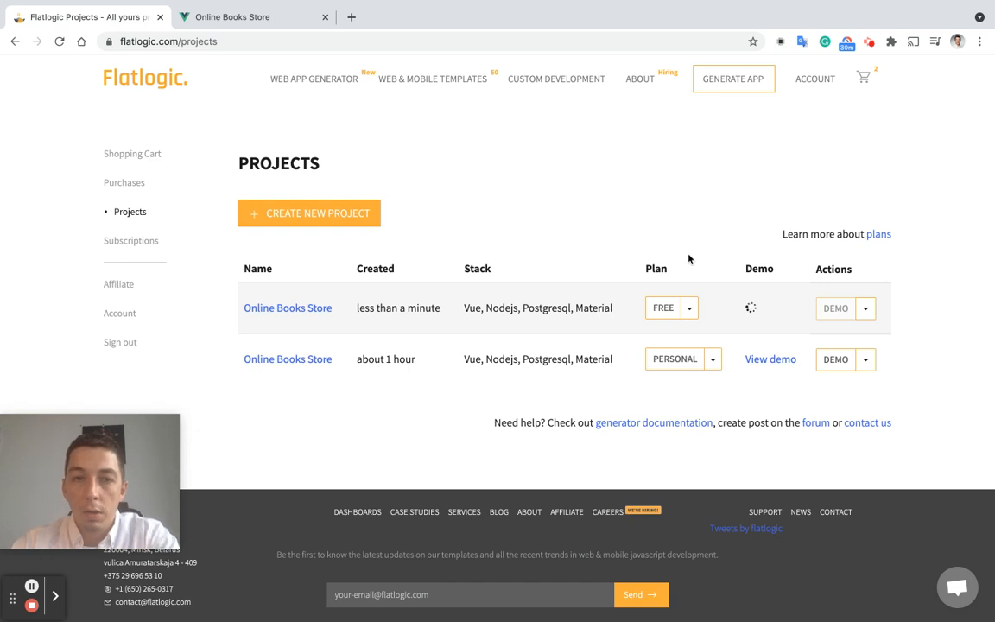
click(687, 308)
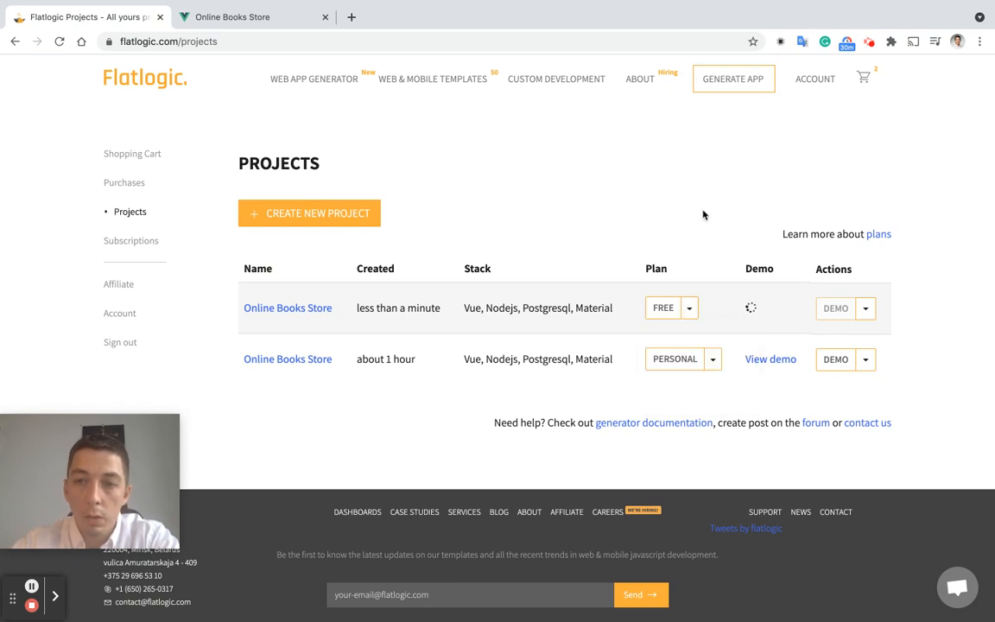
mouse_move(415, 277)
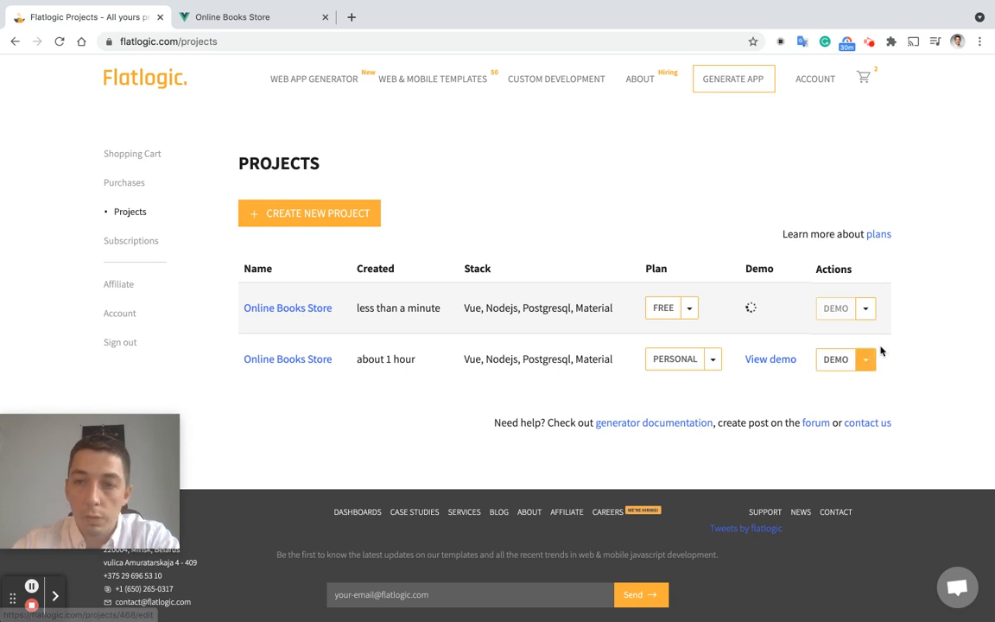
click(867, 308)
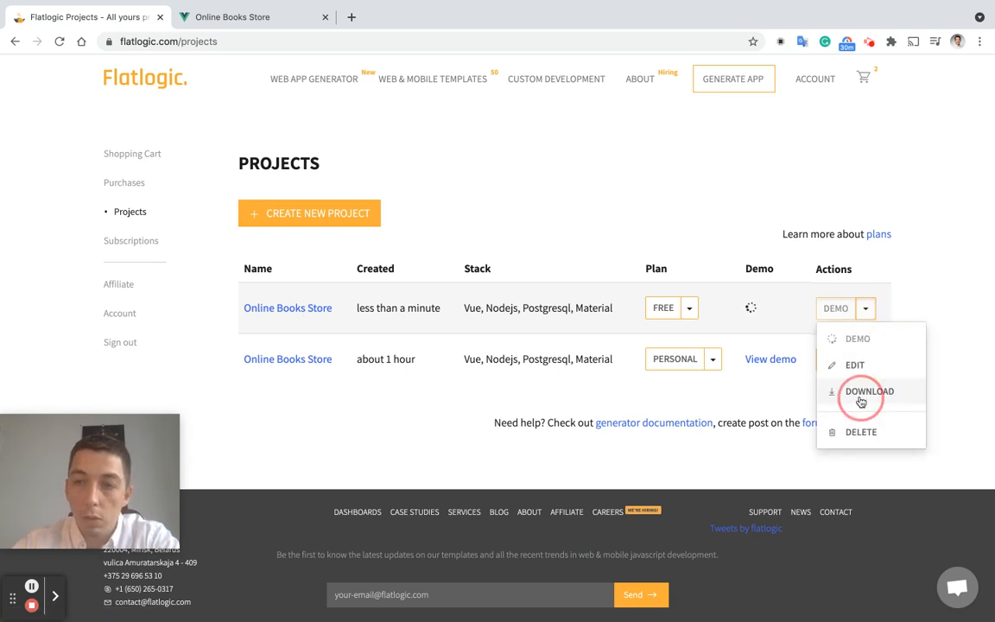
click(869, 390)
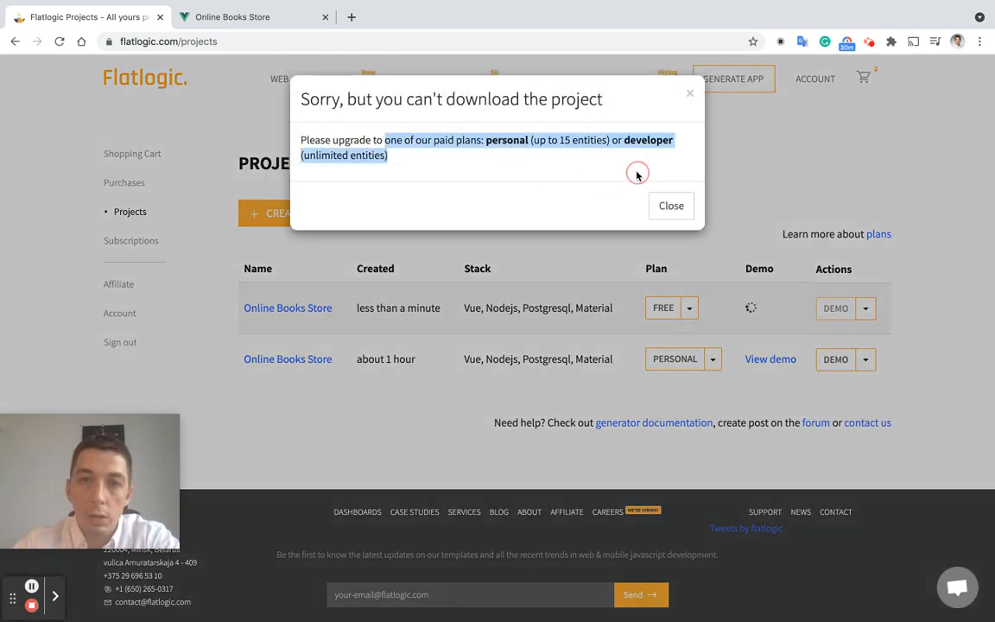
click(670, 206)
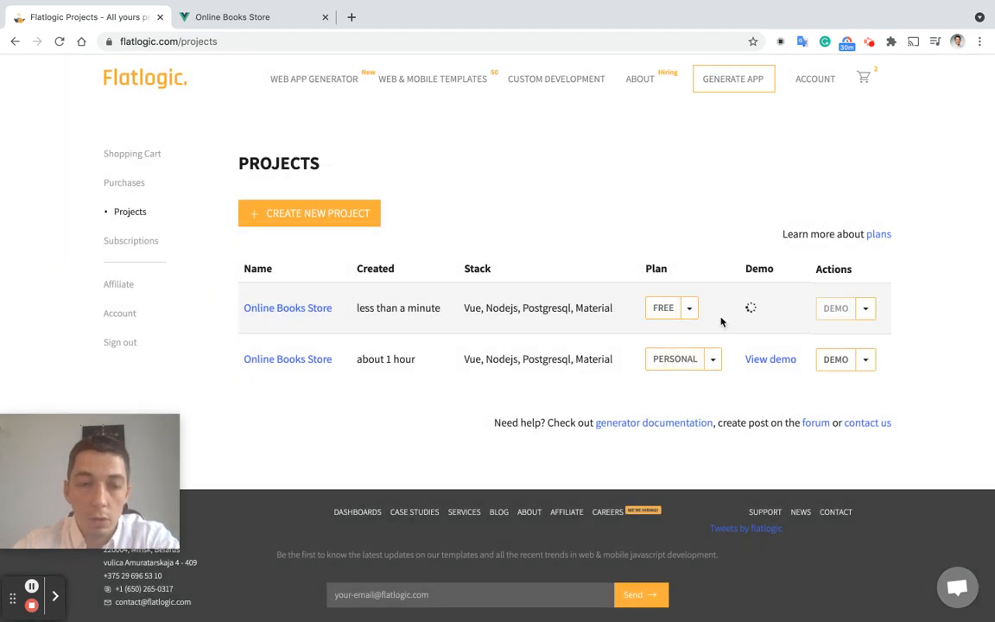
mouse_move(909, 370)
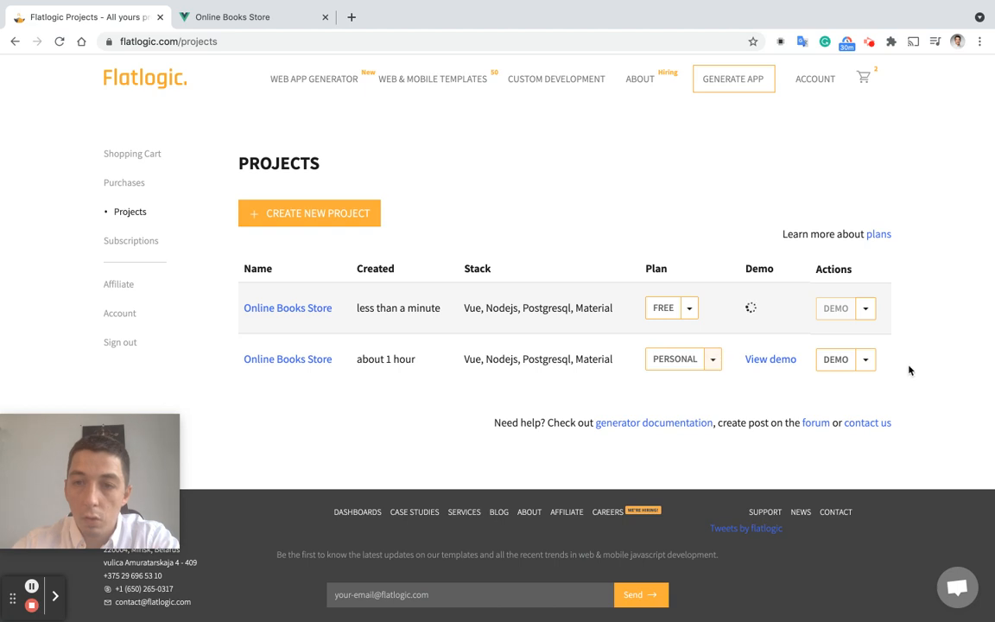
mouse_move(753, 341)
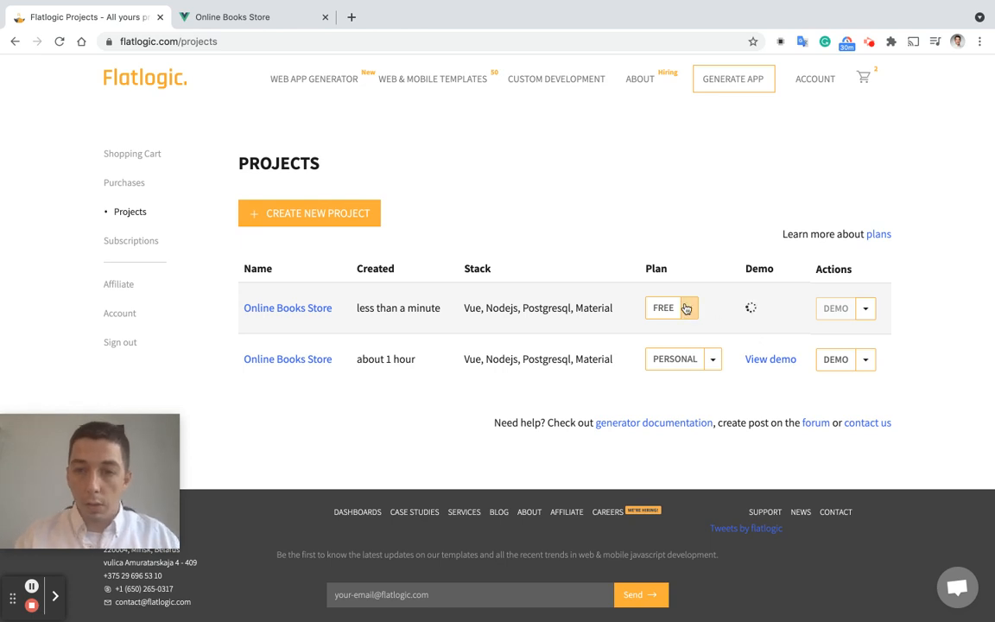
Review the Free, Personal and Developer plan choices, then reopen the Online Books Store project
click(688, 308)
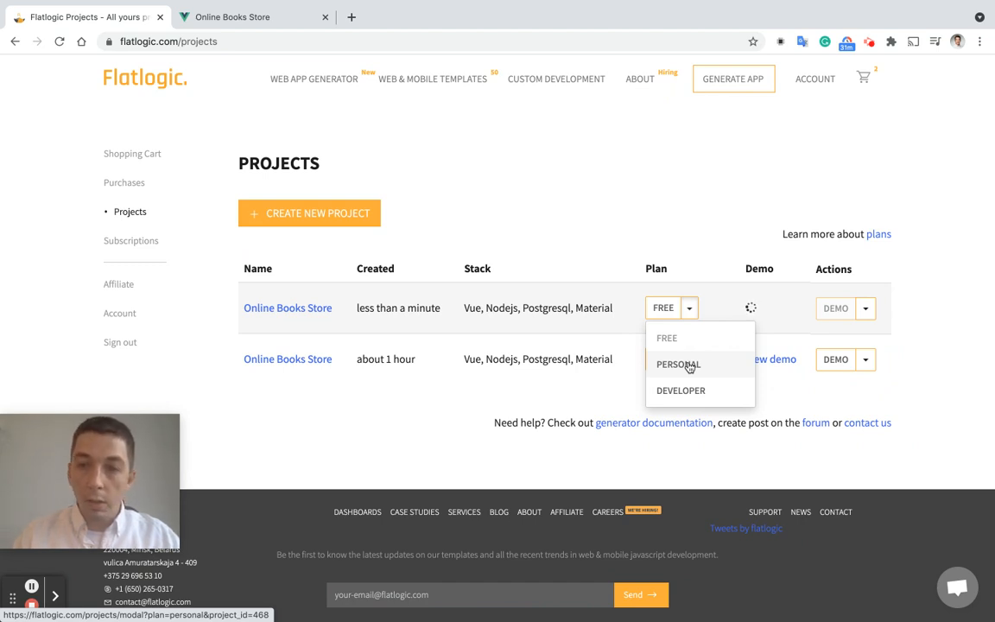
click(679, 364)
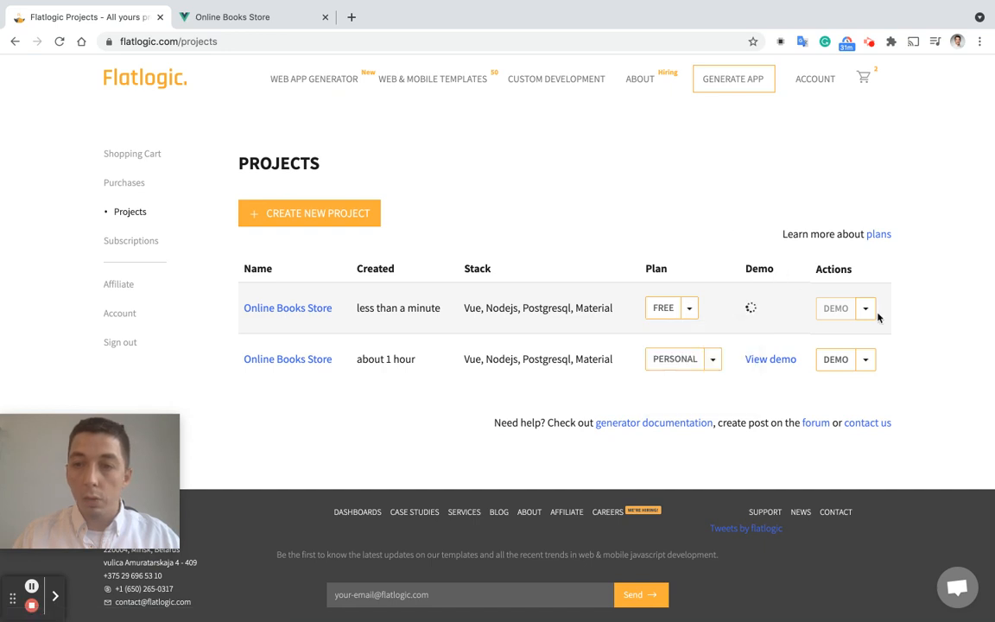
click(287, 307)
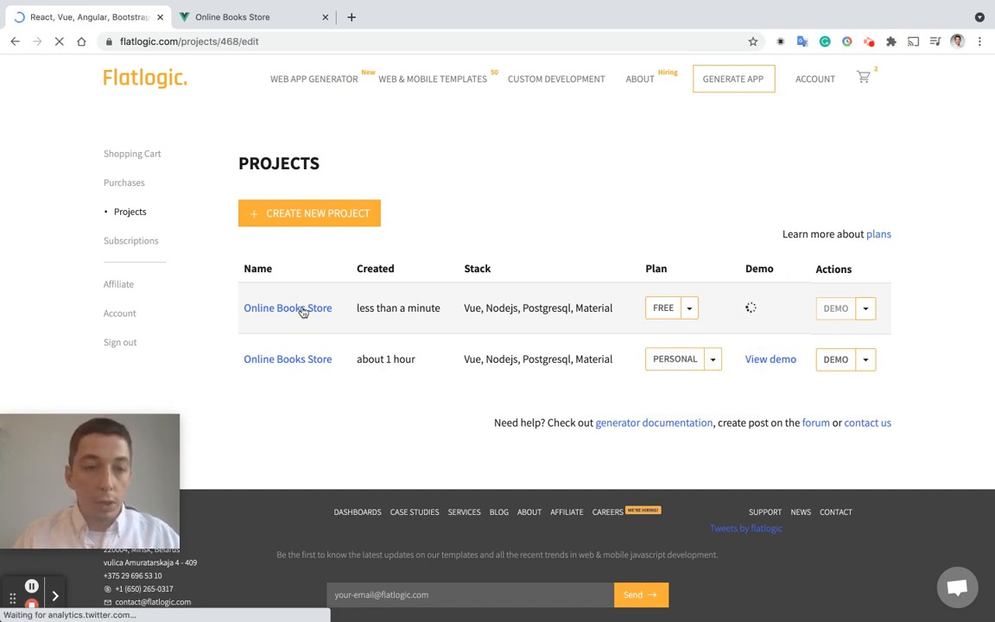
click(286, 308)
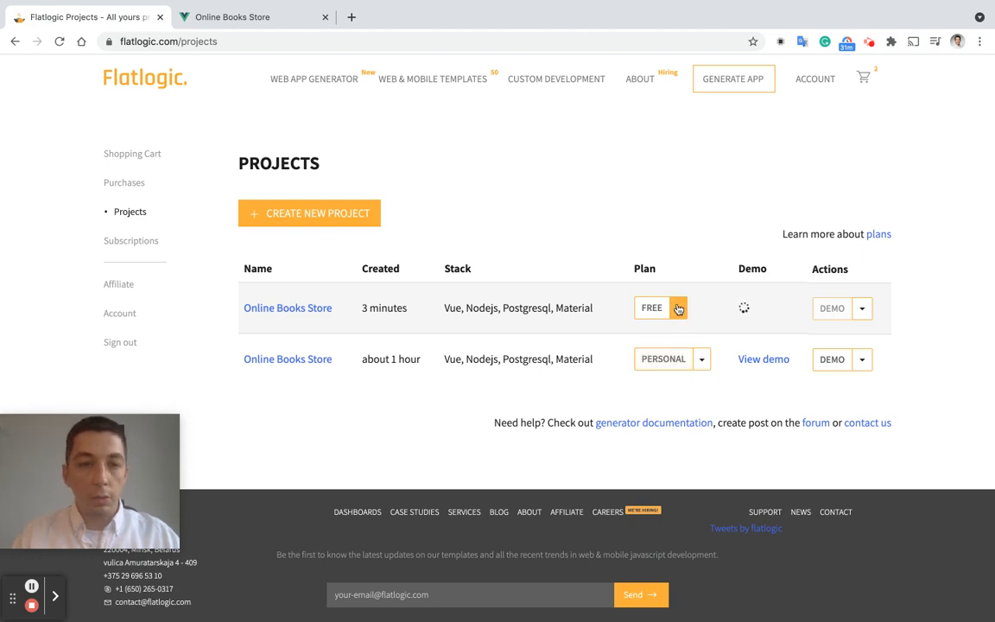
click(678, 307)
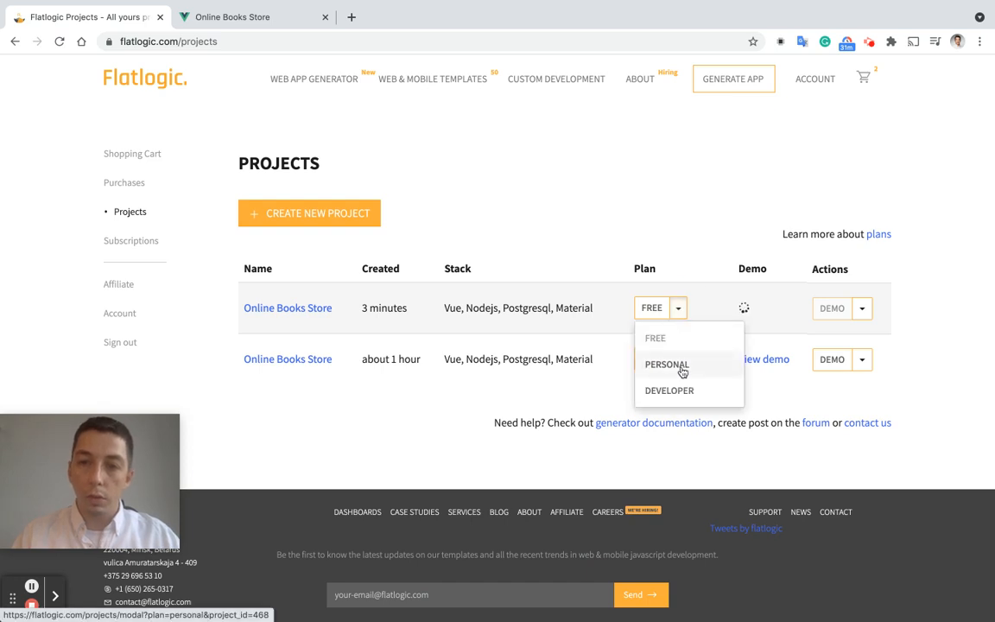
click(667, 363)
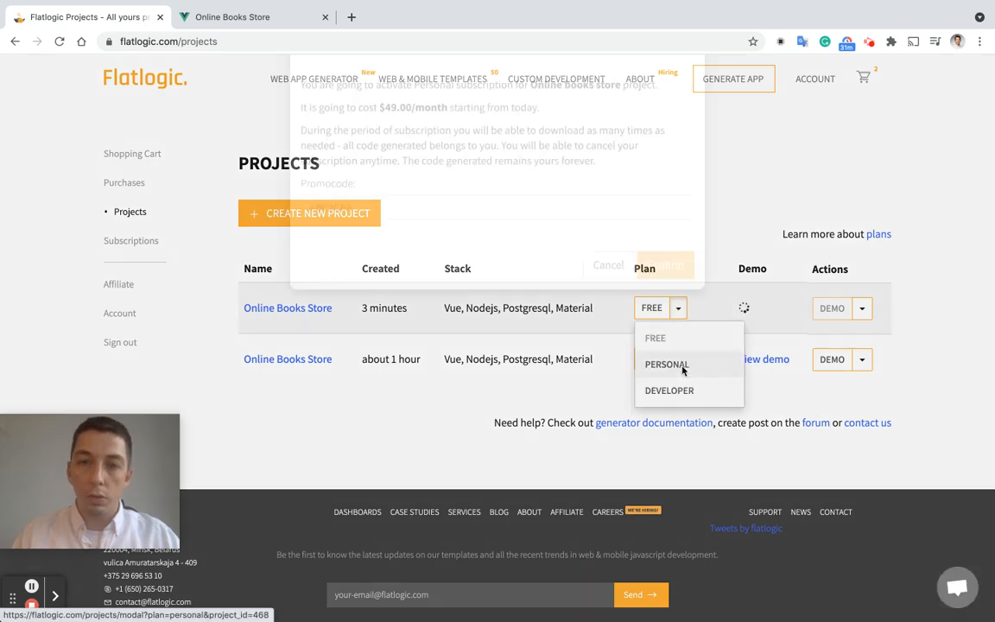
click(667, 364)
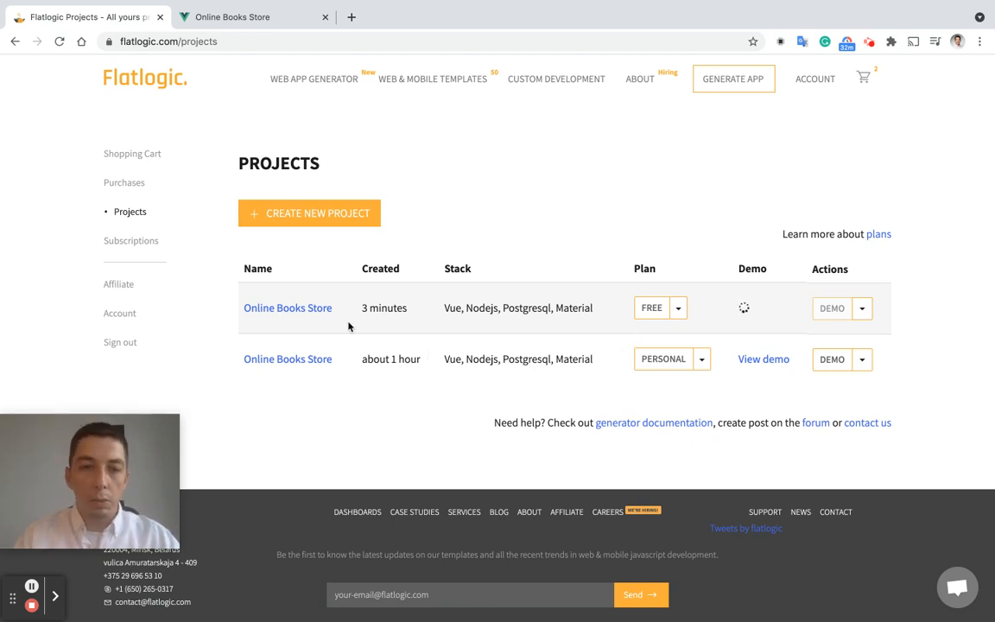
click(287, 307)
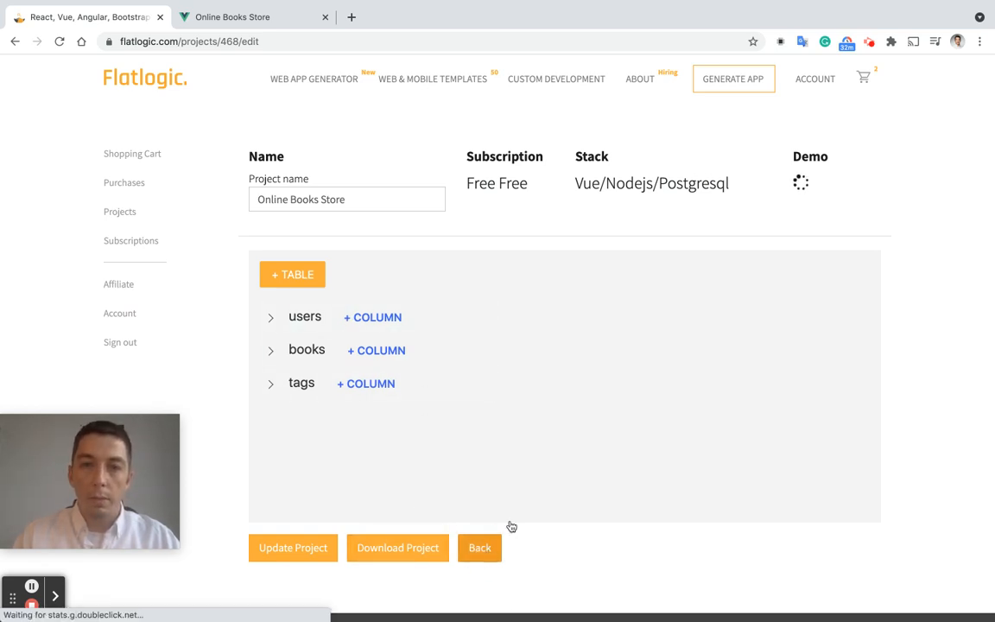
Download the source code of the older personal-plan Online Books Store project
click(480, 548)
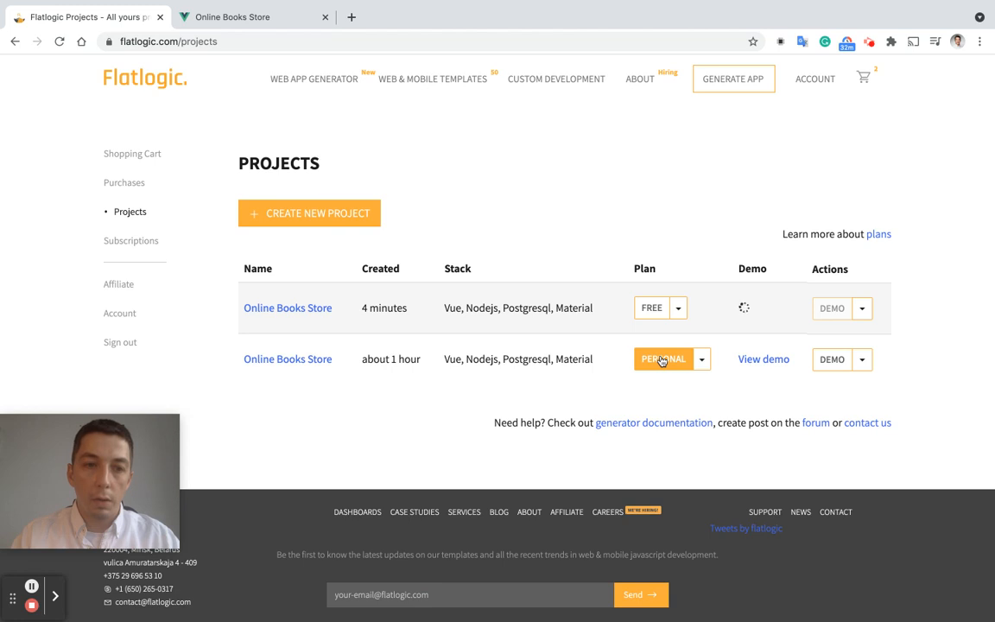
mouse_move(653, 365)
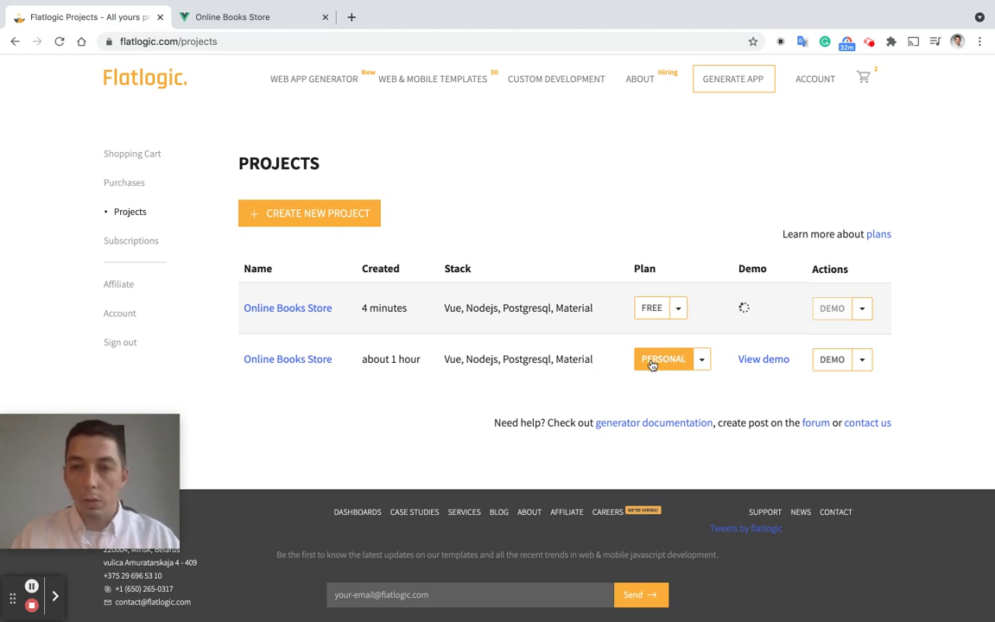
mouse_move(674, 363)
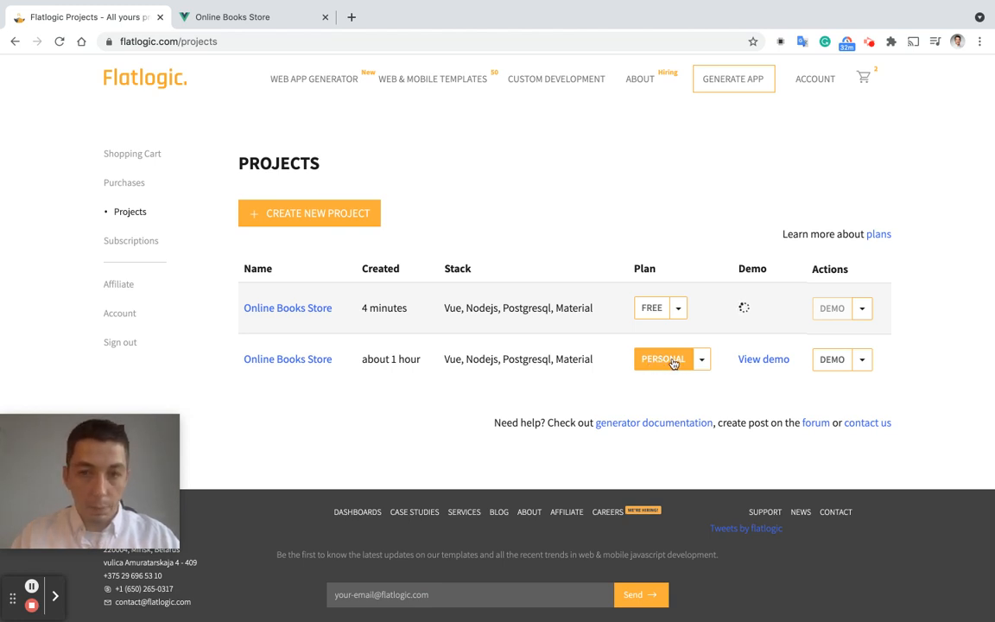
click(864, 360)
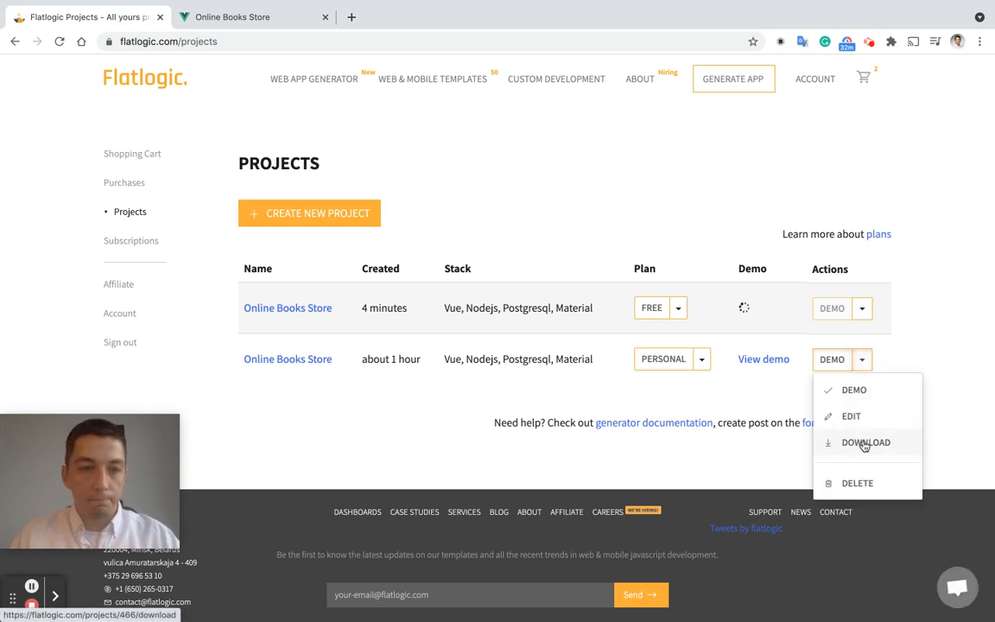
click(864, 442)
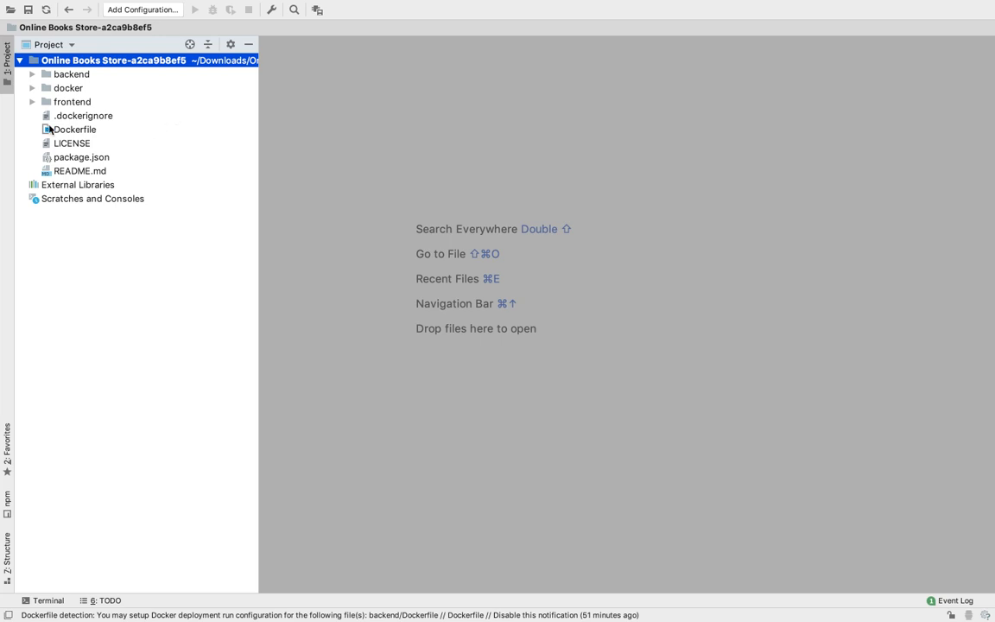
mouse_move(71, 90)
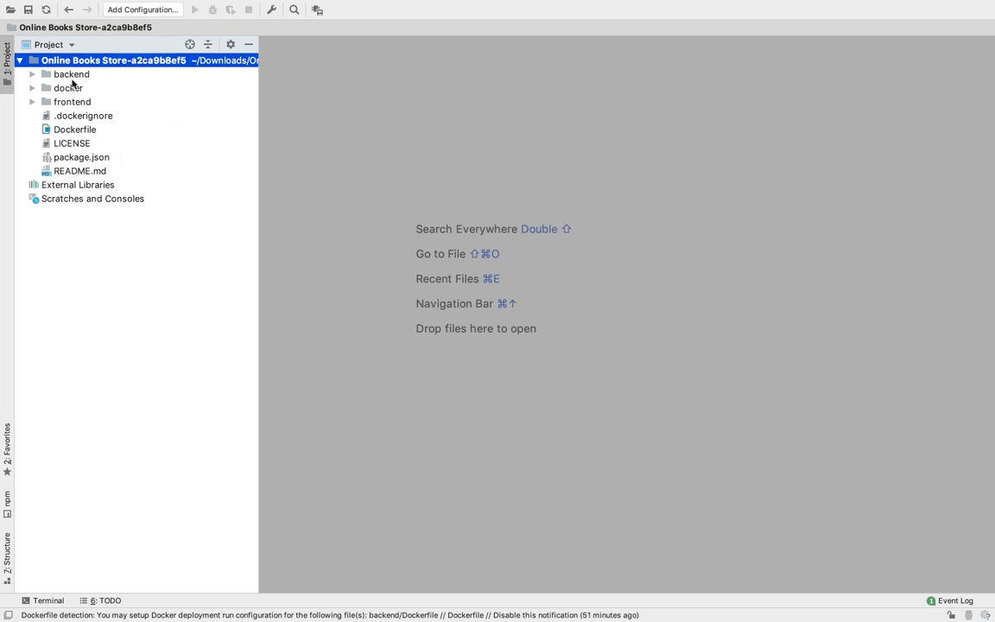
Show README.md with its Vue.js, Material and NodeJS setup steps beside the Markdown preview
click(69, 88)
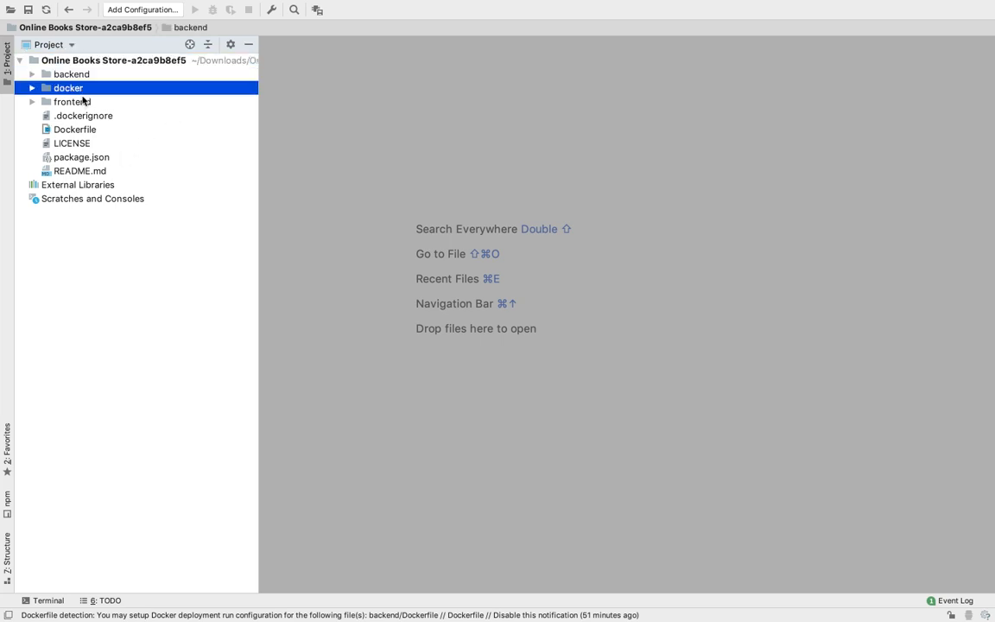
double_click(79, 171)
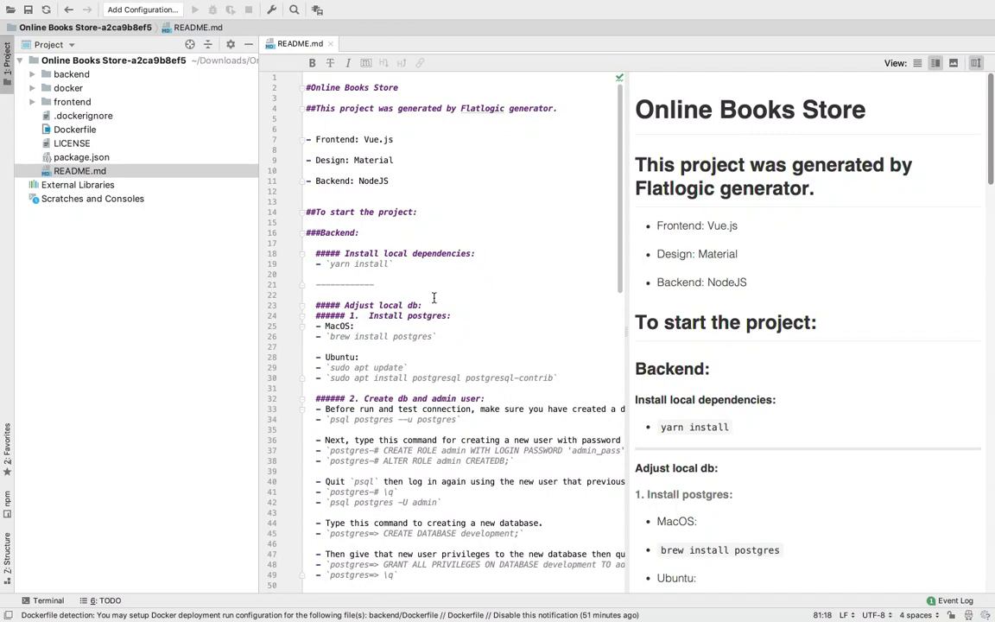
scroll(down, 3)
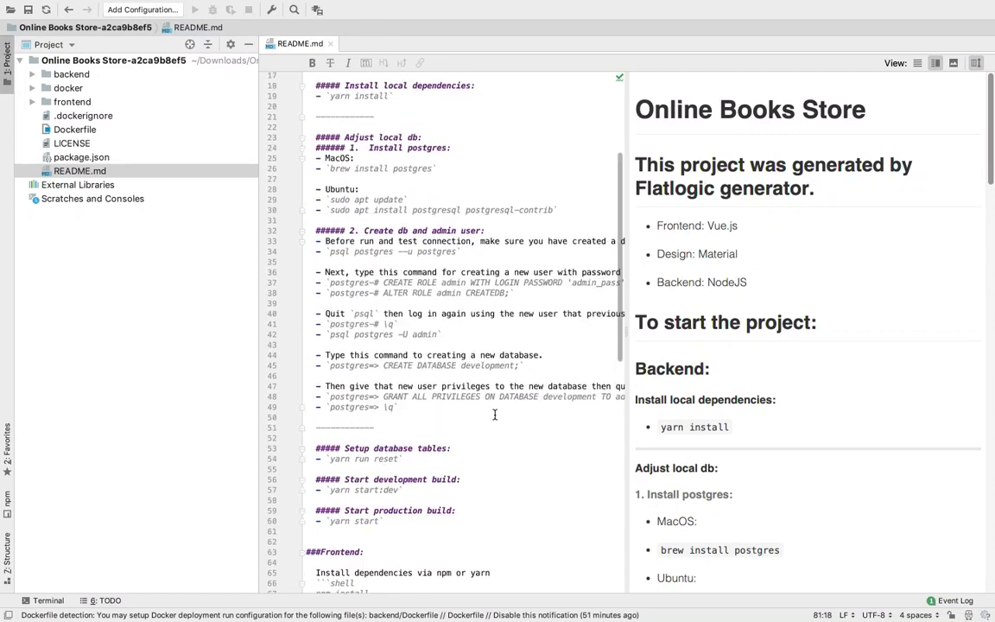
Install the backend dependencies with yarn in a terminal session
click(45, 602)
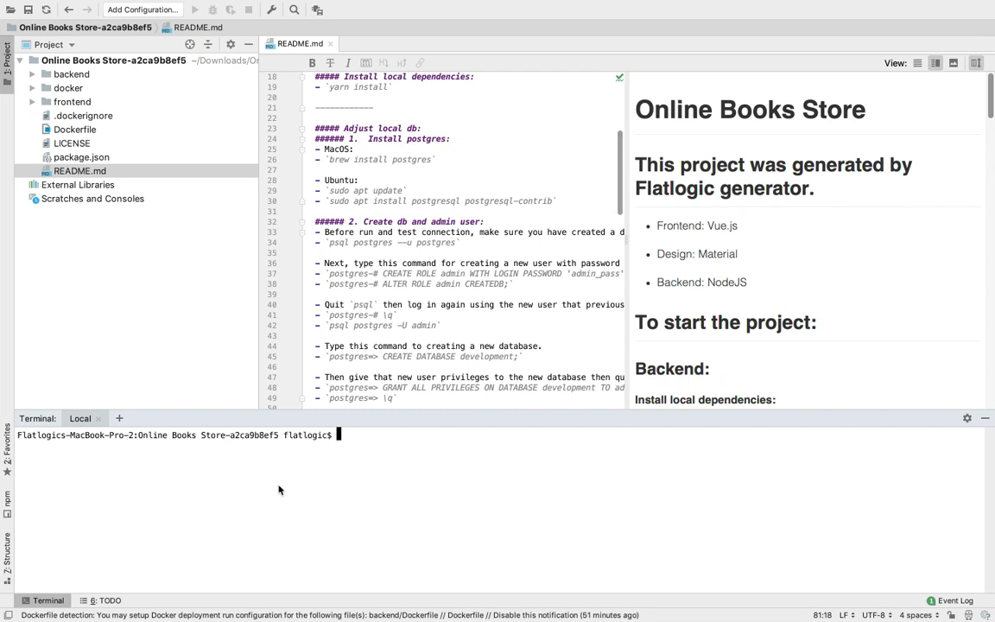
text(cd backend/)
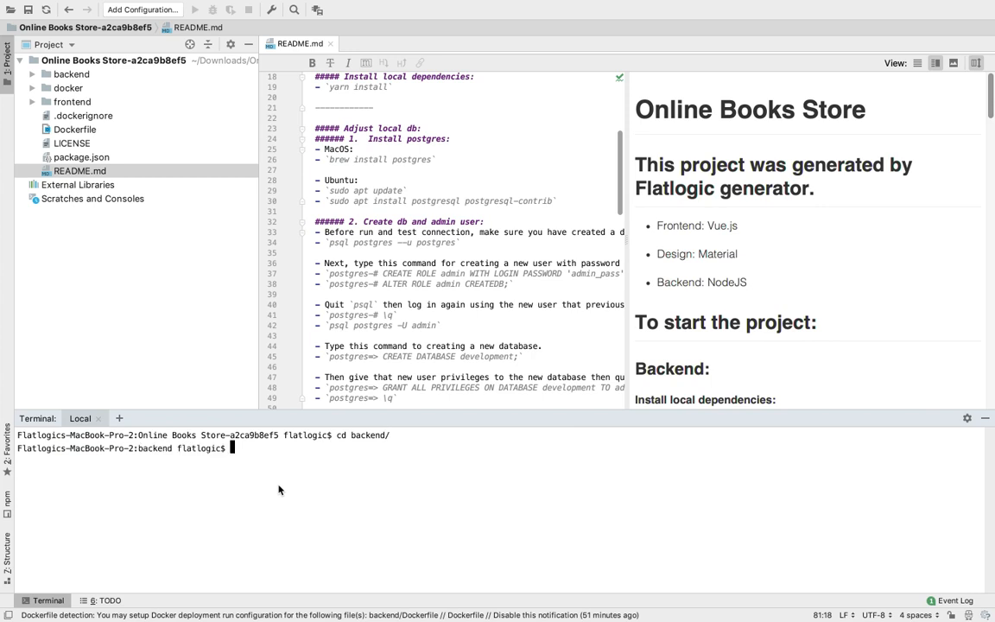
text(yarn)
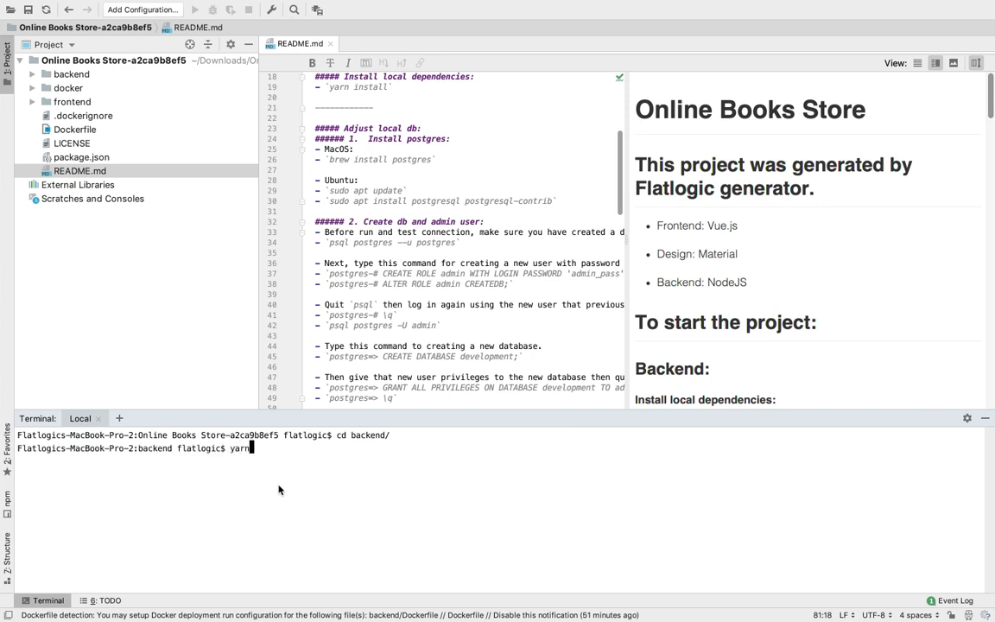
key(Enter)
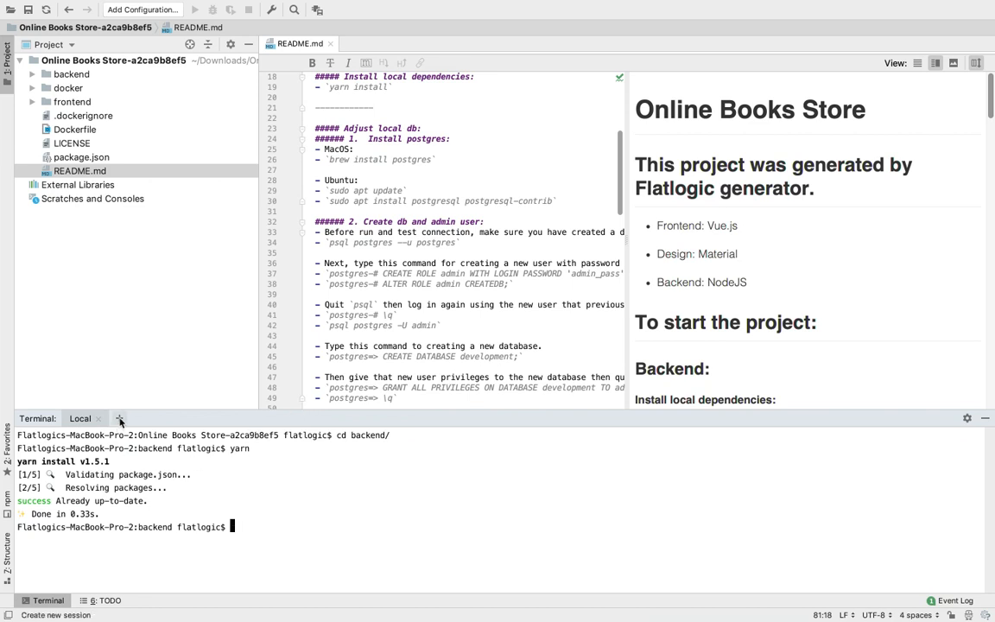
Install the frontend dependencies with yarn in a second terminal session
click(121, 418)
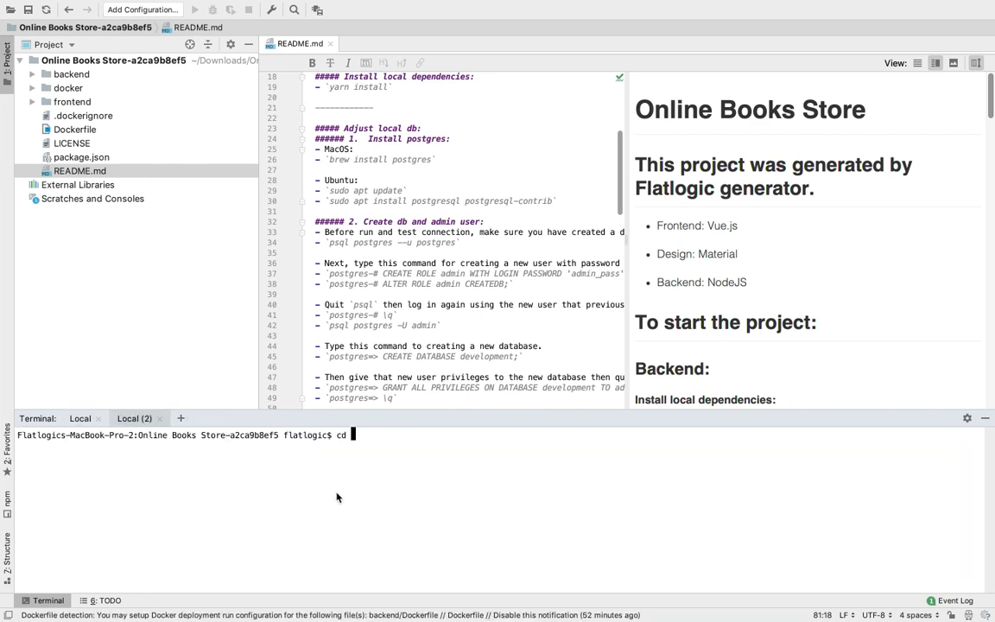
text(frontend/)
text(yarn)
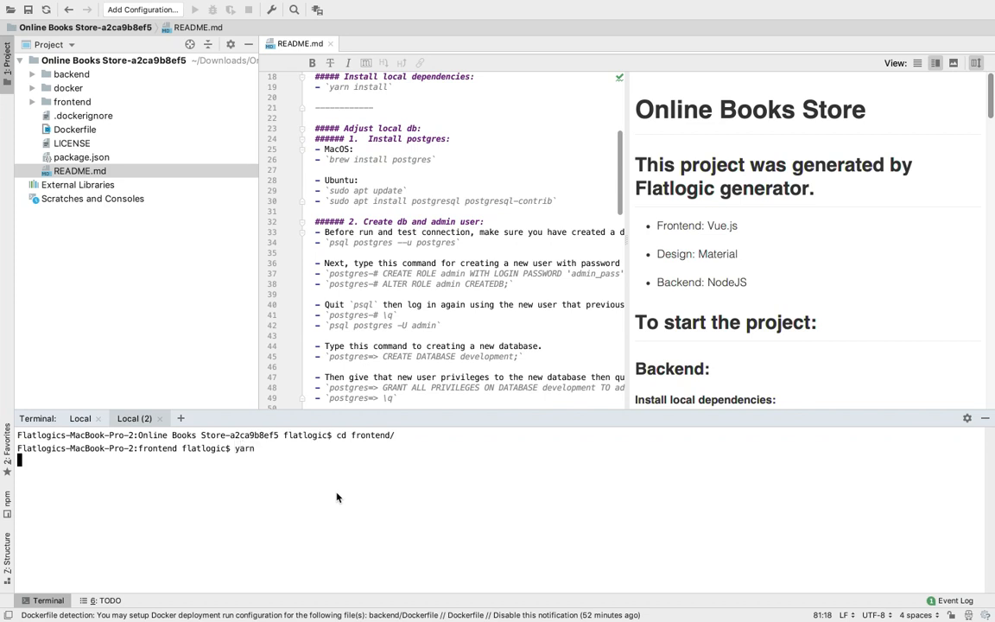
key(Enter)
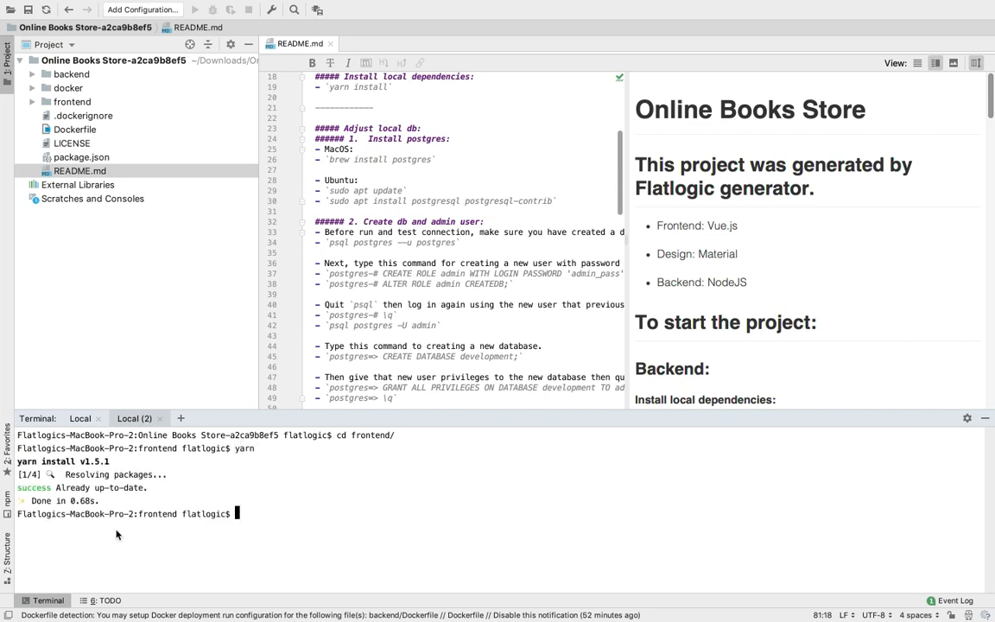
click(135, 418)
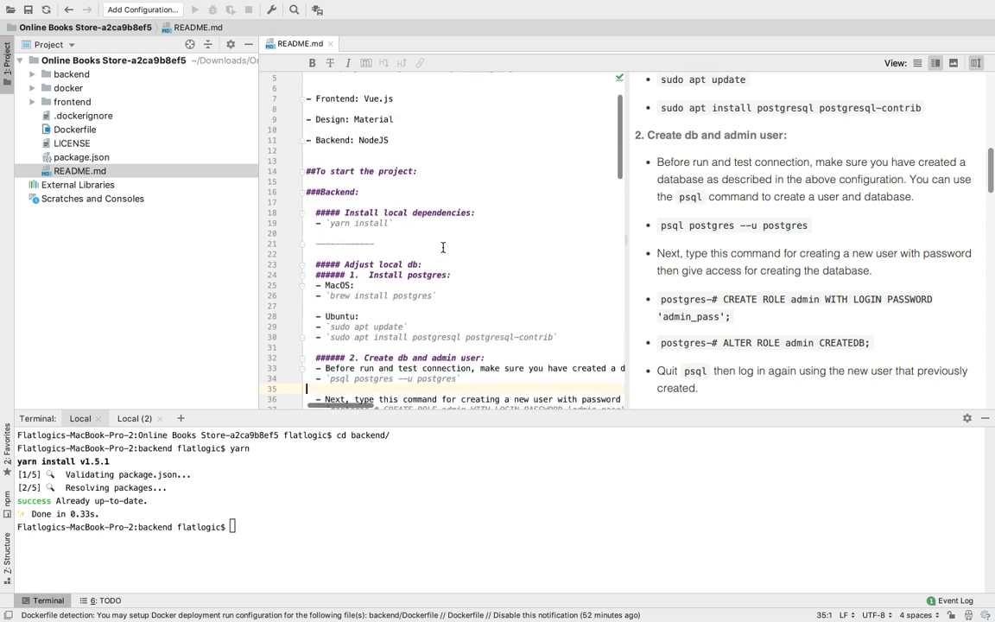
Launch the development server with yarn run start:backend, building on port 3000
scroll(down, 3)
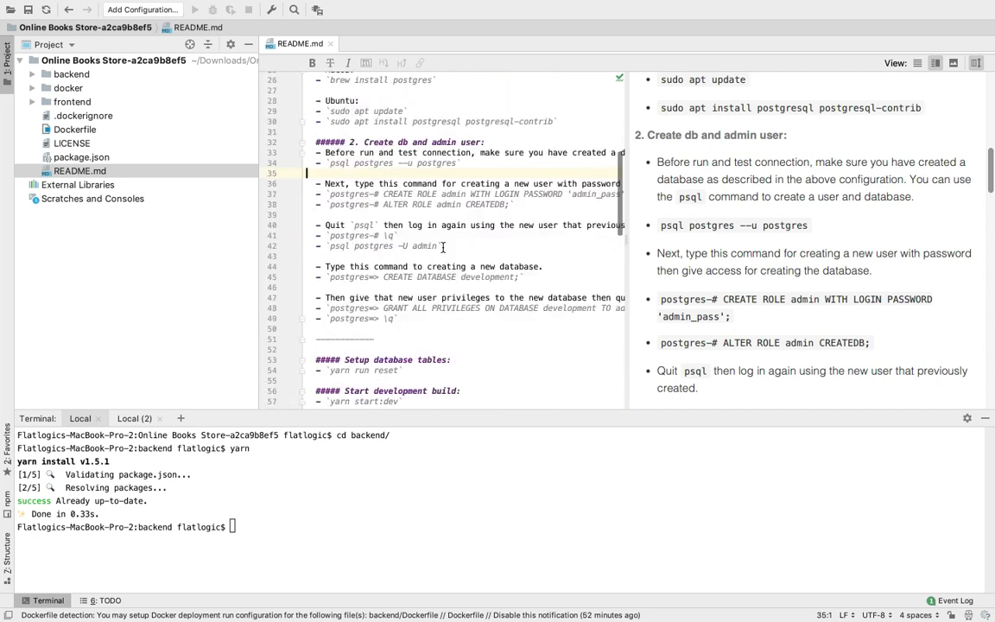
scroll(down, 3)
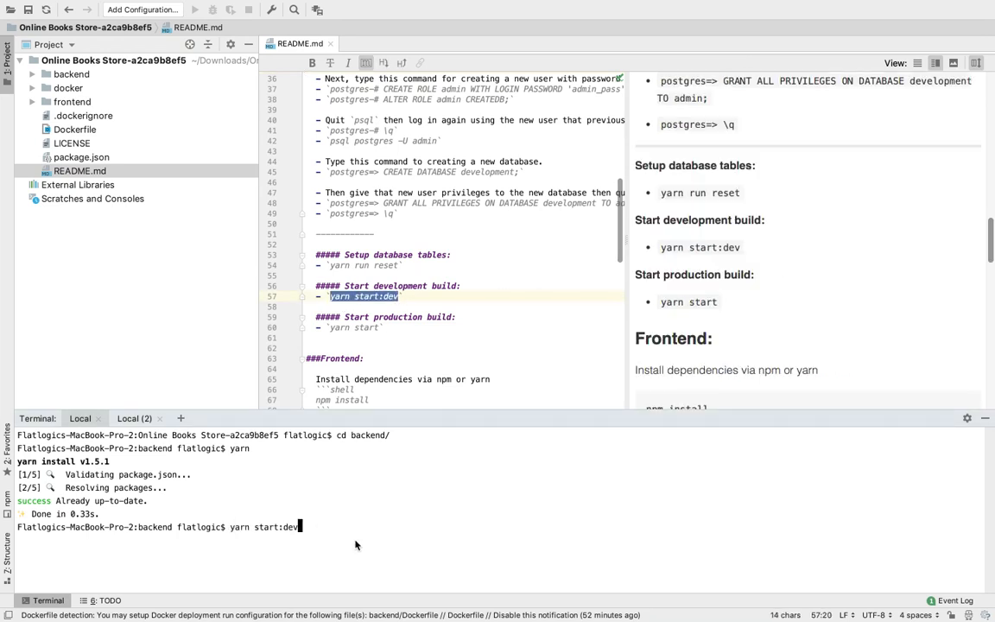
key(Enter)
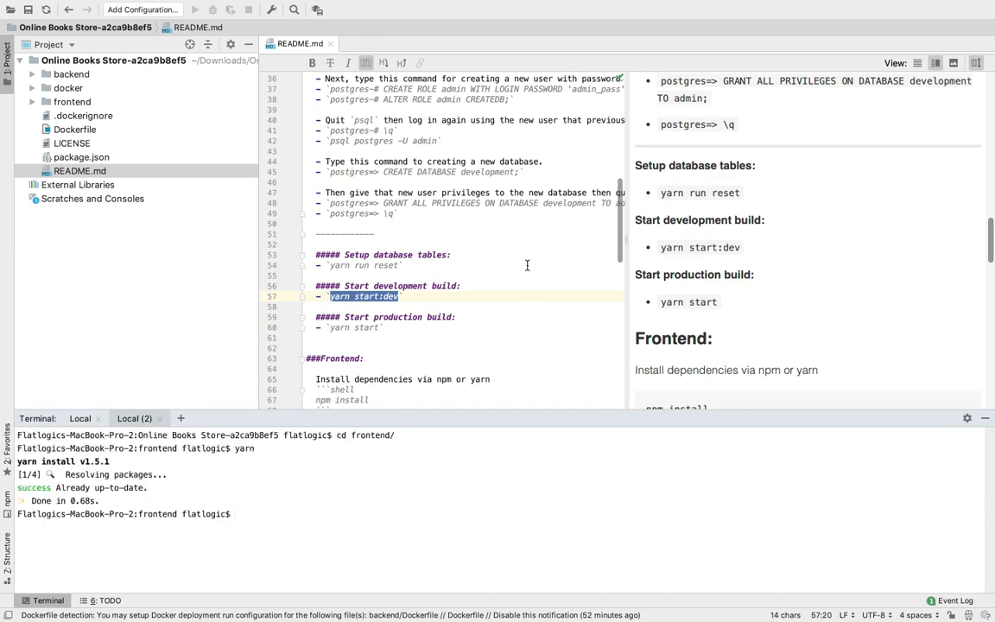
scroll(down, 3)
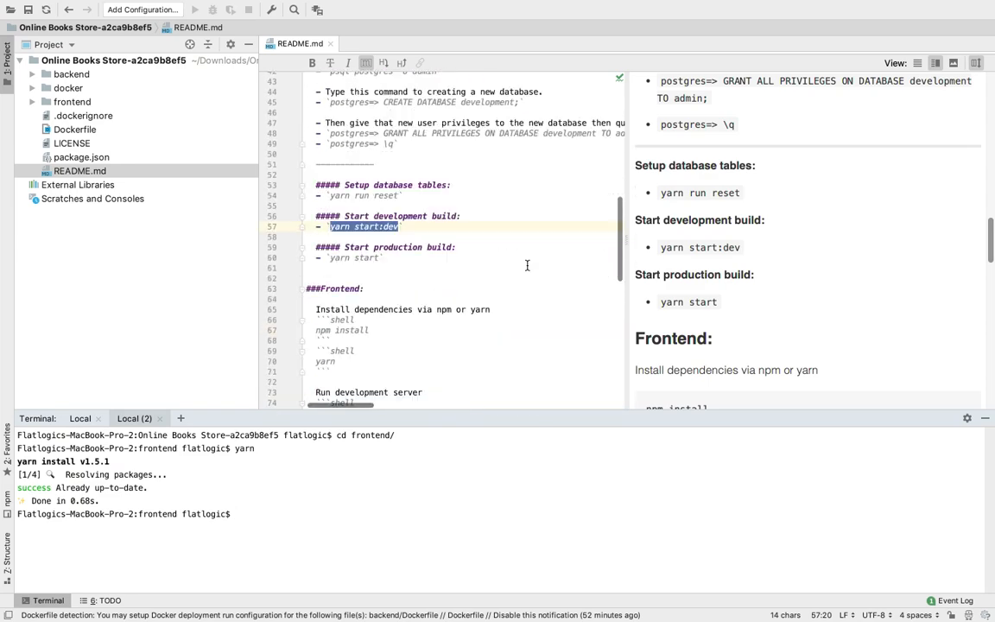
scroll(down, 3)
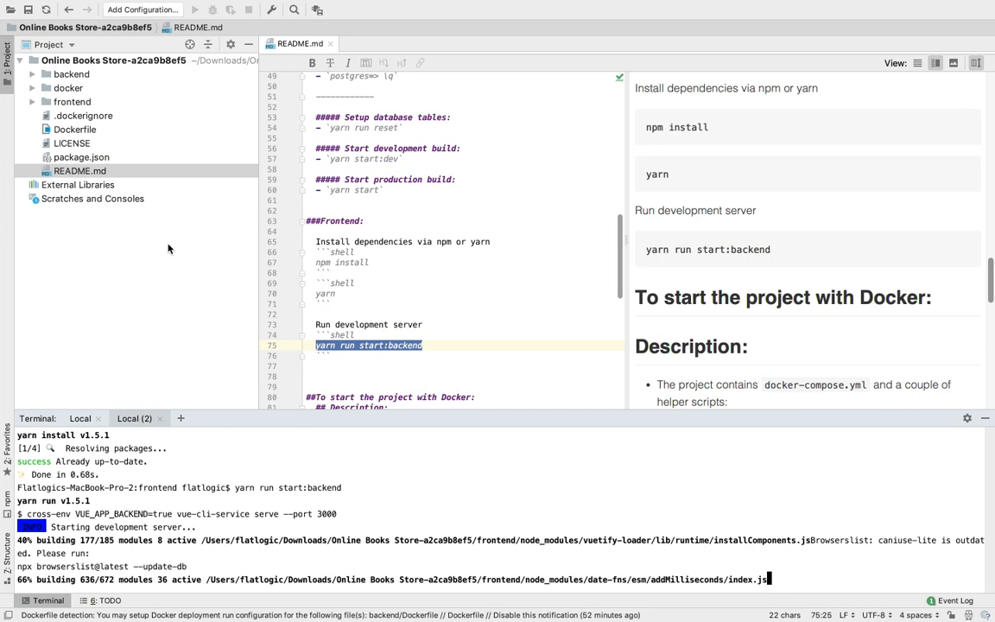
Review the Dockerfile and the backend users, tags and books model files
click(74, 128)
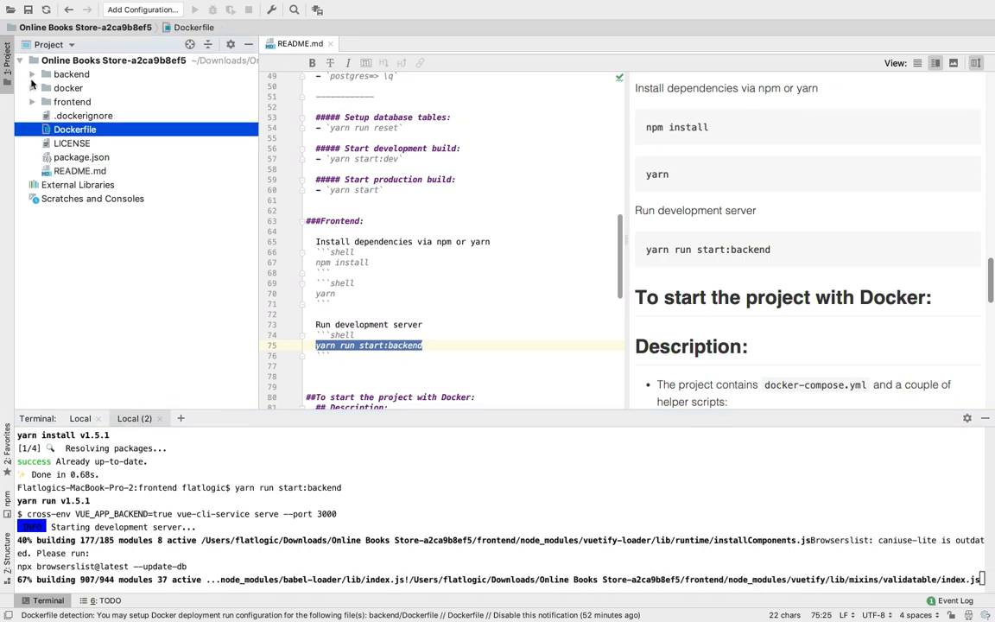
click(33, 73)
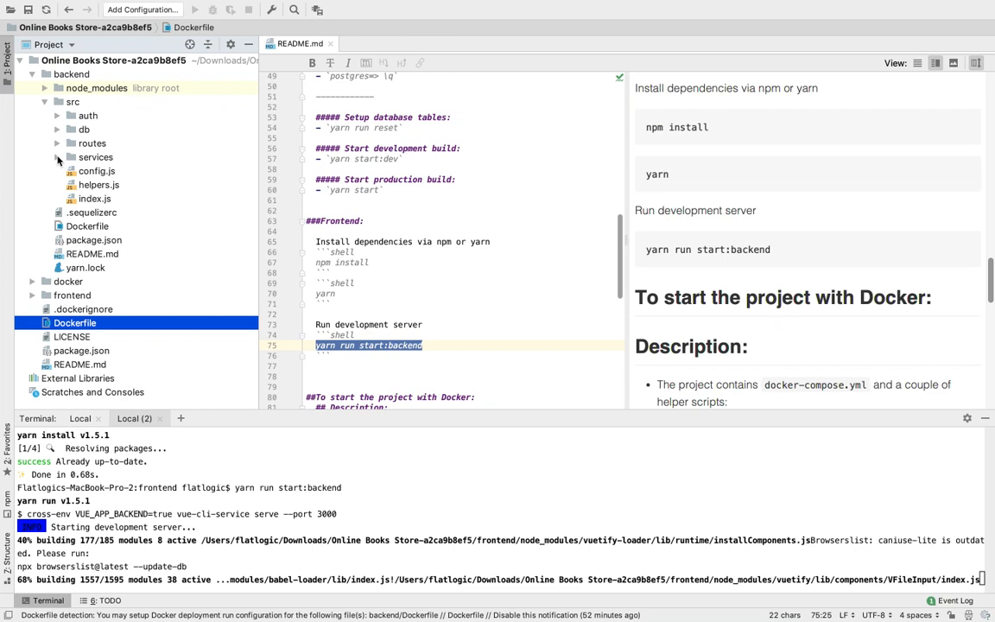
click(57, 128)
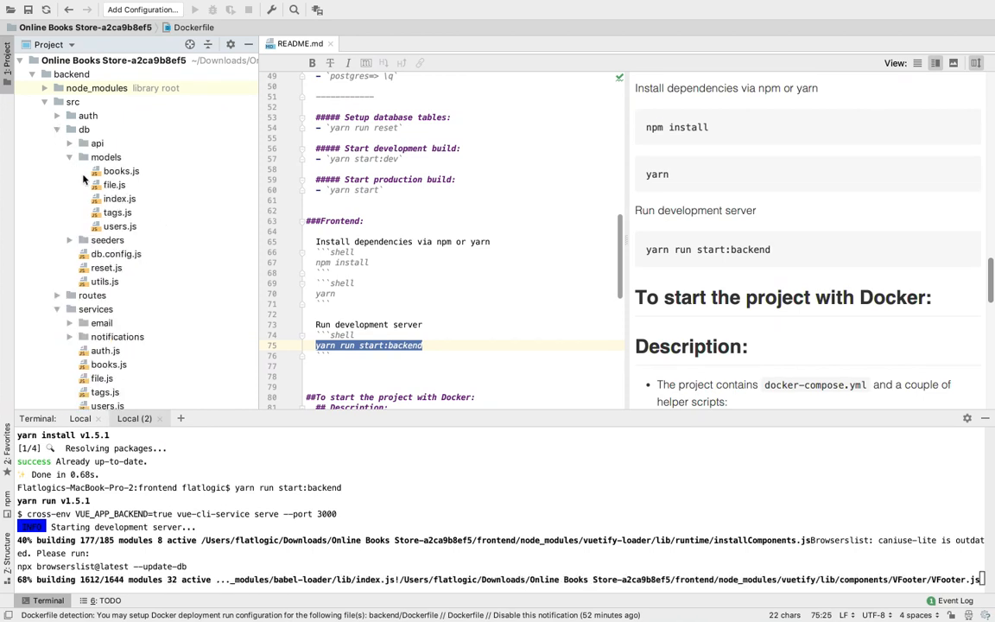
double_click(119, 225)
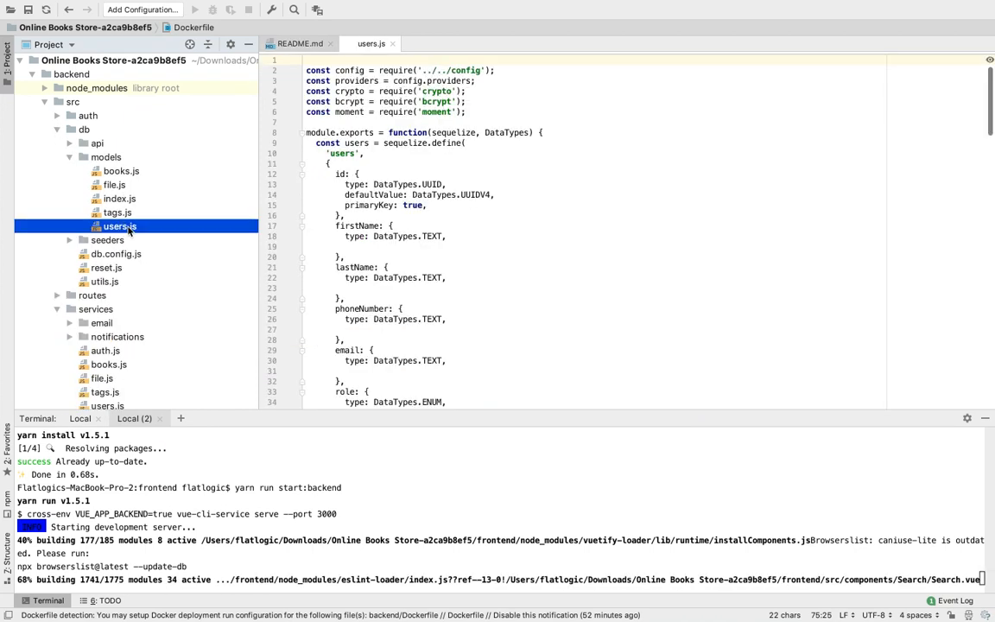
scroll(down, 3)
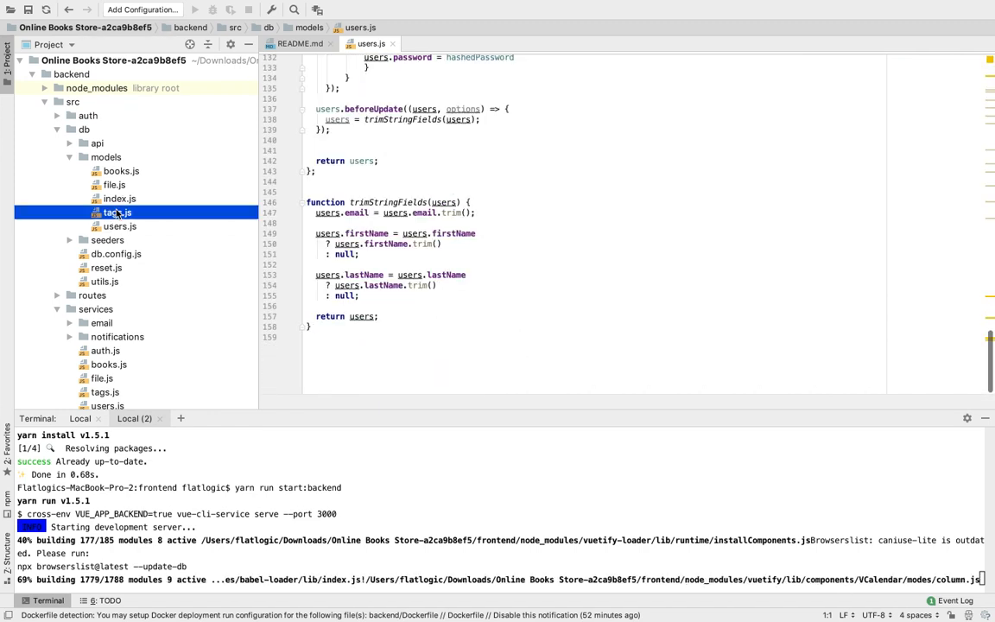
double_click(118, 211)
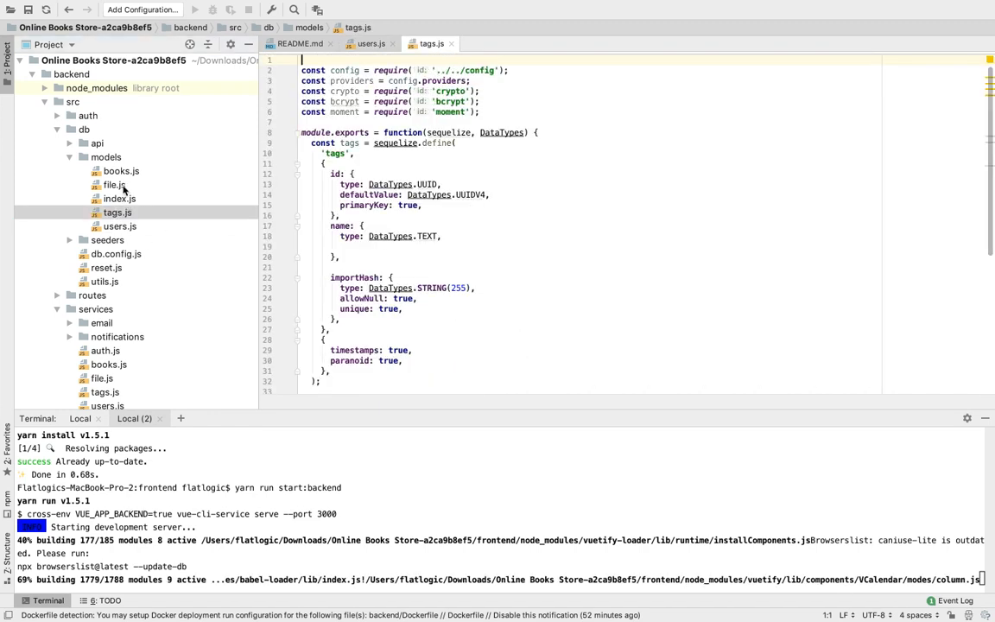
click(121, 171)
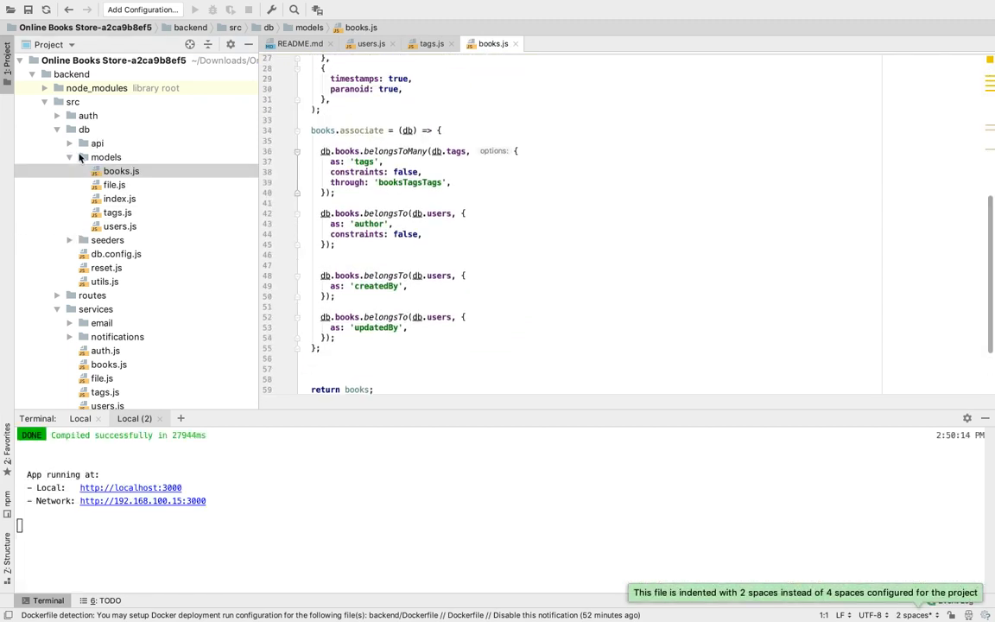
Review the backend users API file and the frontend new-user form component
click(69, 141)
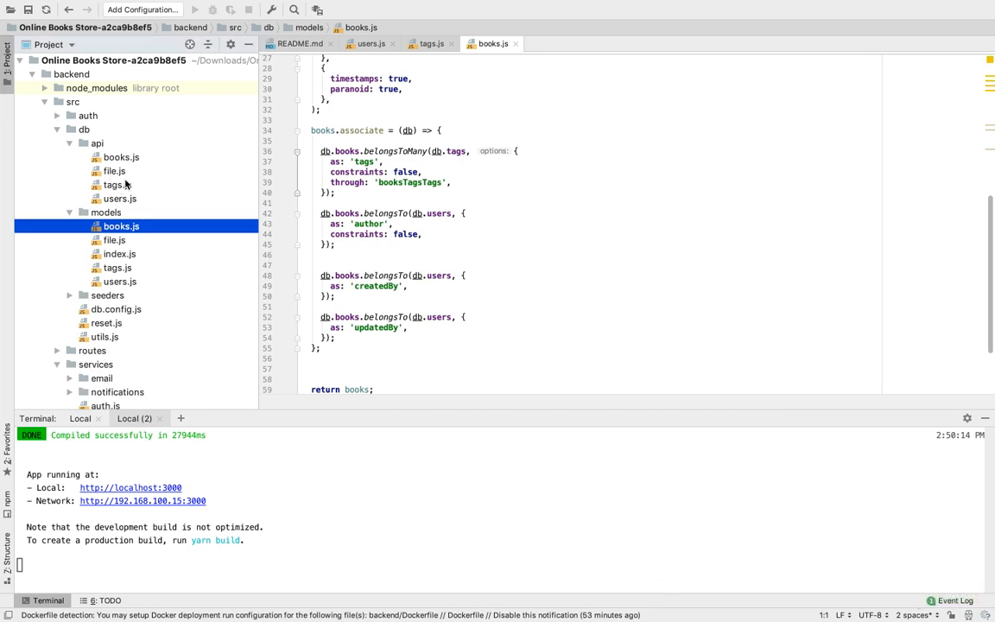
click(119, 197)
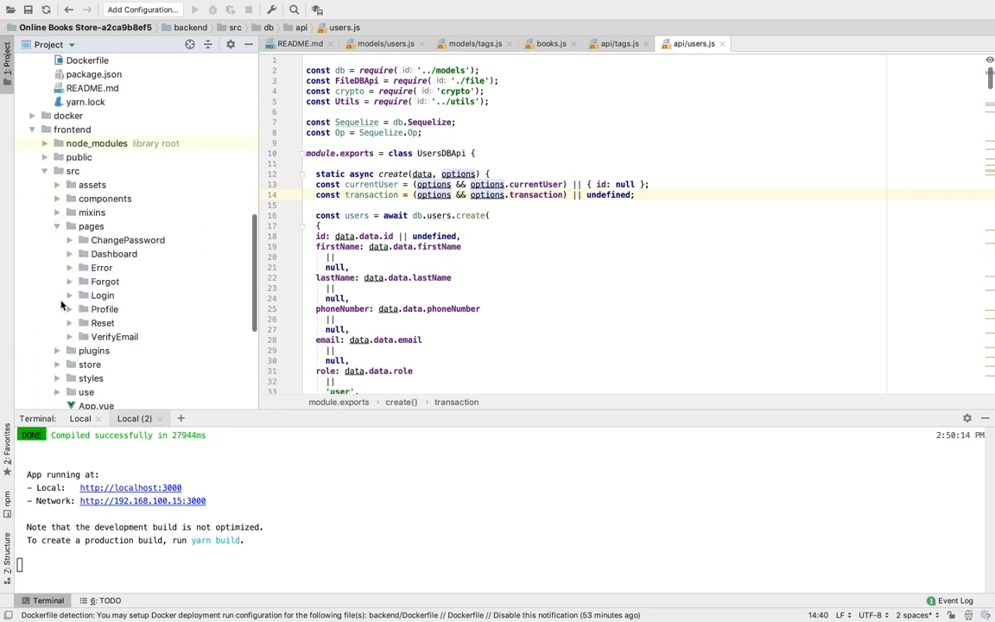
scroll(down, 3)
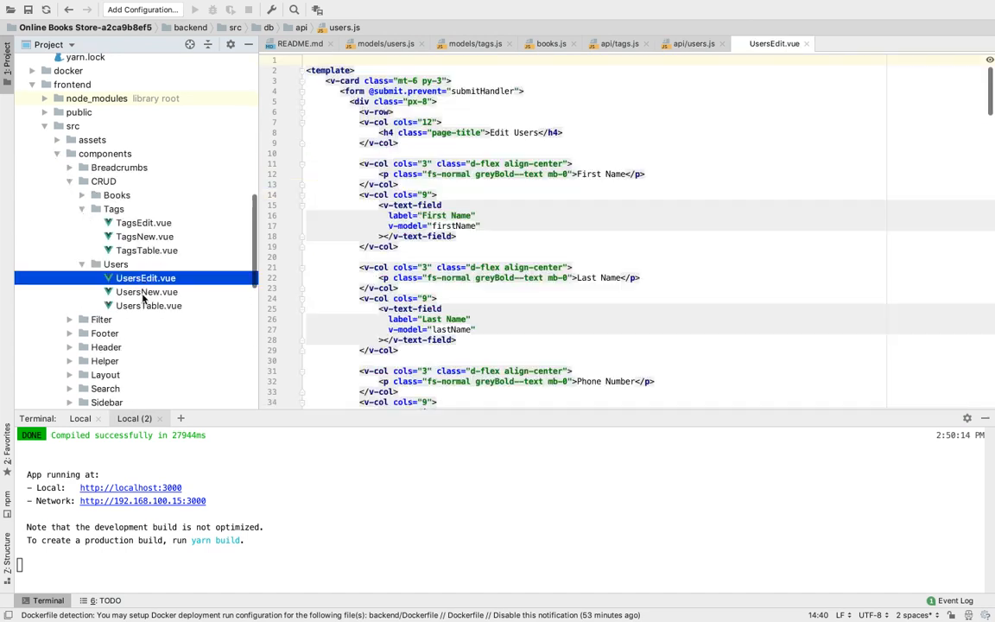
click(147, 292)
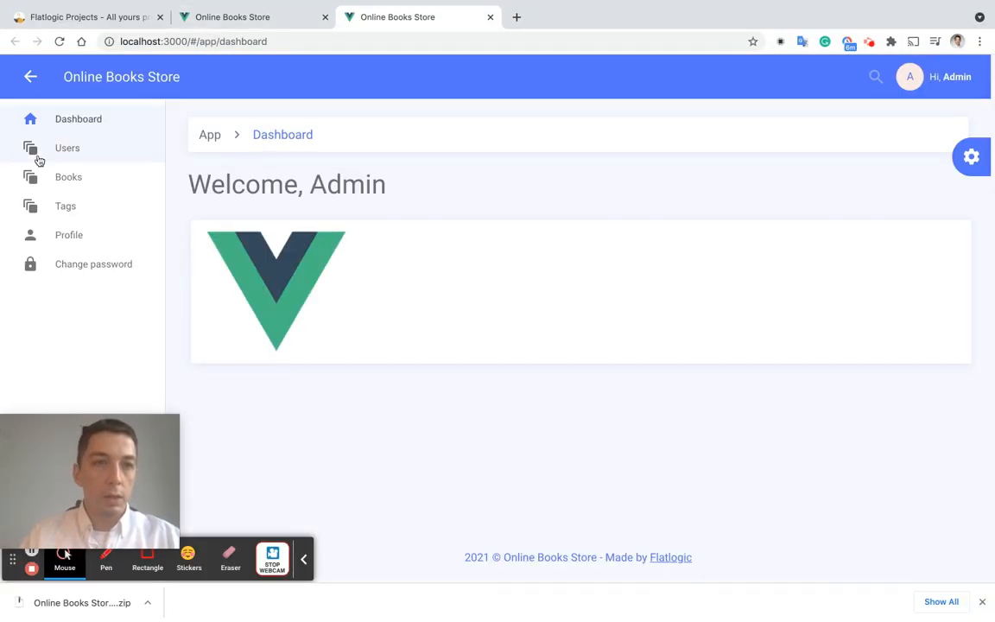
Go to the empty Tags list of the locally running app at localhost:3000
click(65, 205)
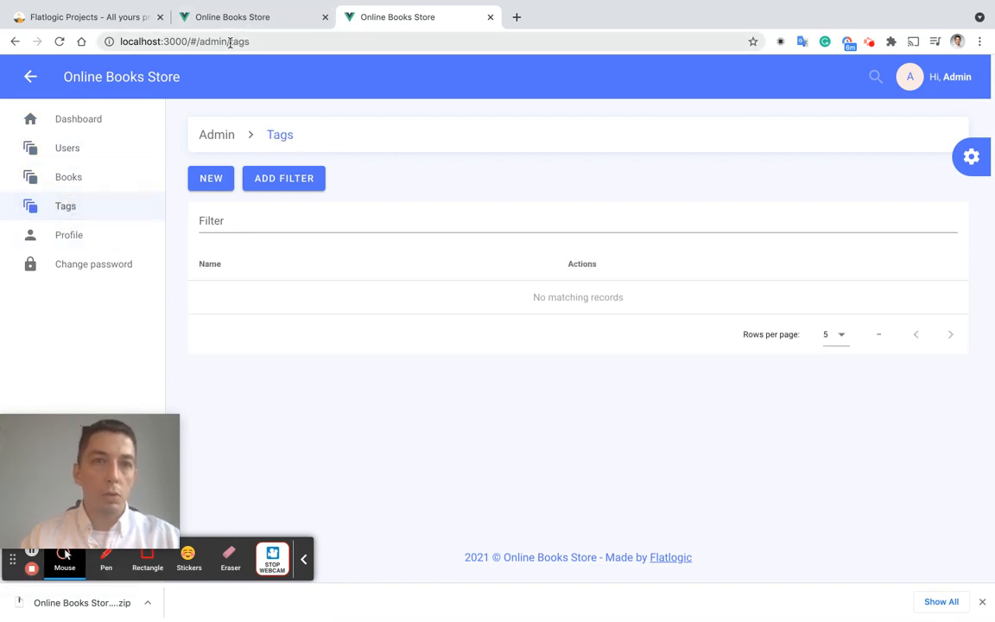
click(31, 76)
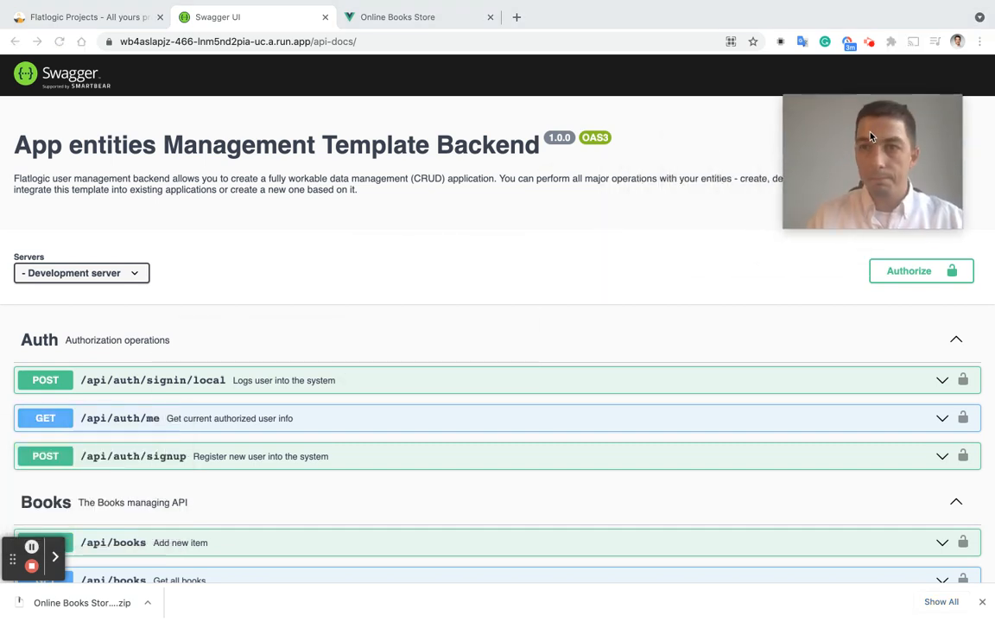
Look through the POST /api/books and POST /api/auth/signin/local endpoint details in Swagger UI
scroll(down, 3)
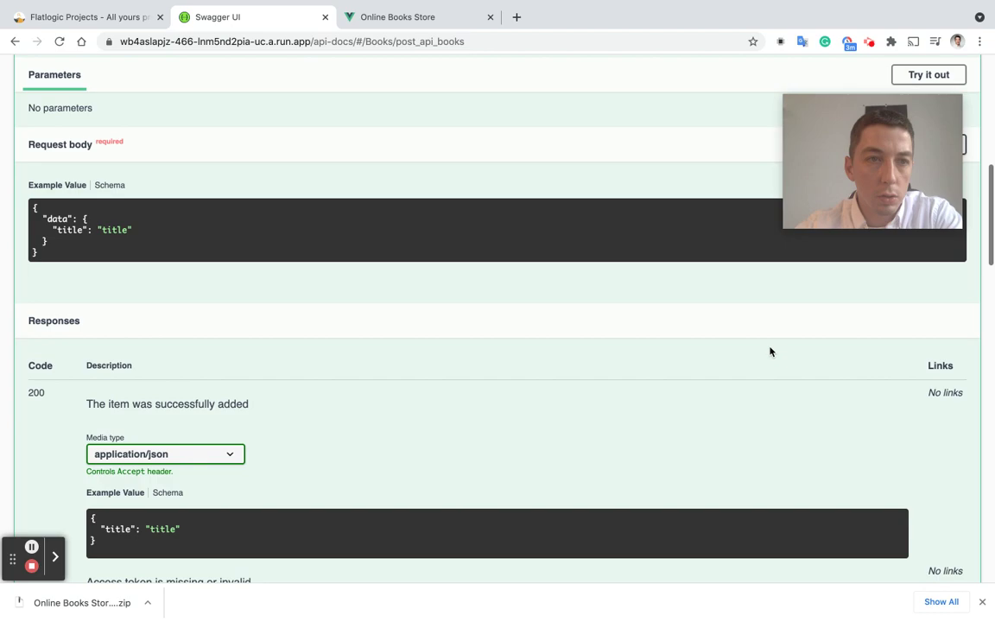
scroll(down, 3)
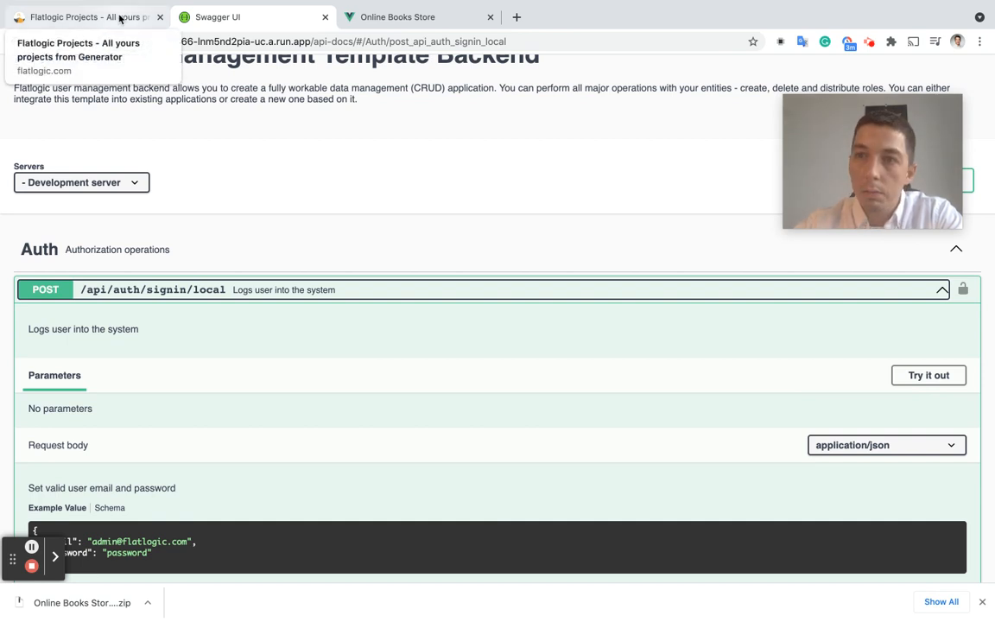
click(95, 17)
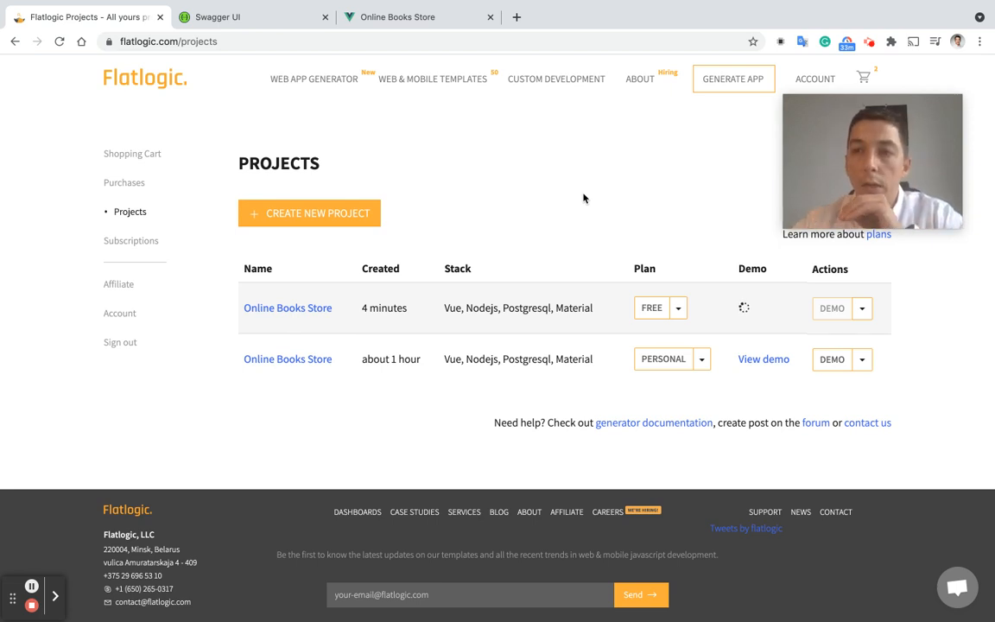
mouse_move(691, 324)
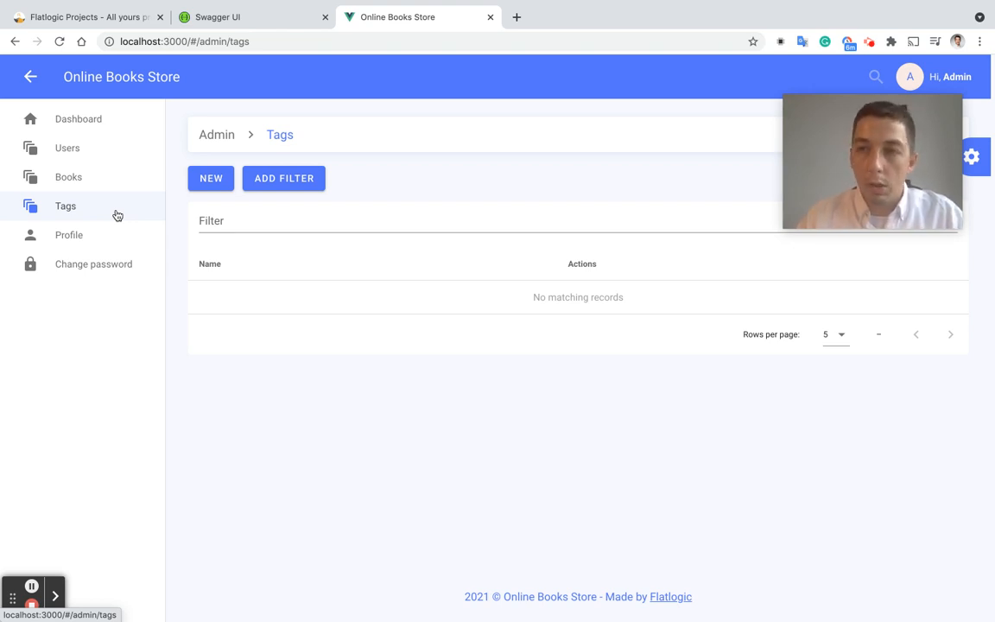
Browse the Books and Tags lists and end on the Users list with three accounts
click(69, 176)
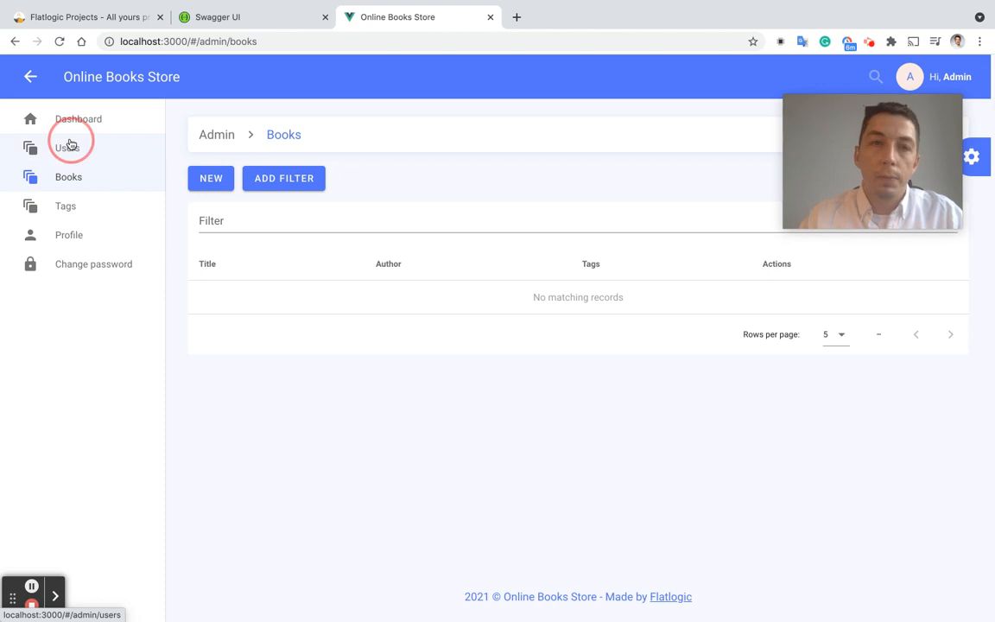
click(66, 206)
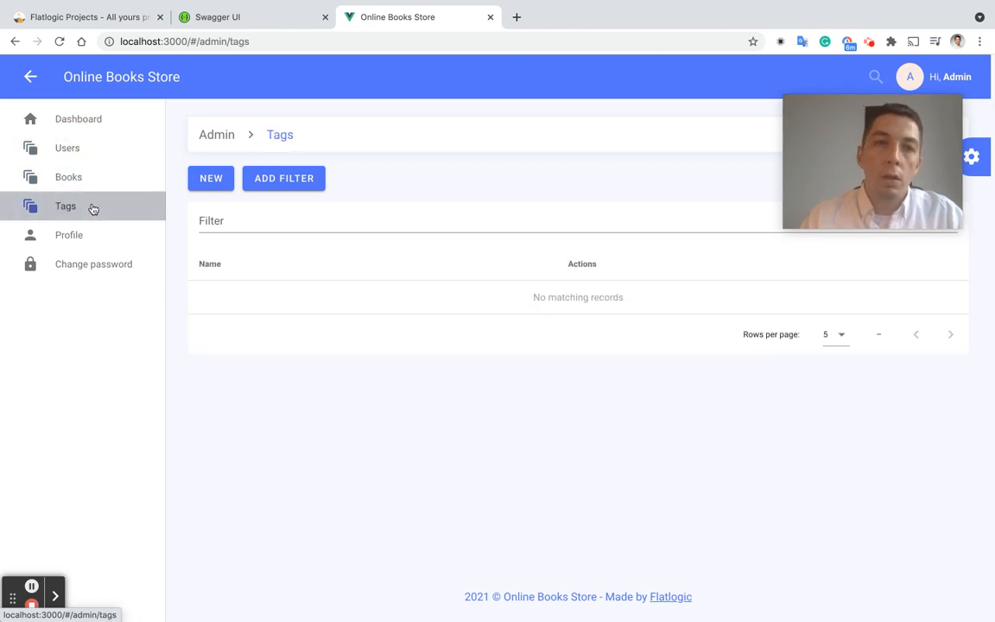
click(69, 176)
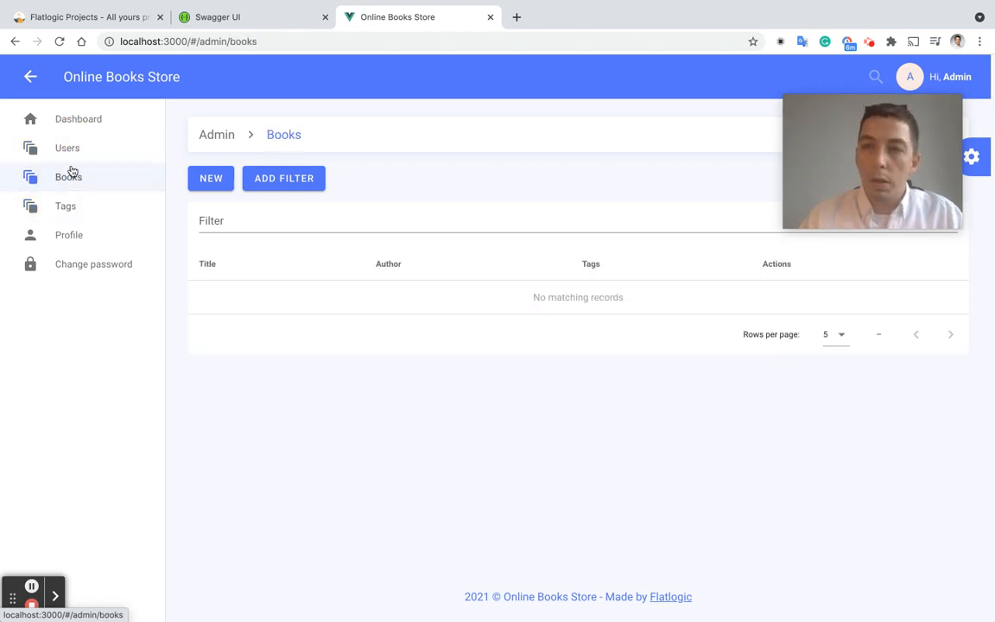
click(67, 148)
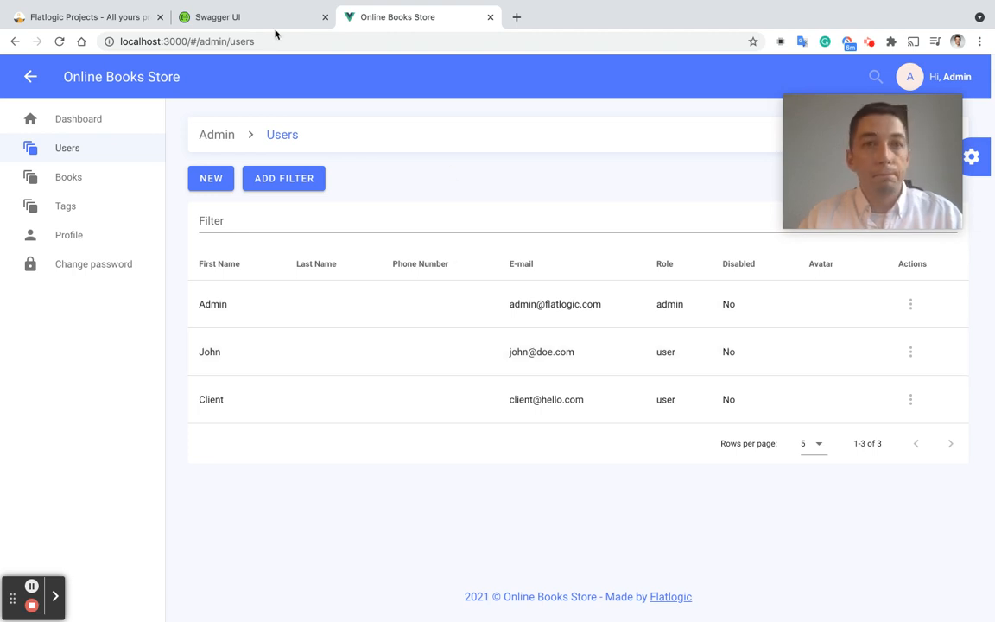
click(103, 15)
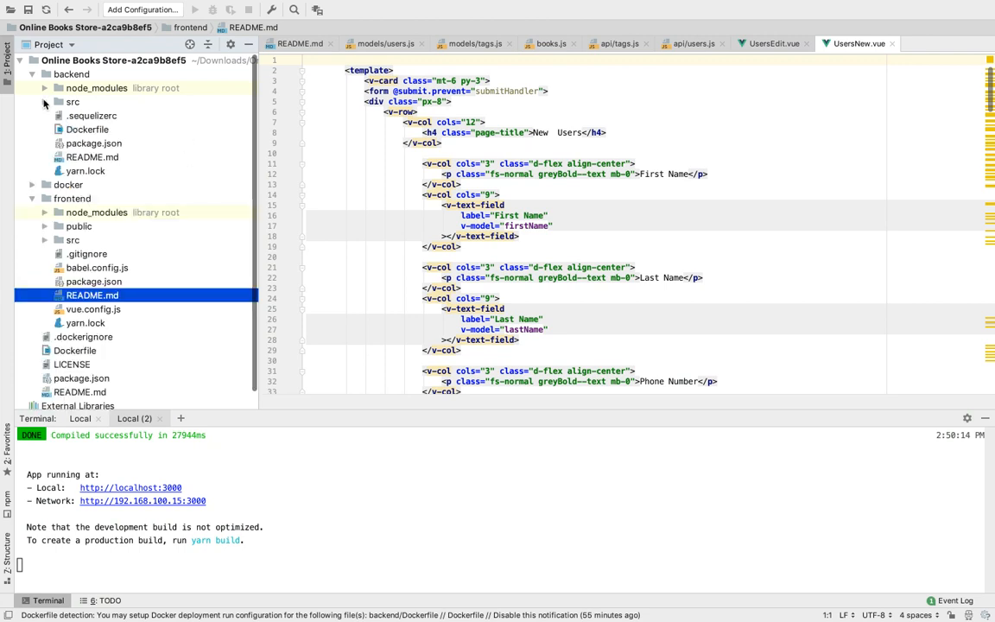
Collapse the backend folder and reveal the docker folder's README.md in the Project tree
click(90, 114)
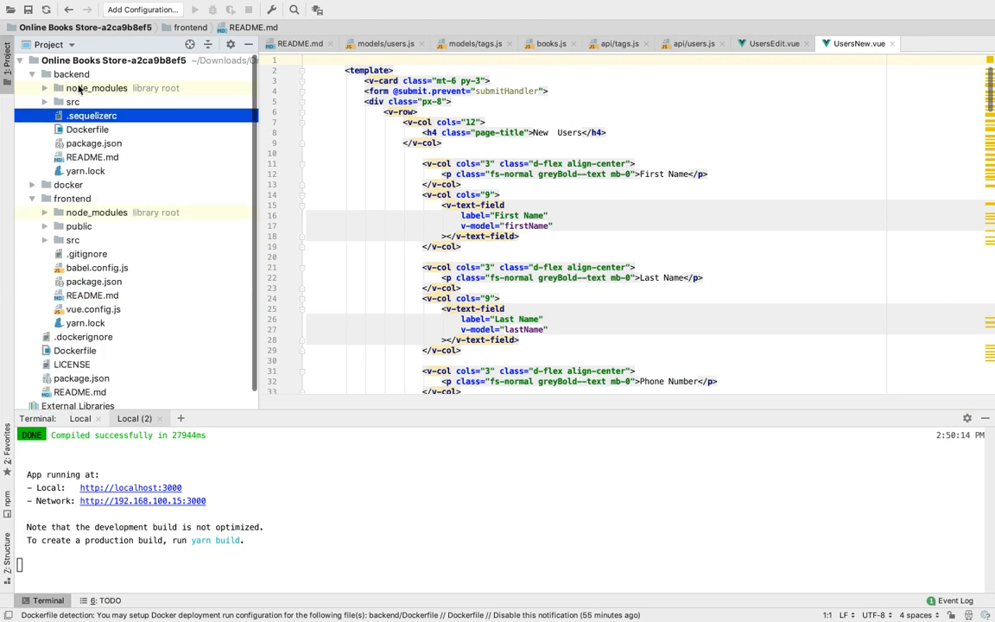
click(31, 75)
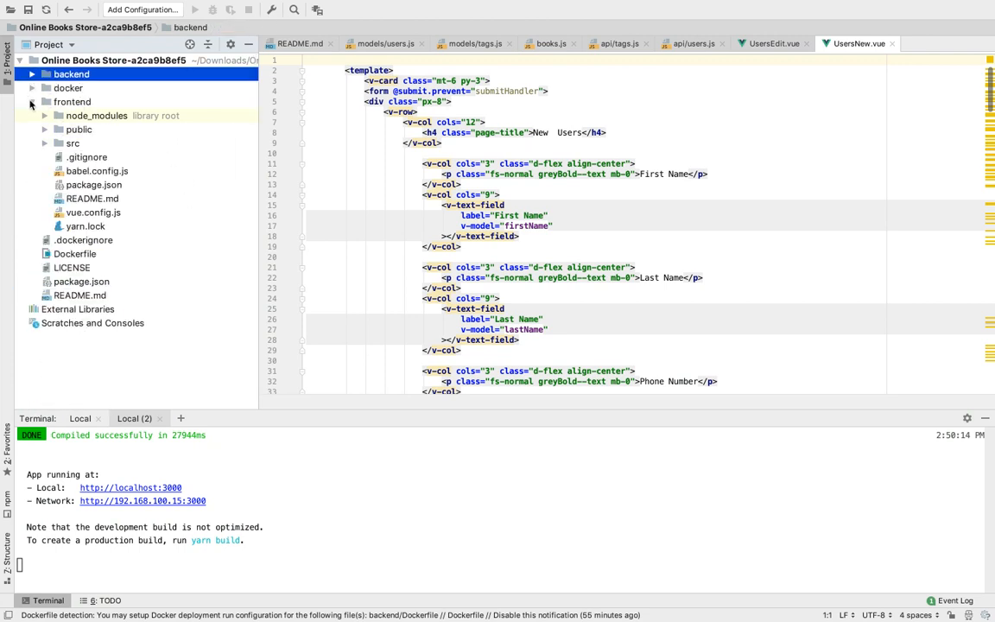
click(46, 87)
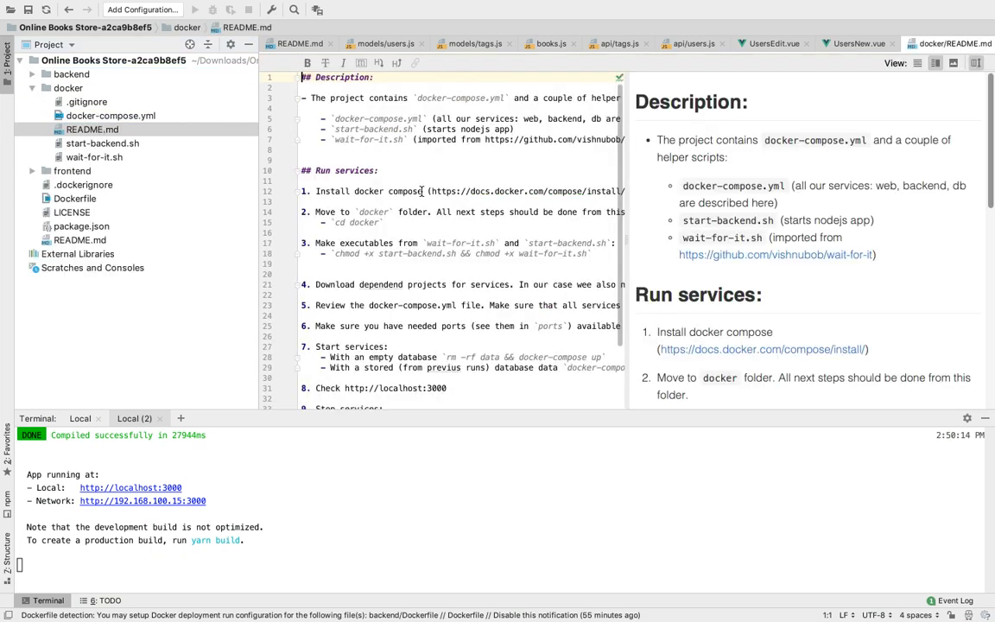
mouse_move(231, 494)
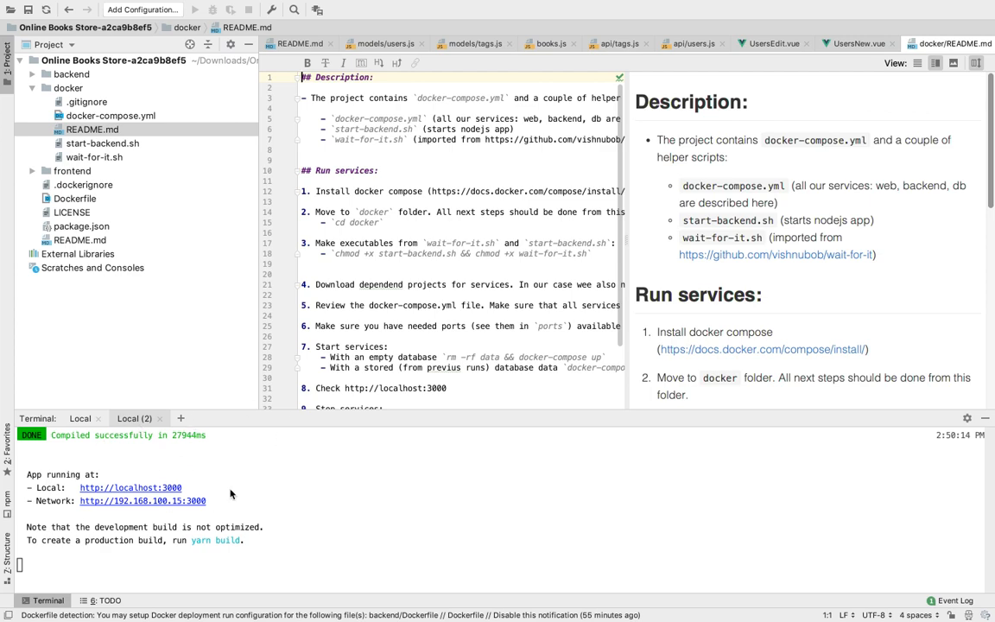